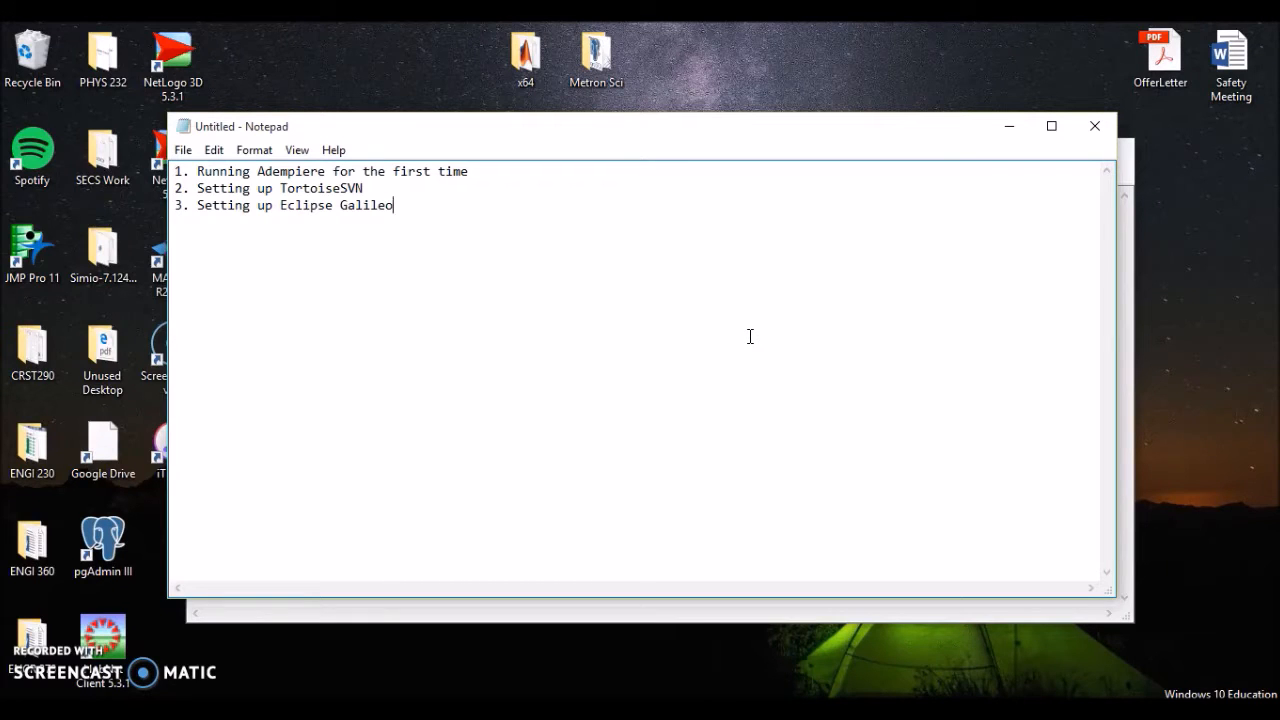
pyautogui.moveTo(724, 328)
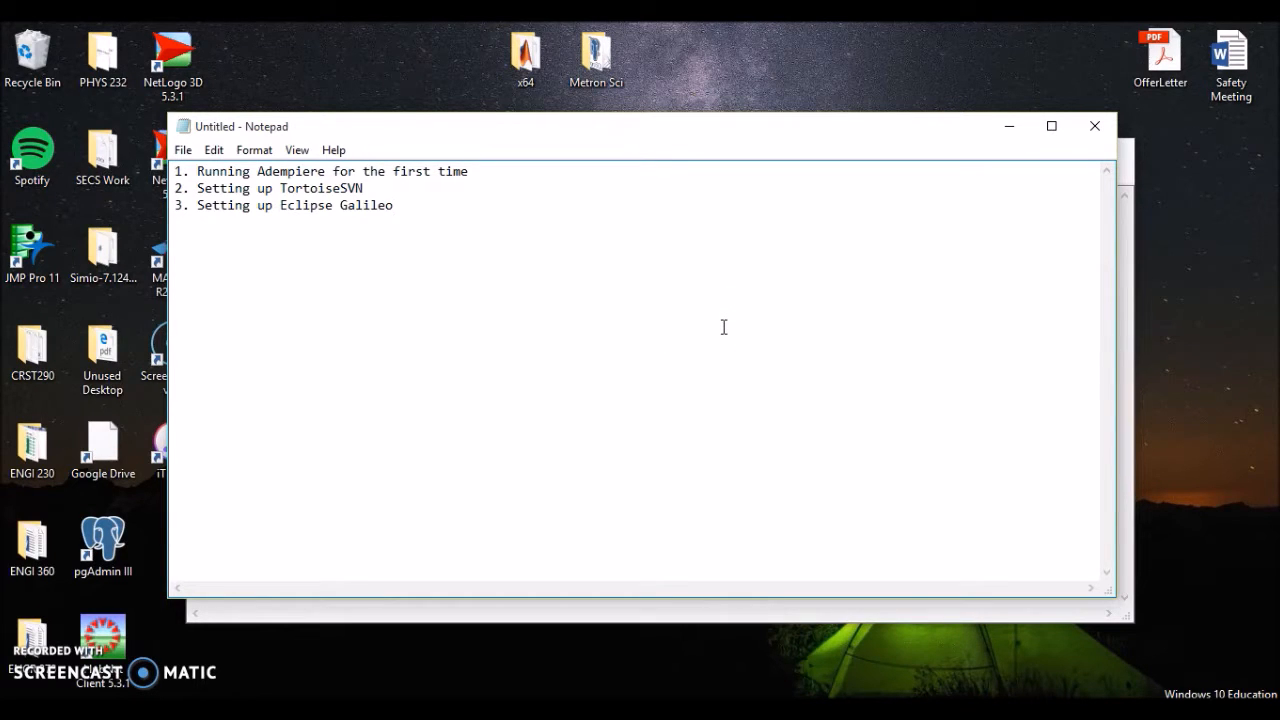
pyautogui.moveTo(676, 332)
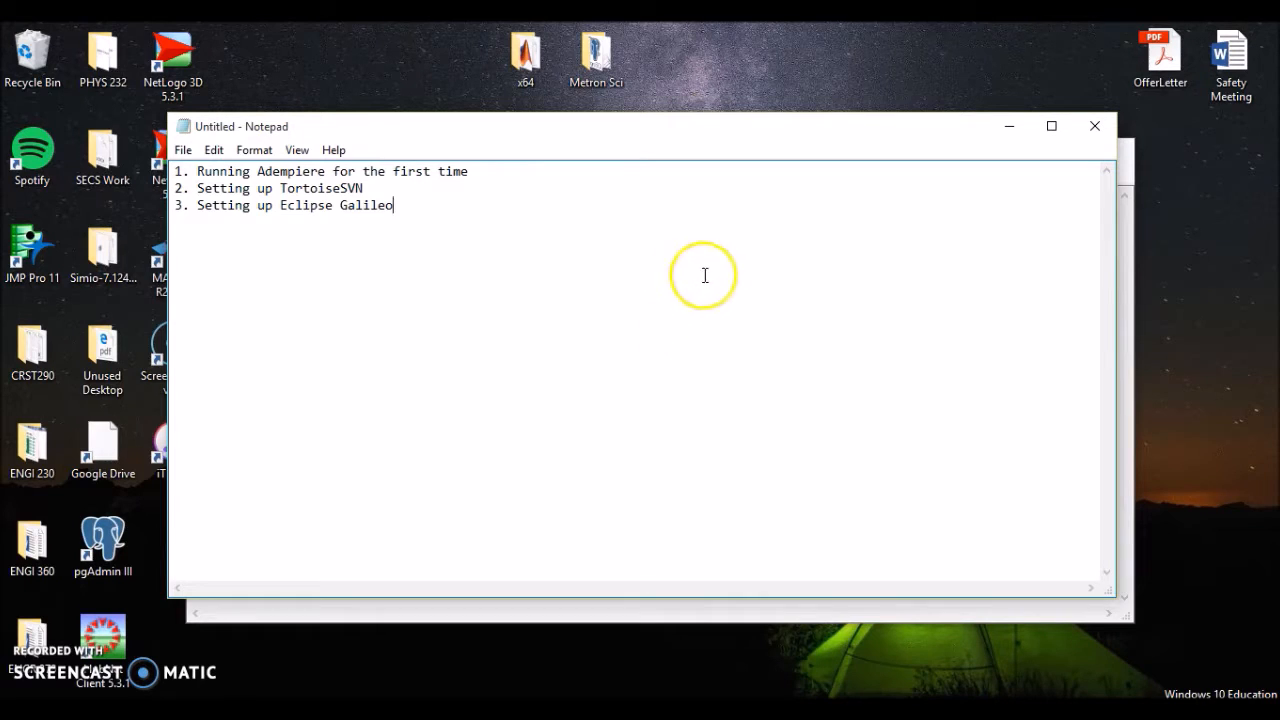
pyautogui.moveTo(464, 396)
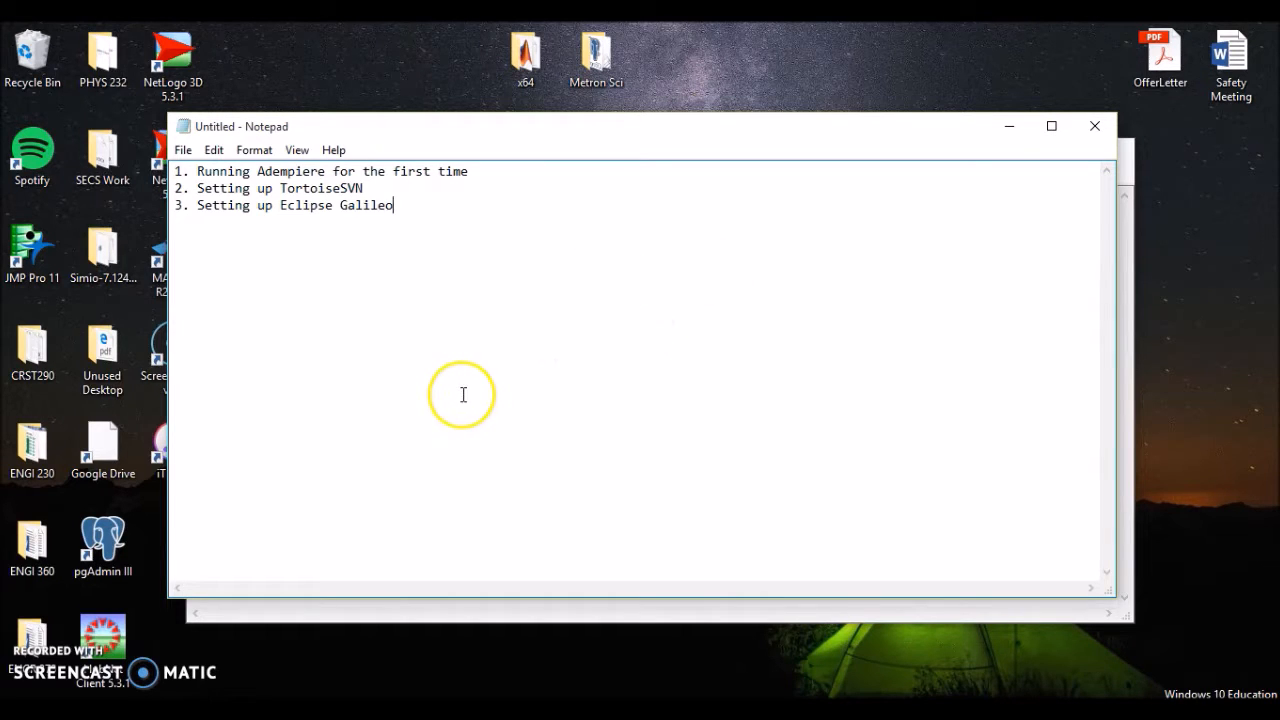
pyautogui.moveTo(292, 252)
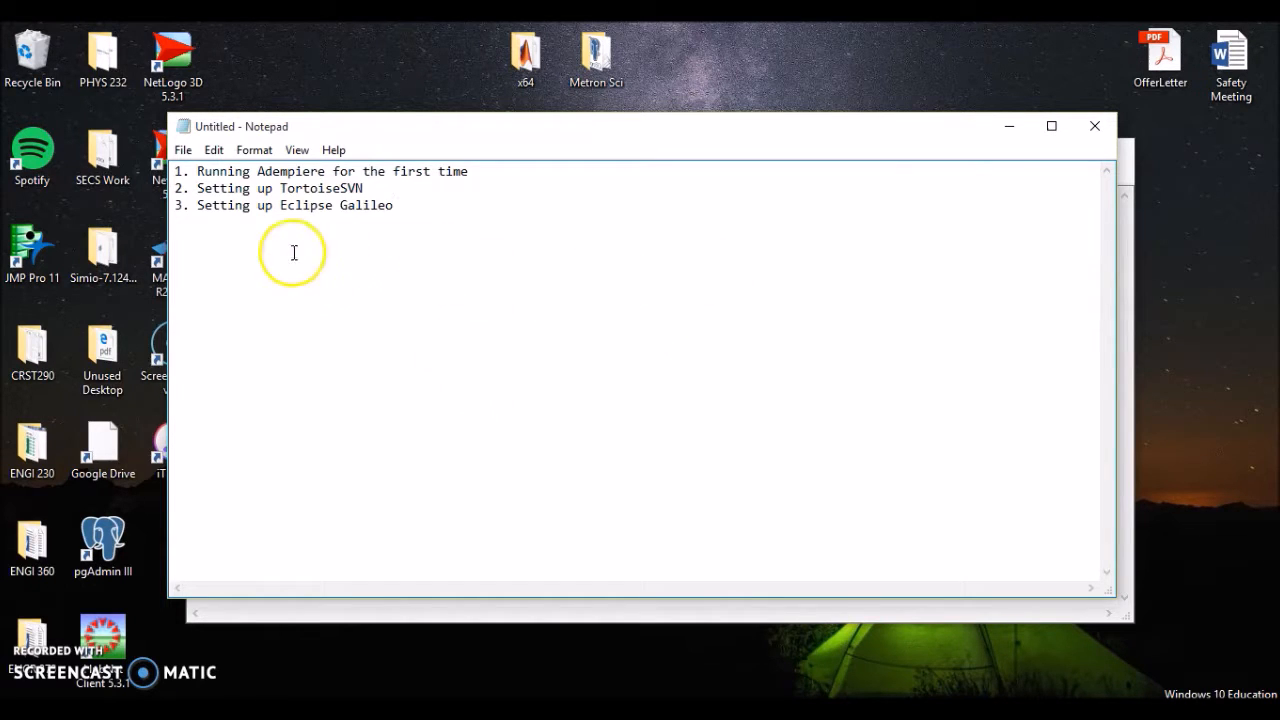
pyautogui.moveTo(372, 178)
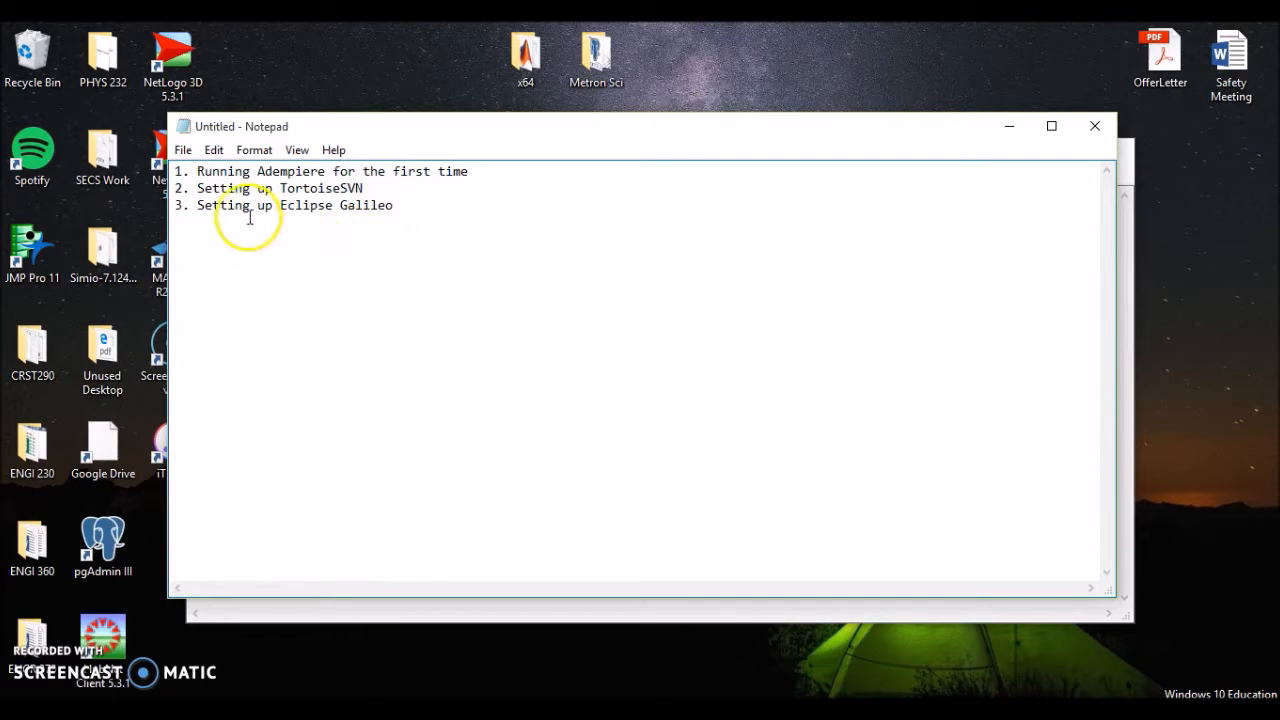
pyautogui.moveTo(364, 224)
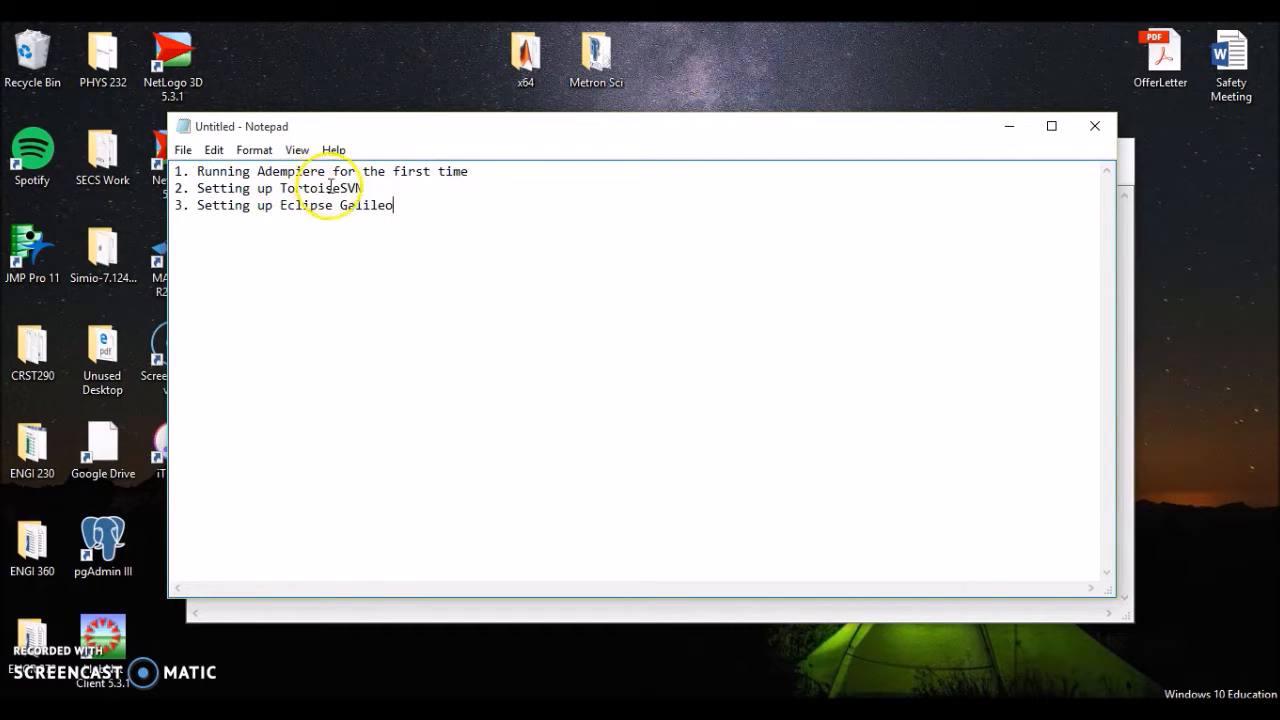
pyautogui.moveTo(398, 340)
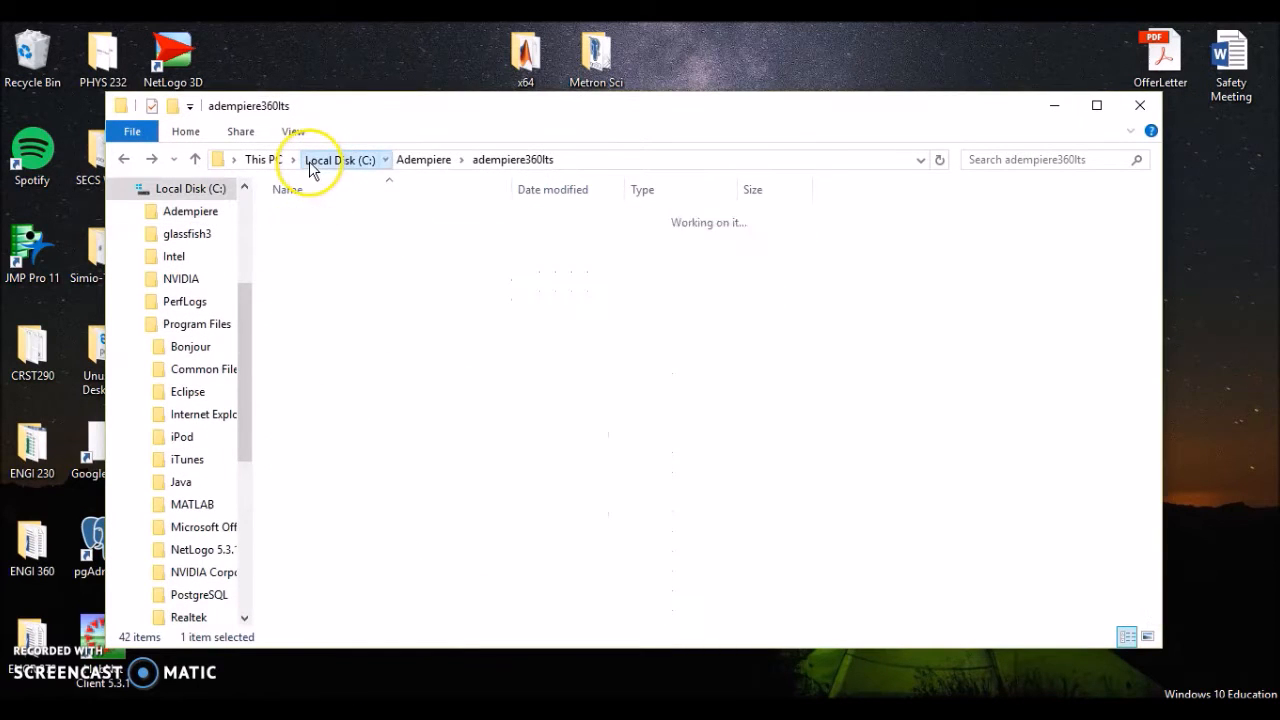
# - Launch RUN_setup from C:\Adempiere to start the Adempiere Server Setup dialog
pyautogui.click(338, 160)
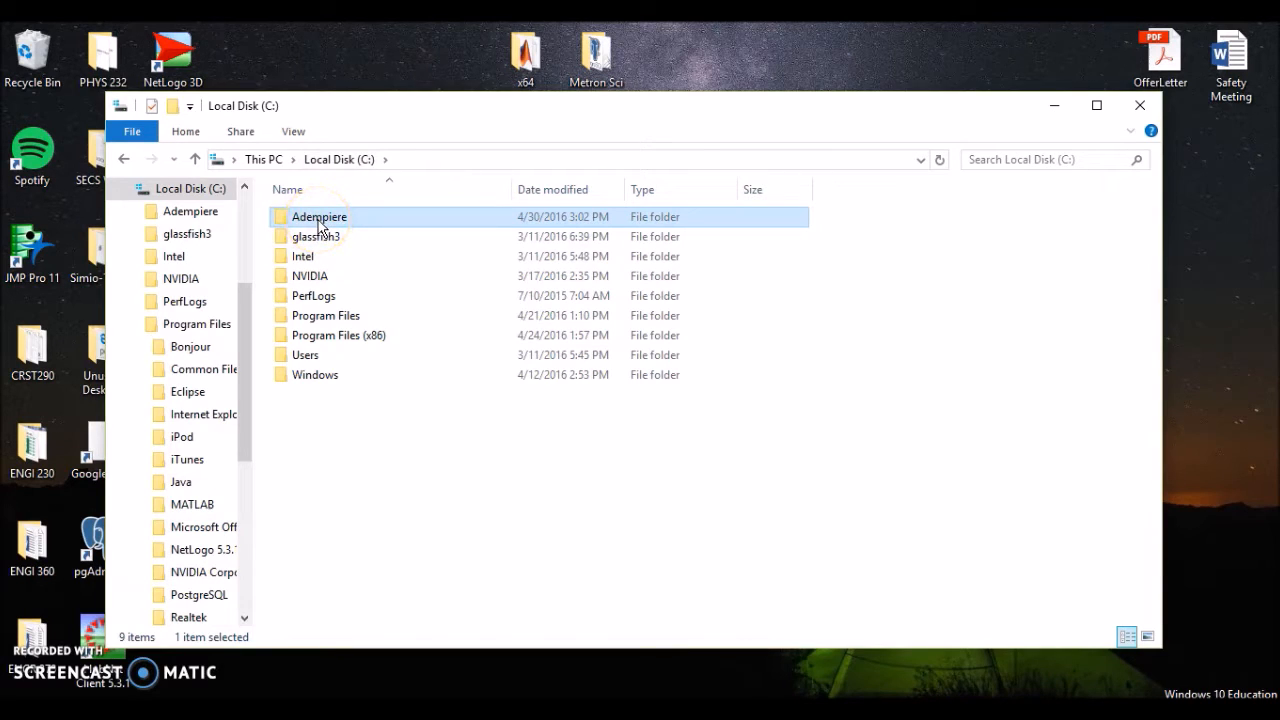
pyautogui.doubleClick(320, 216)
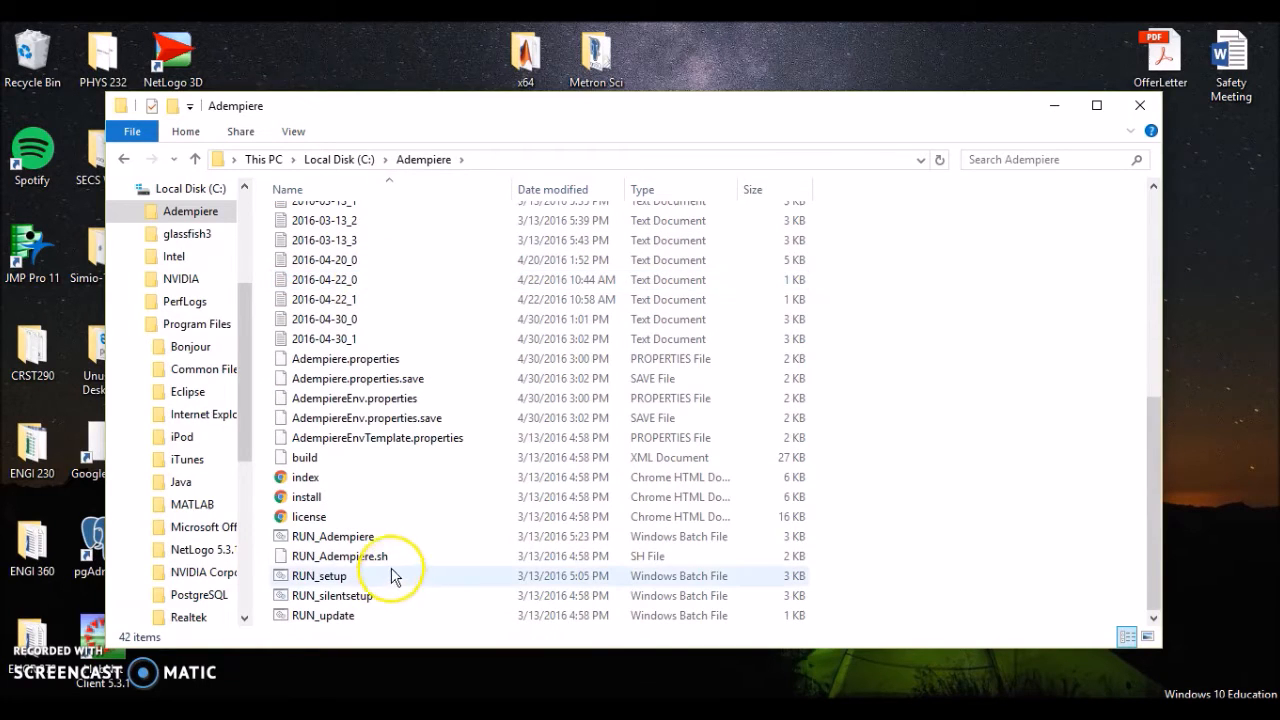
pyautogui.moveTo(334, 576)
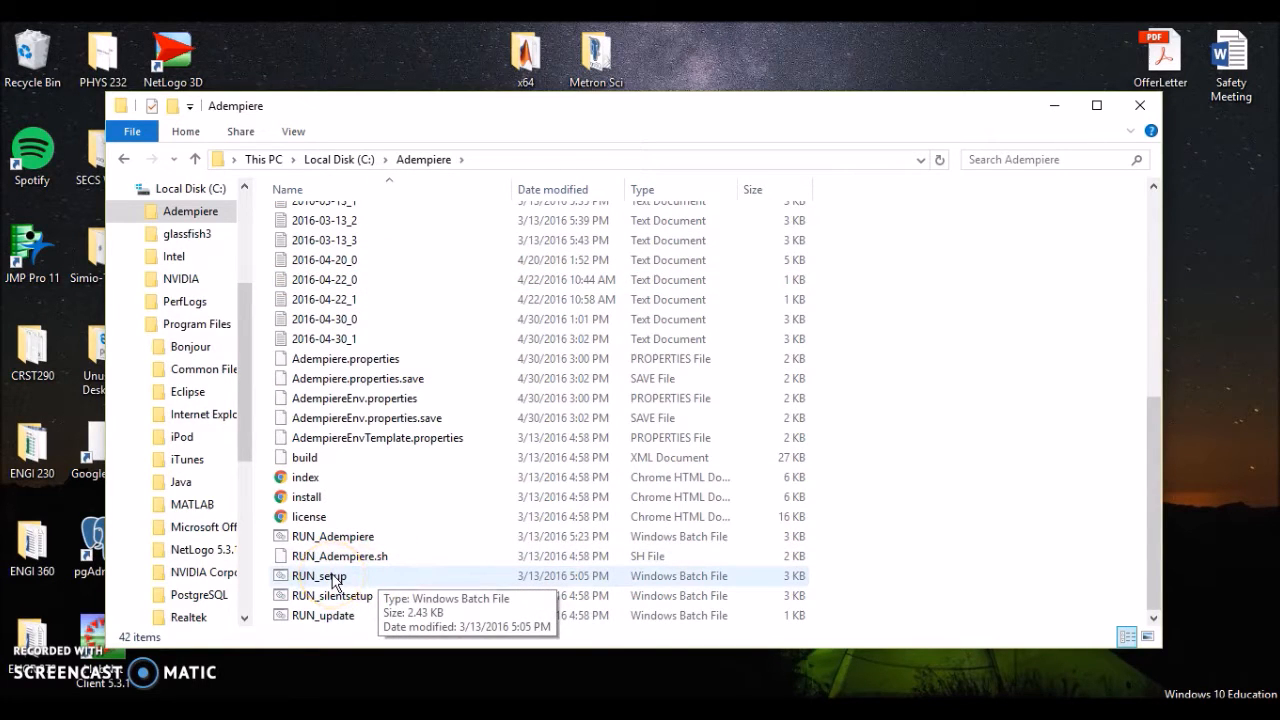
pyautogui.doubleClick(320, 576)
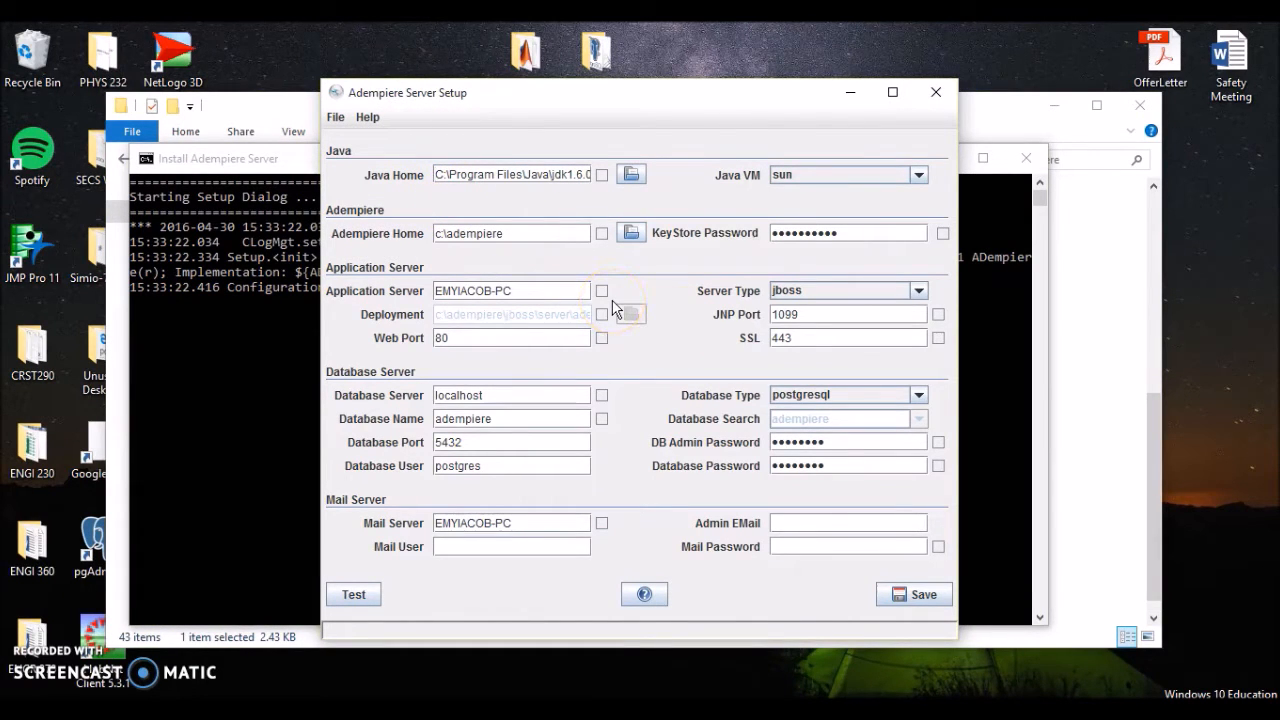
pyautogui.moveTo(764, 380)
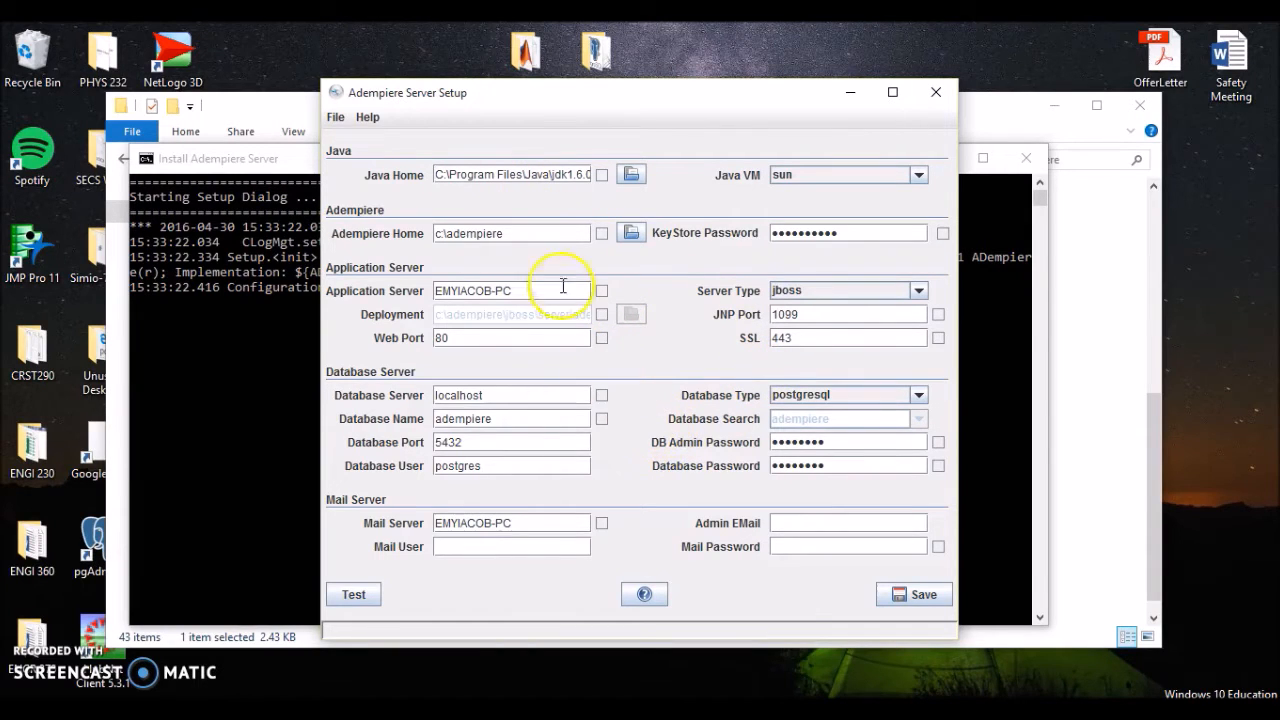
pyautogui.moveTo(428, 180)
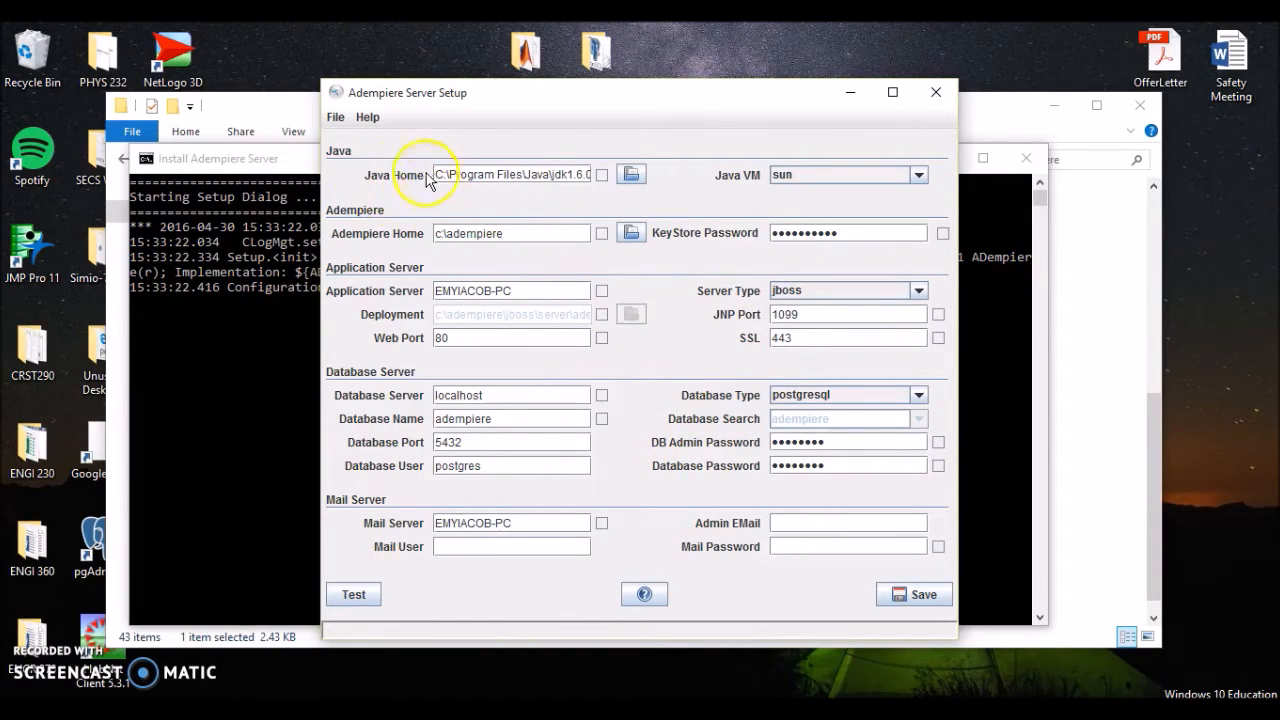
pyautogui.moveTo(436, 196)
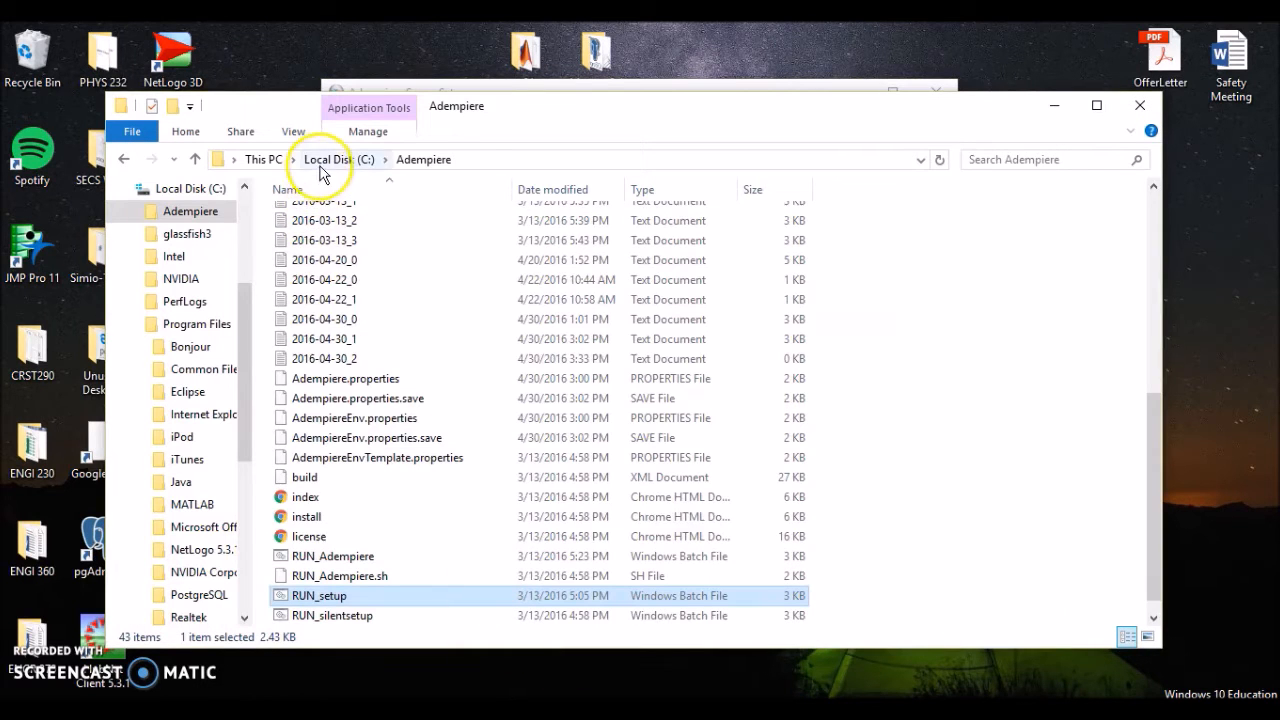
# - Browse to C:\Program Files\Java to locate the jdk1.6.0_45 folder used as Java Home
pyautogui.click(338, 160)
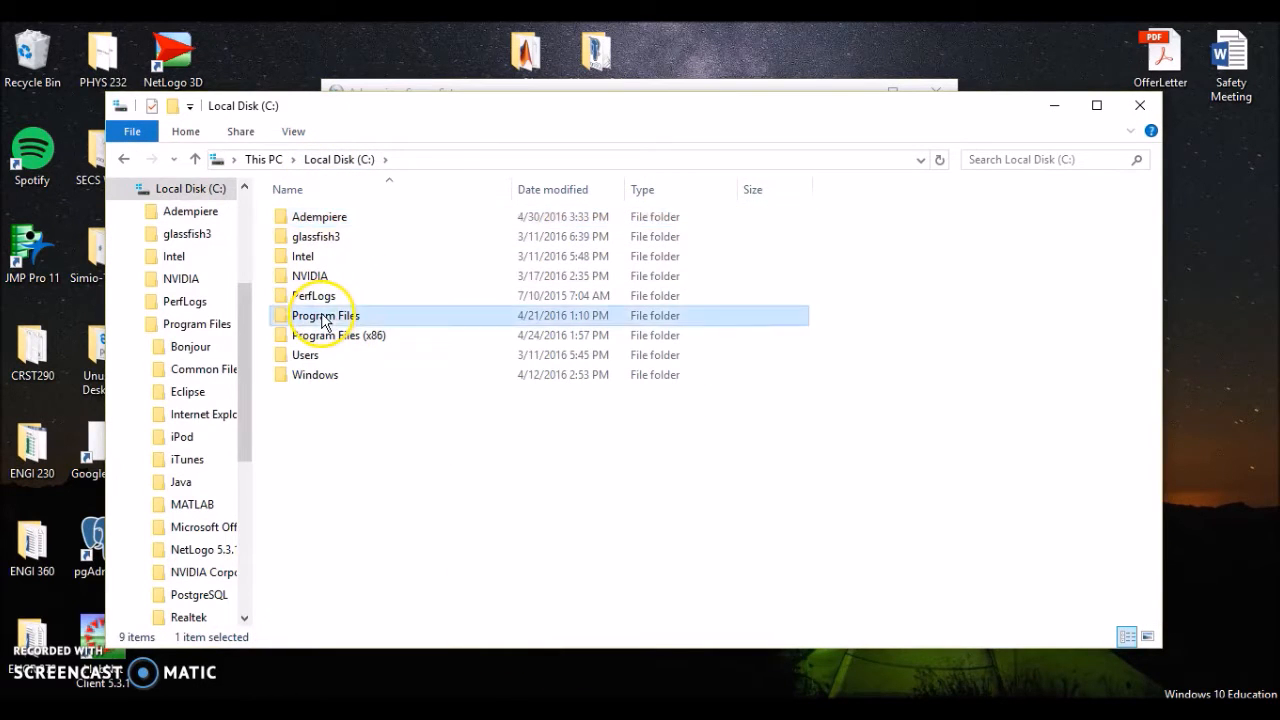
pyautogui.doubleClick(320, 316)
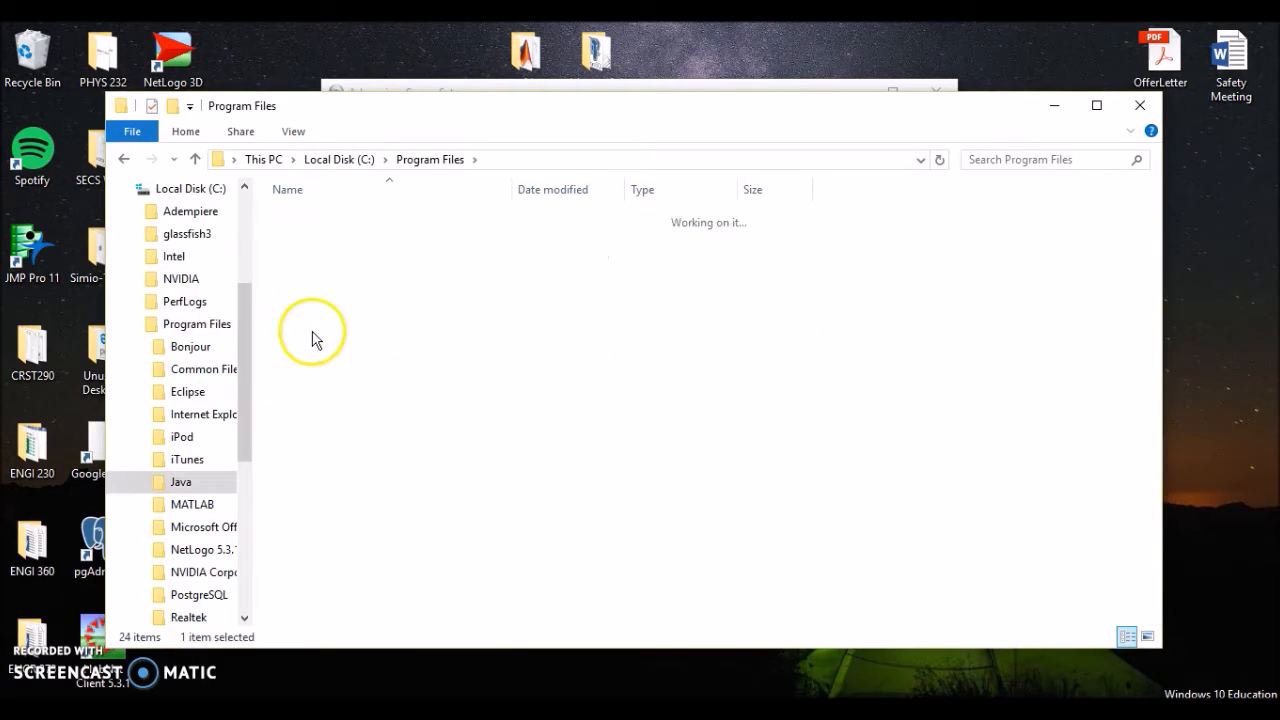
pyautogui.doubleClick(180, 482)
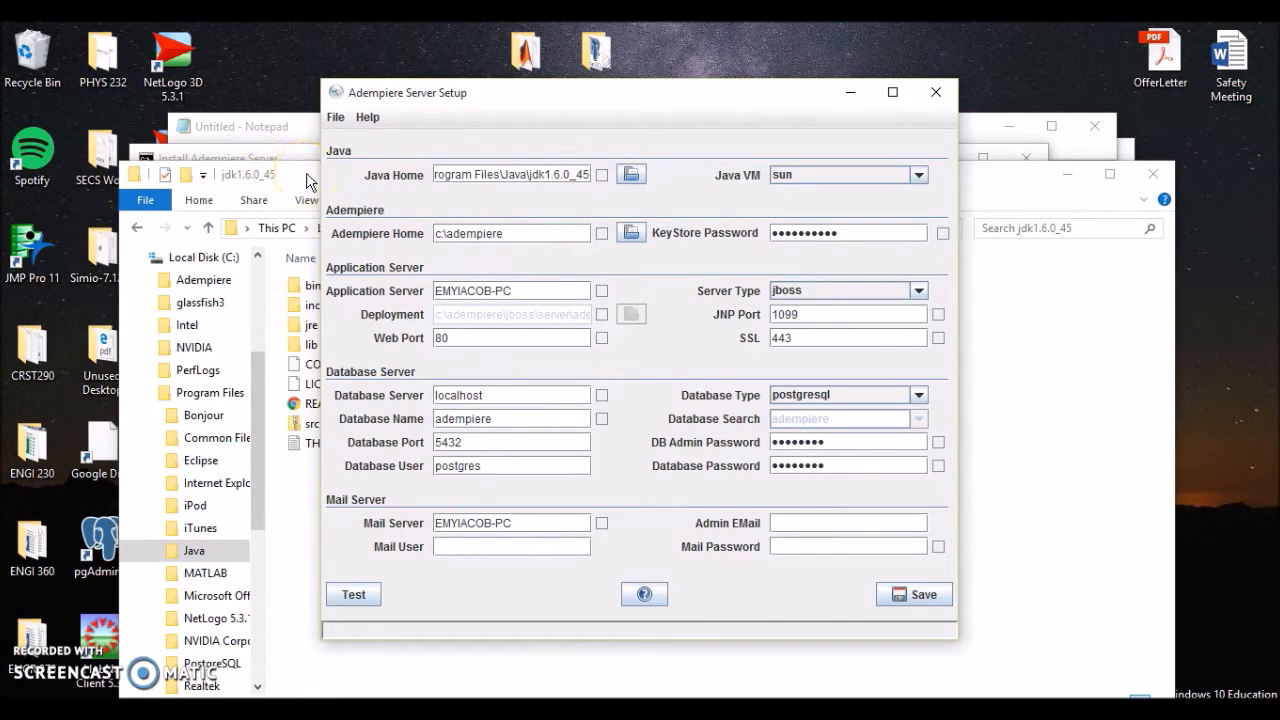
pyautogui.click(472, 232)
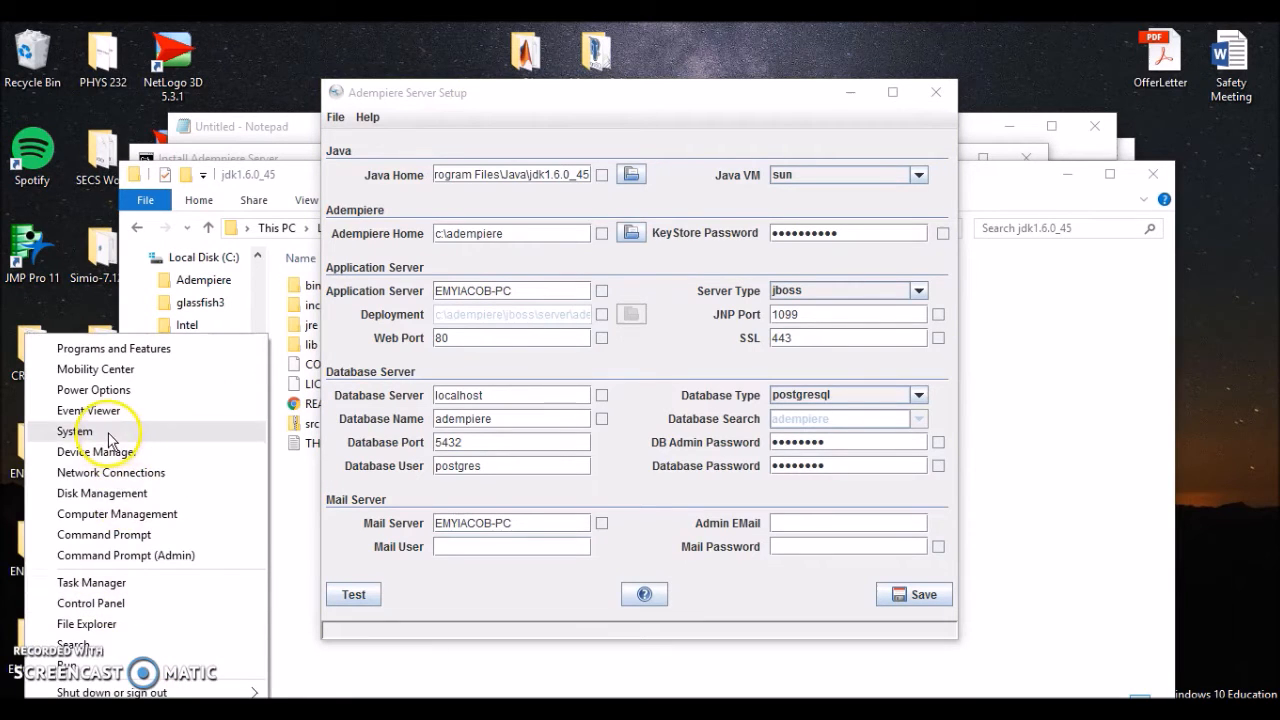
pyautogui.click(76, 428)
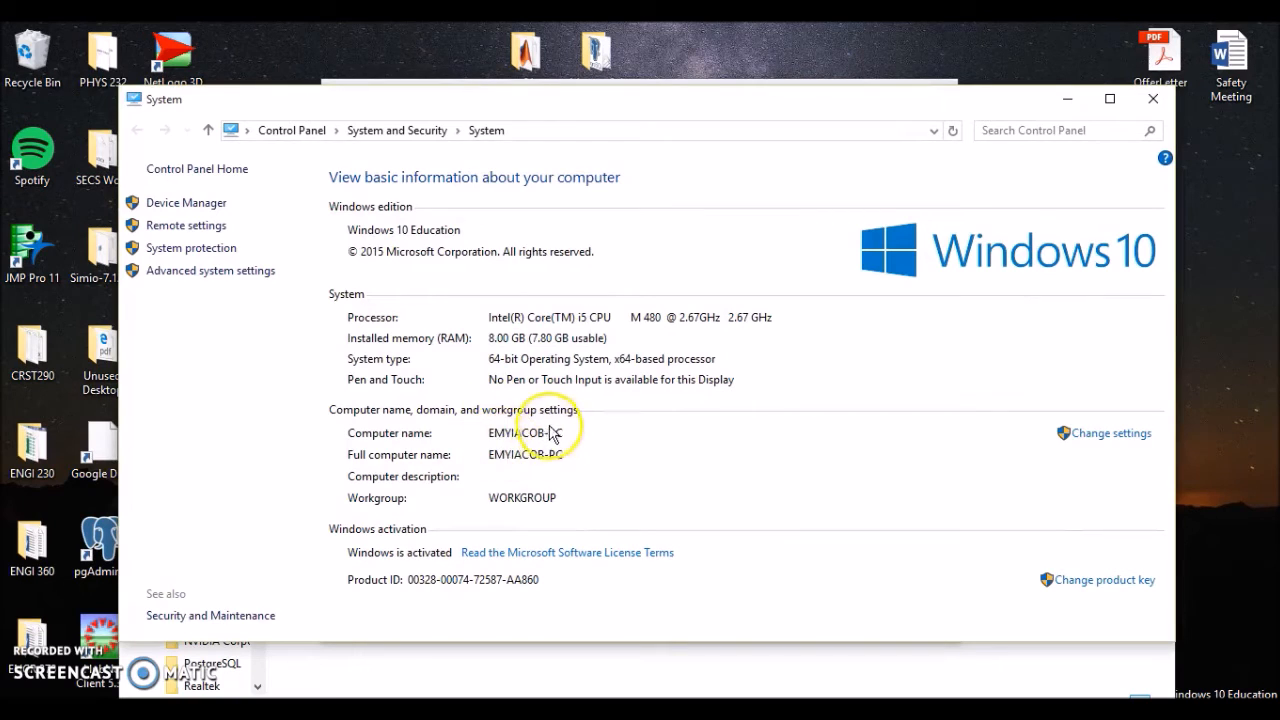
pyautogui.moveTo(558, 452)
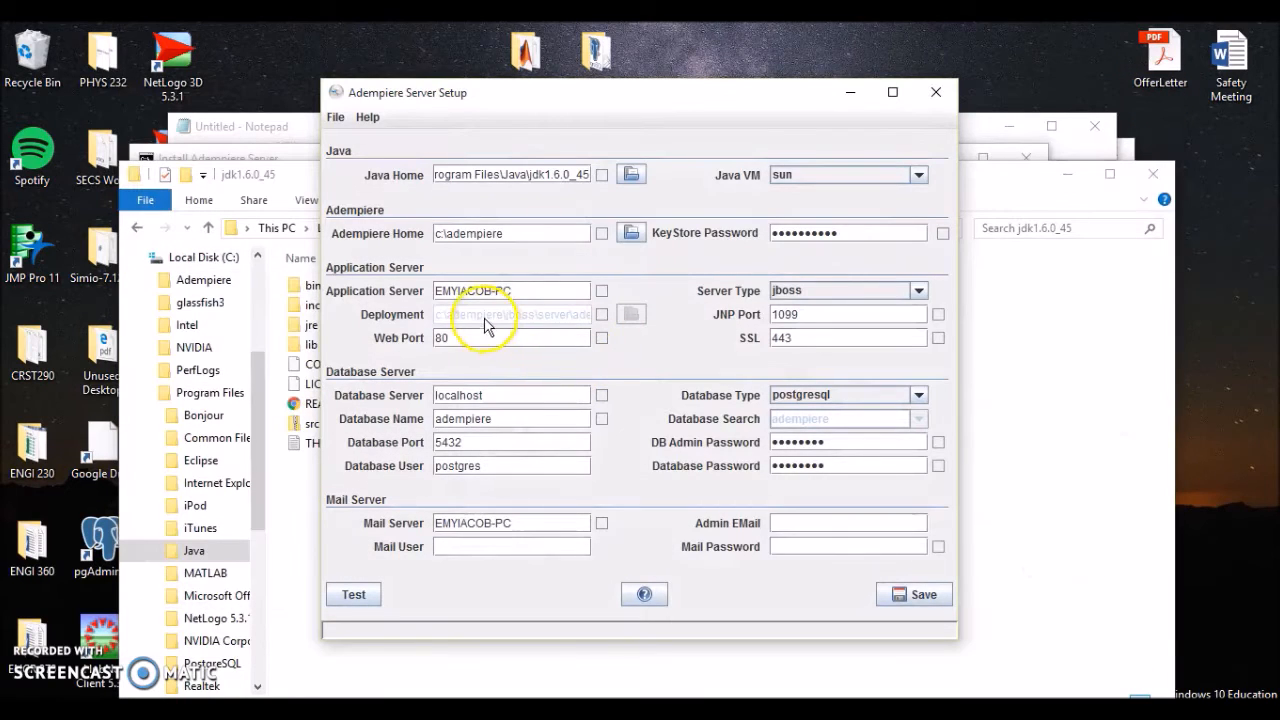
pyautogui.moveTo(776, 280)
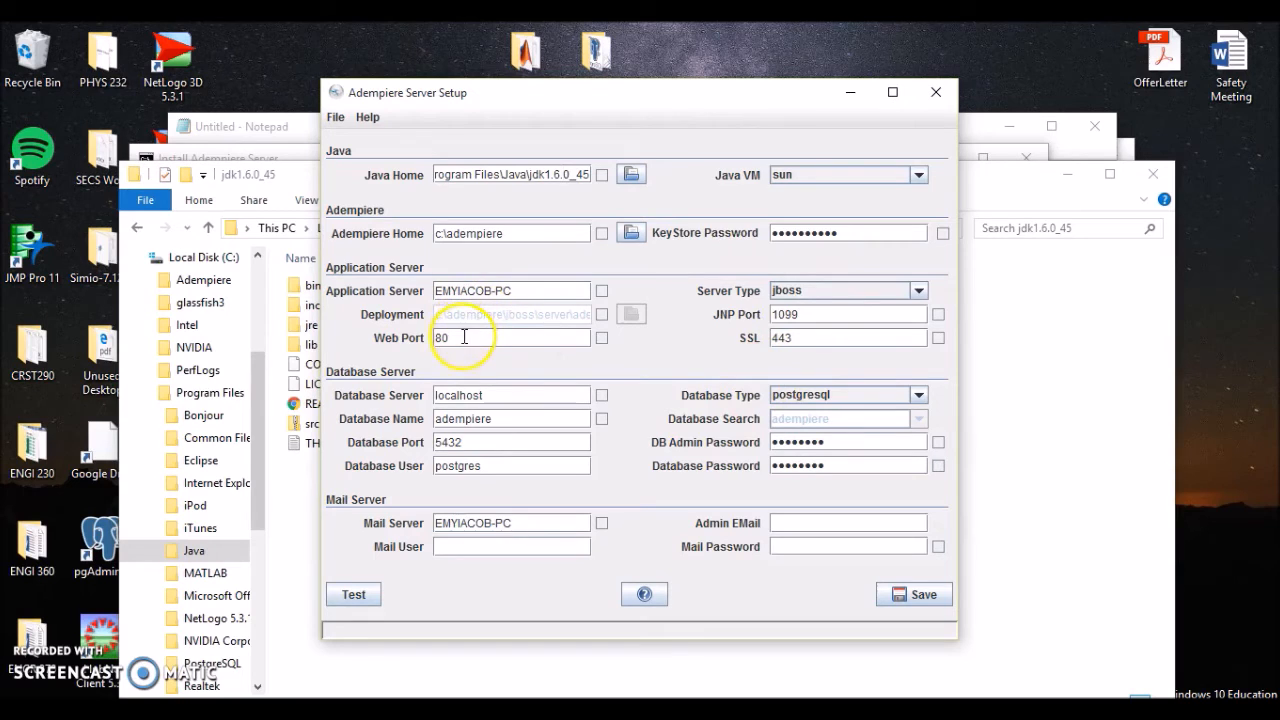
pyautogui.moveTo(378, 396)
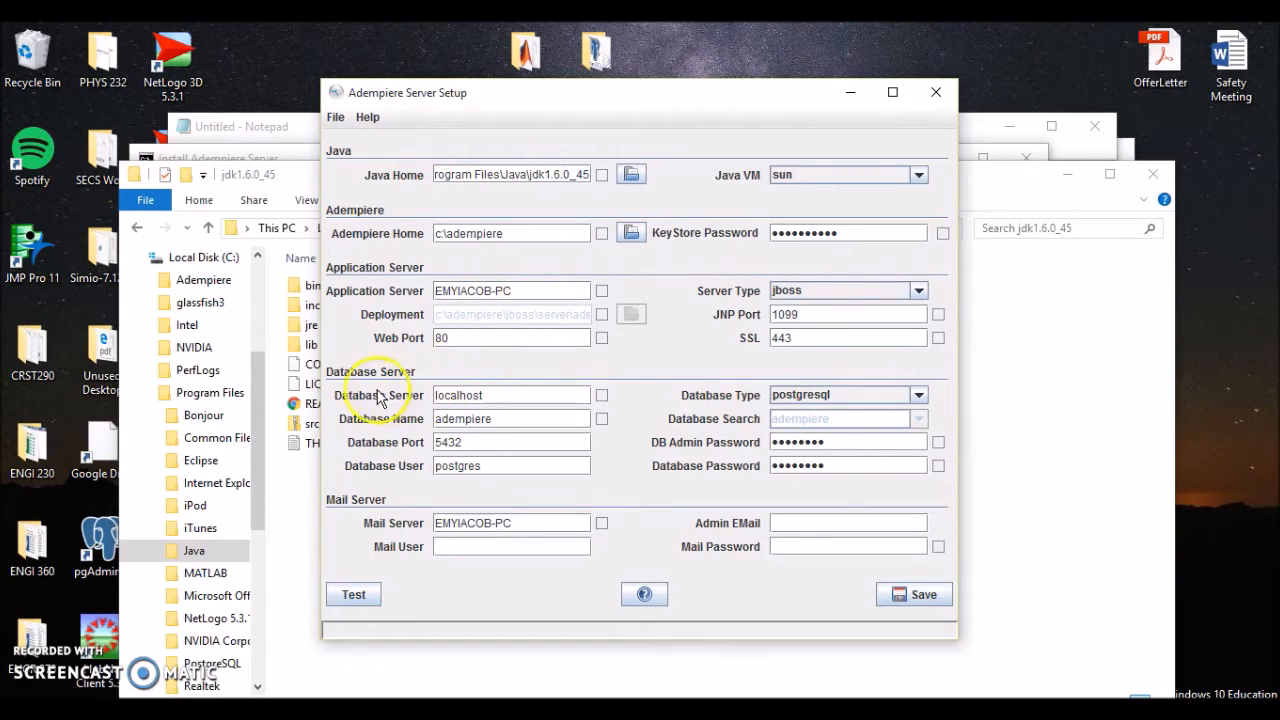
# - Select the Mail Server field to point it at this machine's host name
pyautogui.click(512, 396)
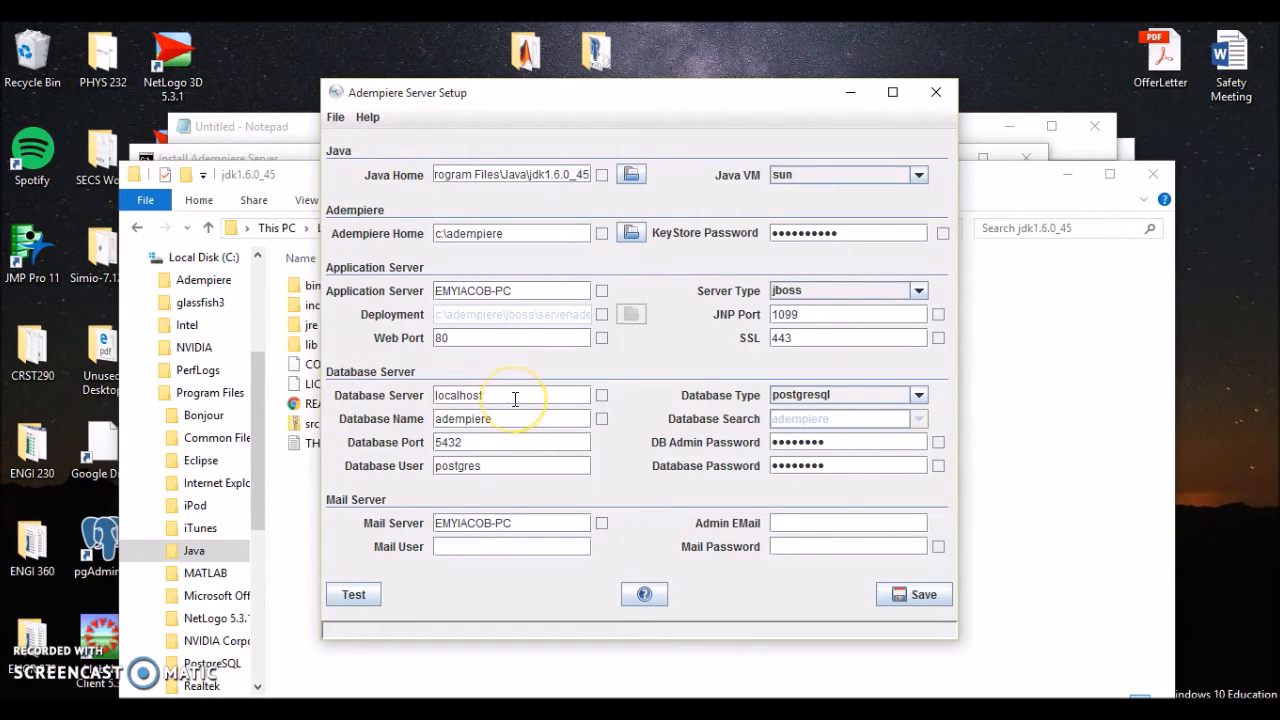
pyautogui.moveTo(552, 418)
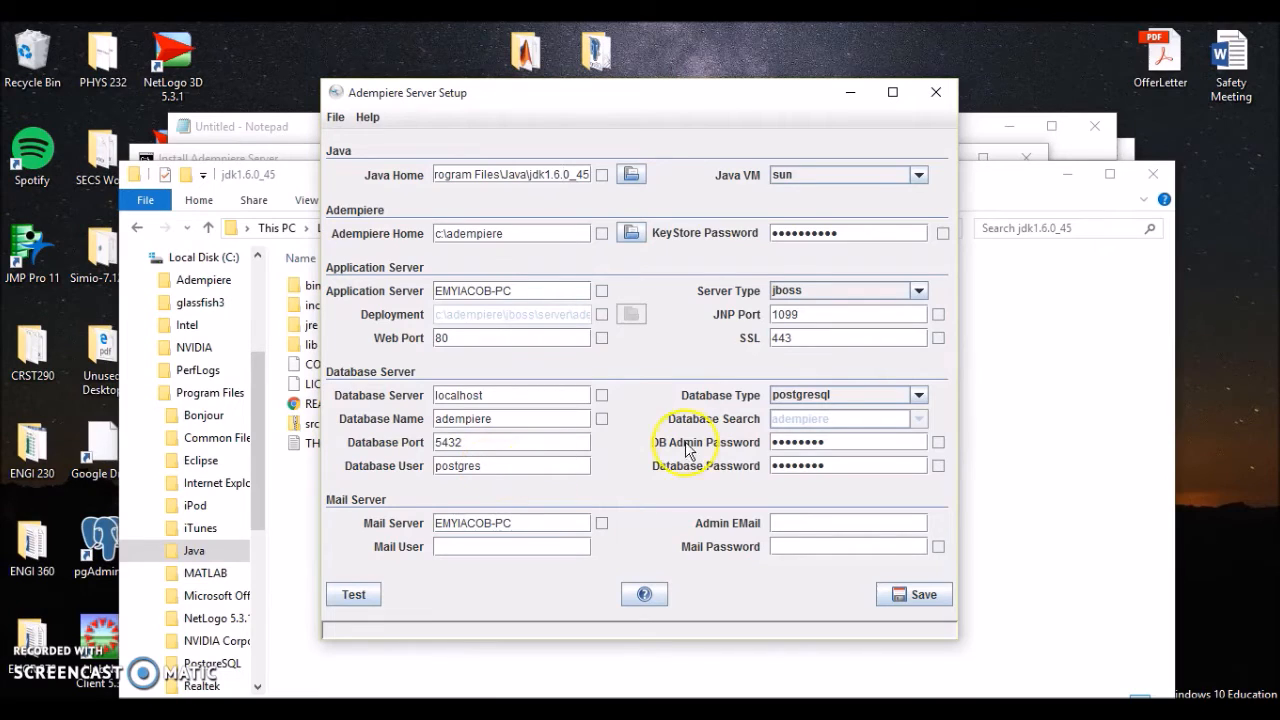
pyautogui.moveTo(864, 400)
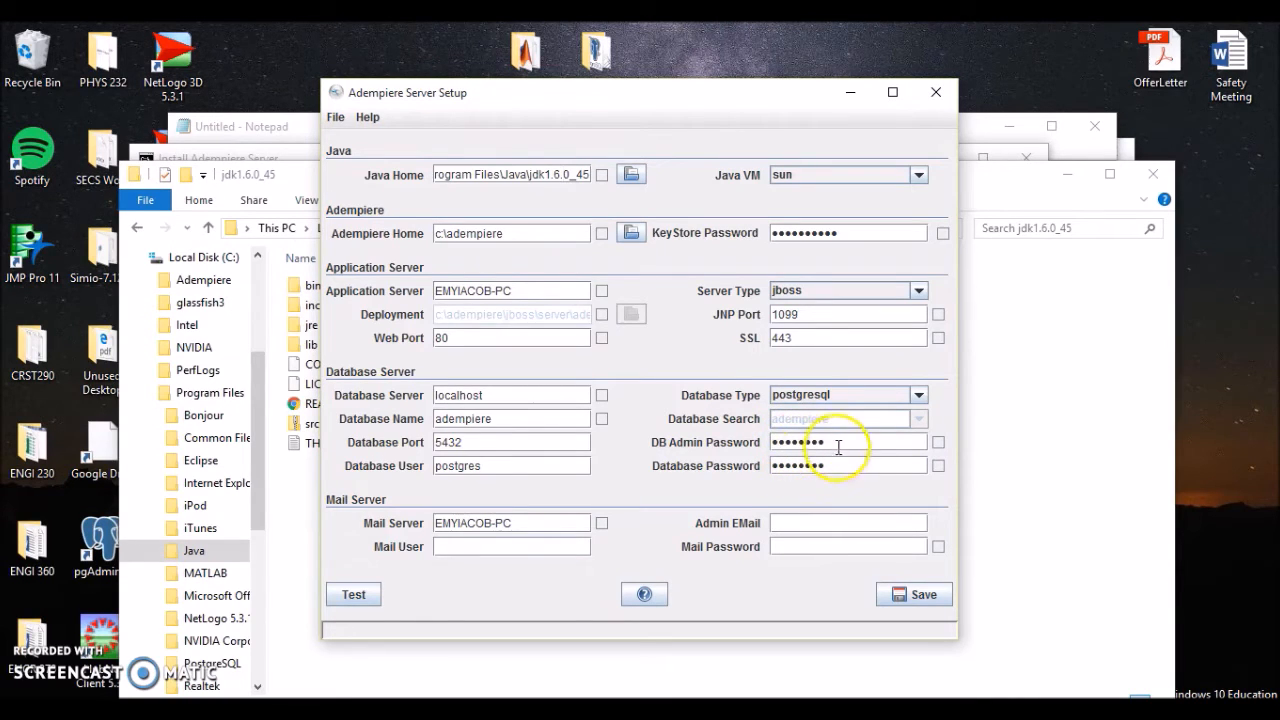
pyautogui.moveTo(802, 442)
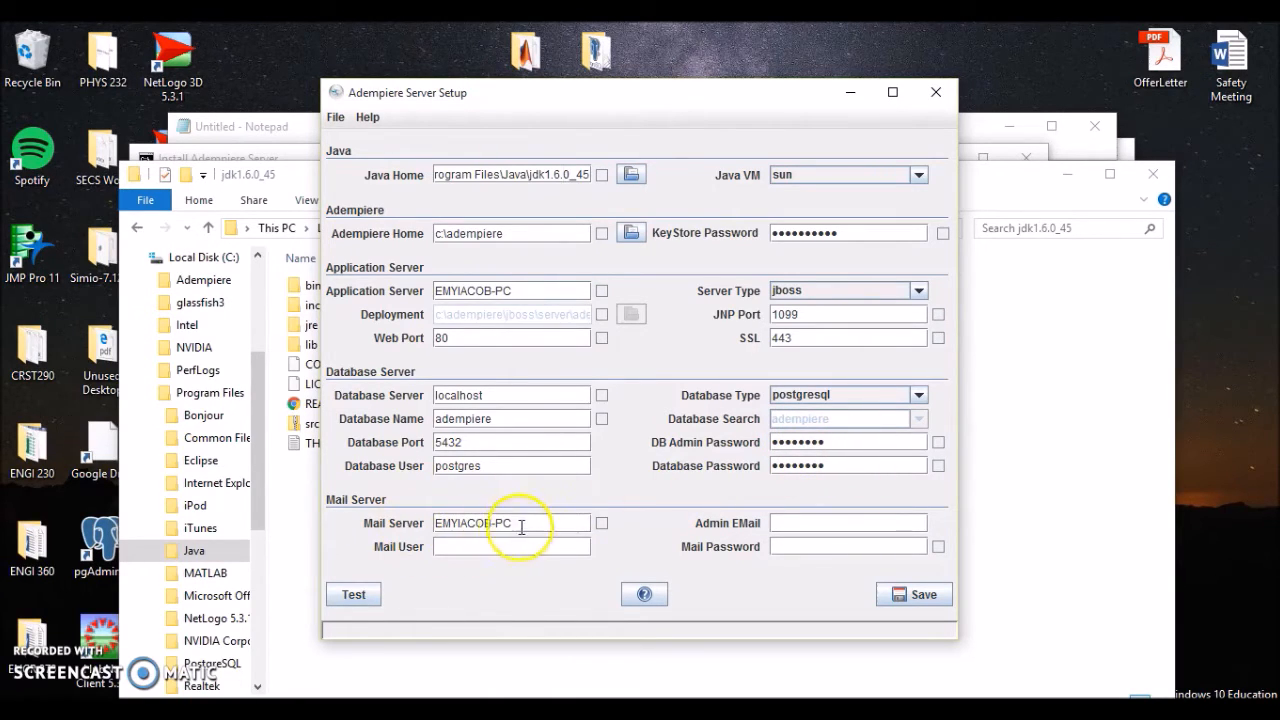
pyautogui.moveTo(508, 536)
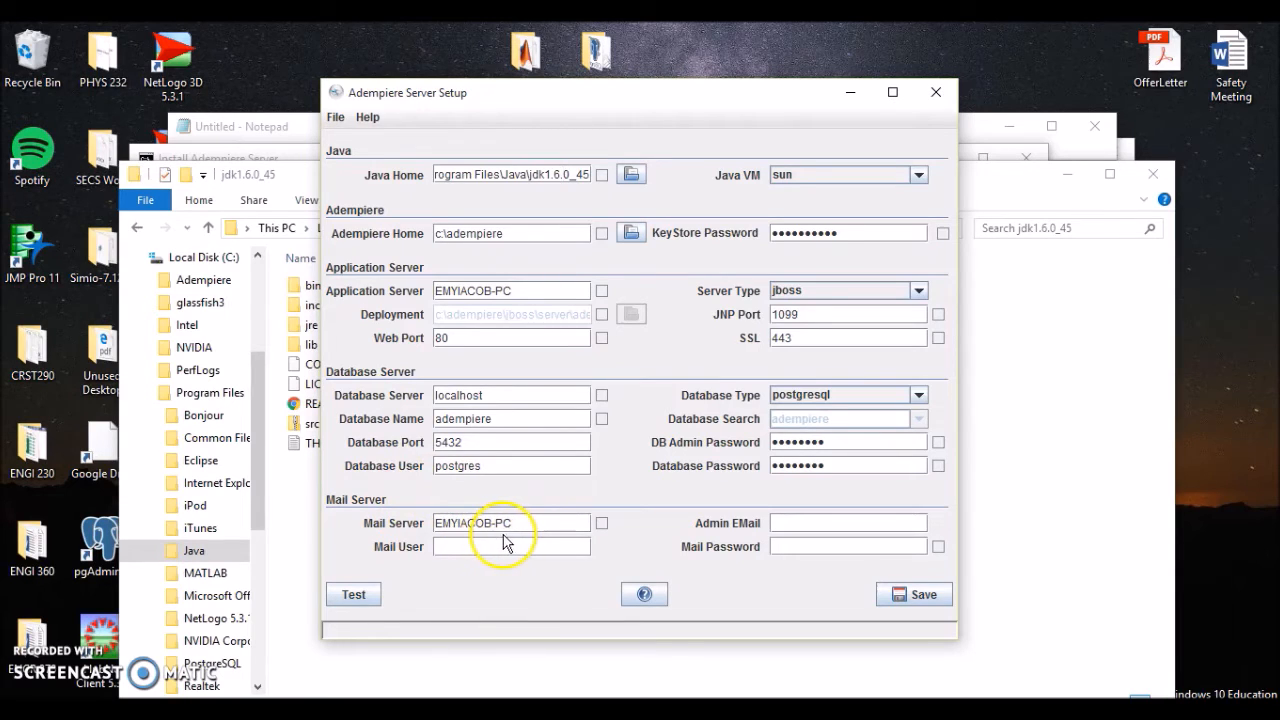
pyautogui.moveTo(432, 516)
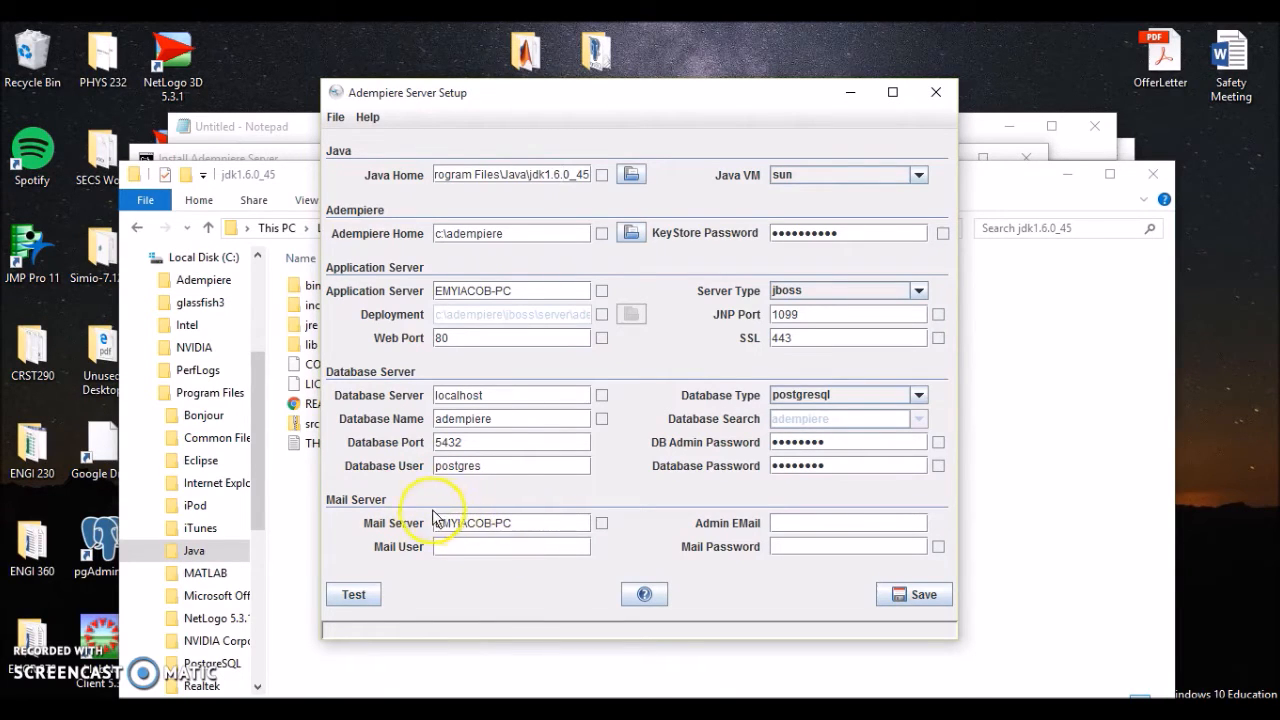
pyautogui.moveTo(366, 612)
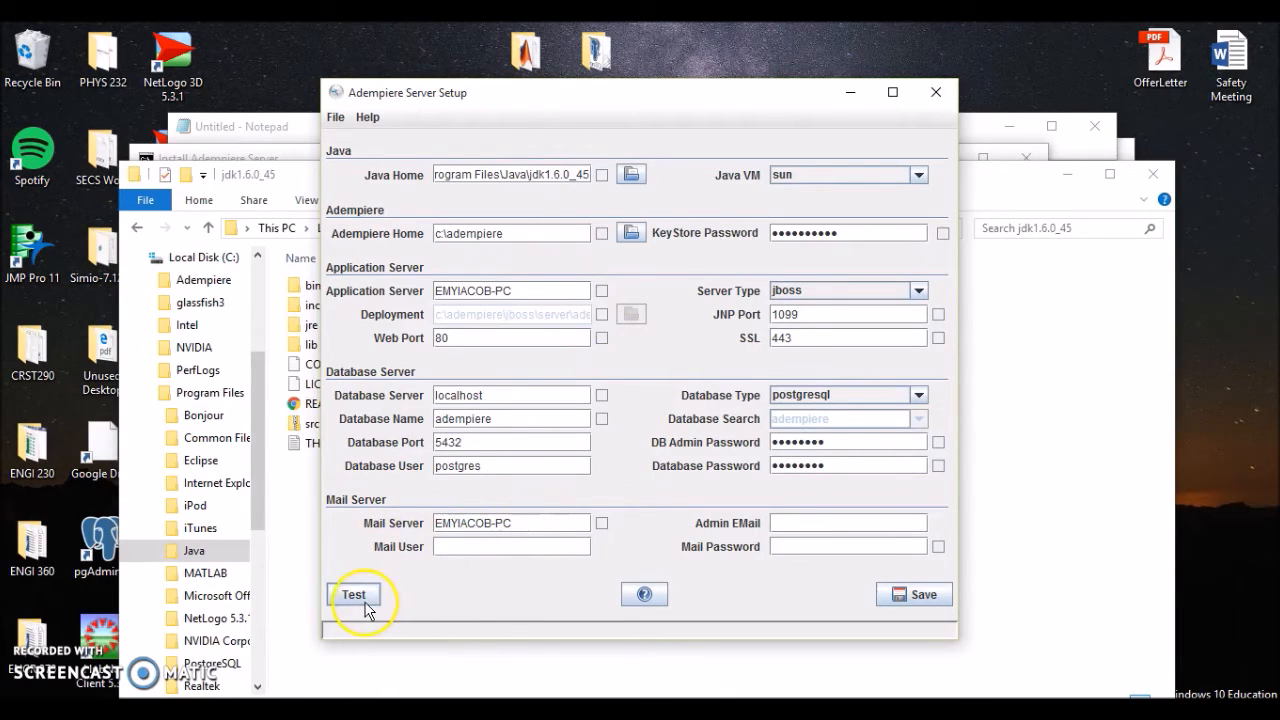
# - Run the Test validation so the settings' checkboxes tick and status shows Ok
pyautogui.click(354, 594)
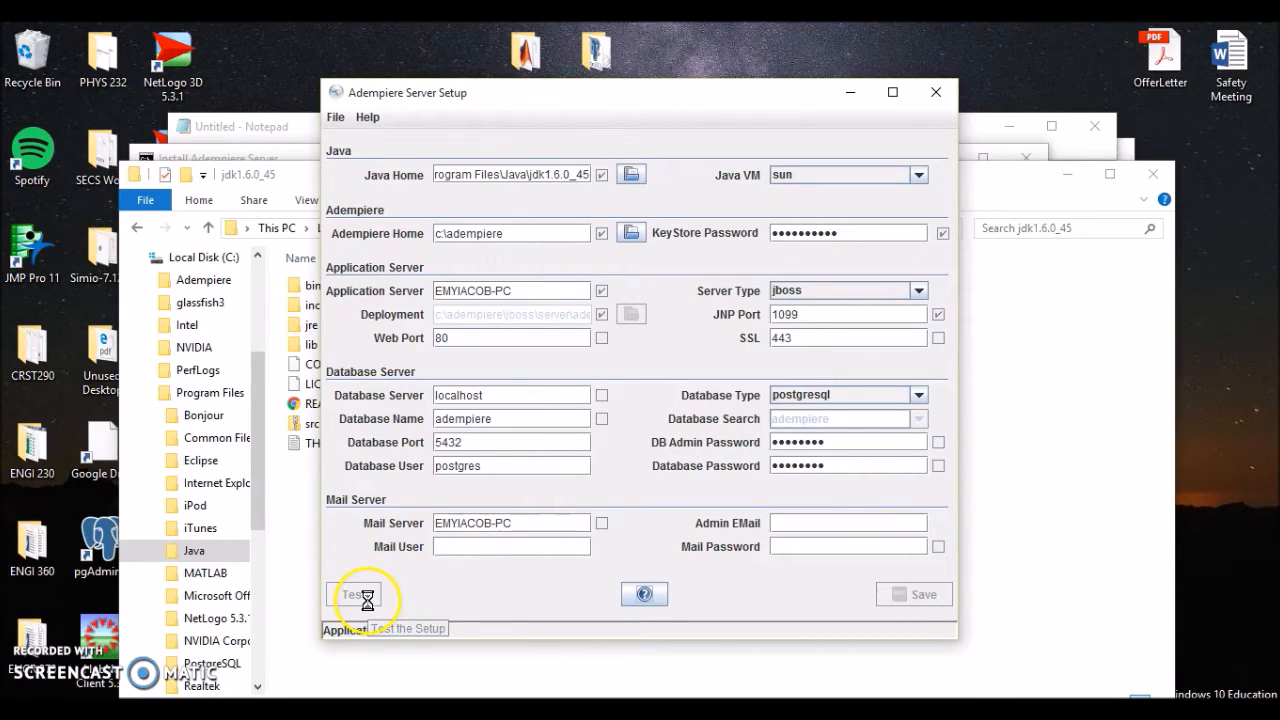
pyautogui.click(360, 594)
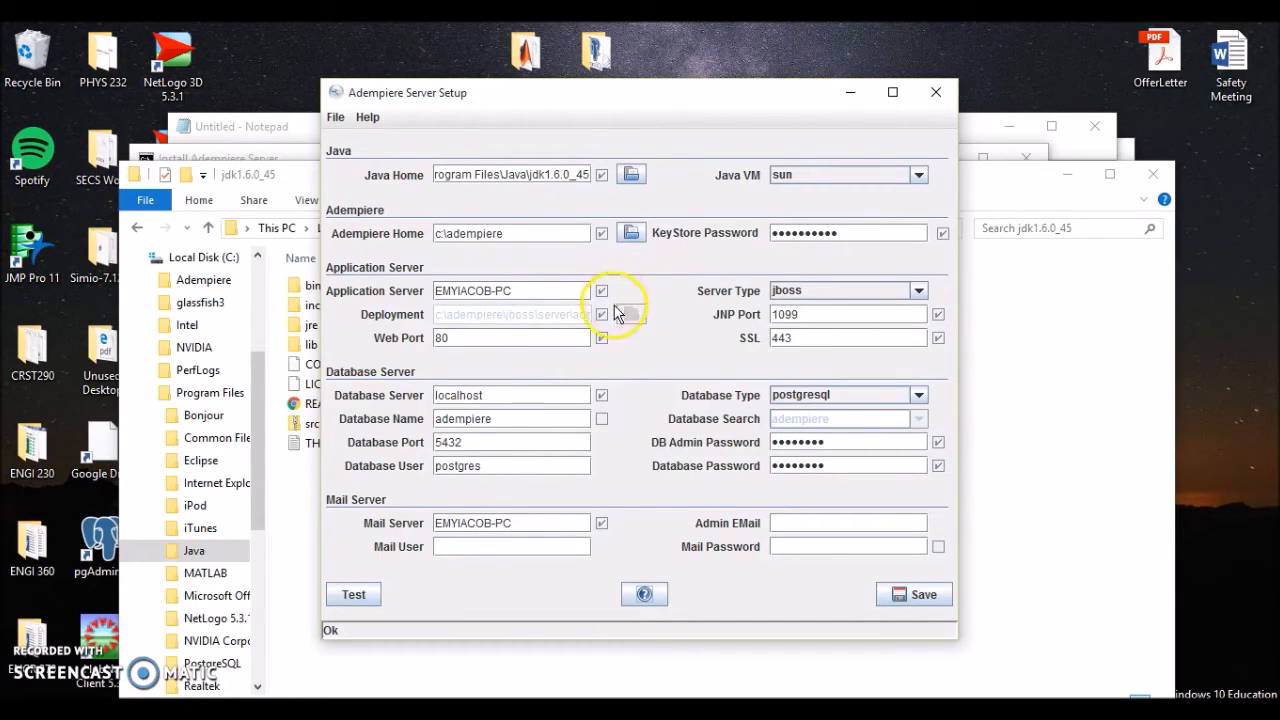
pyautogui.moveTo(782, 198)
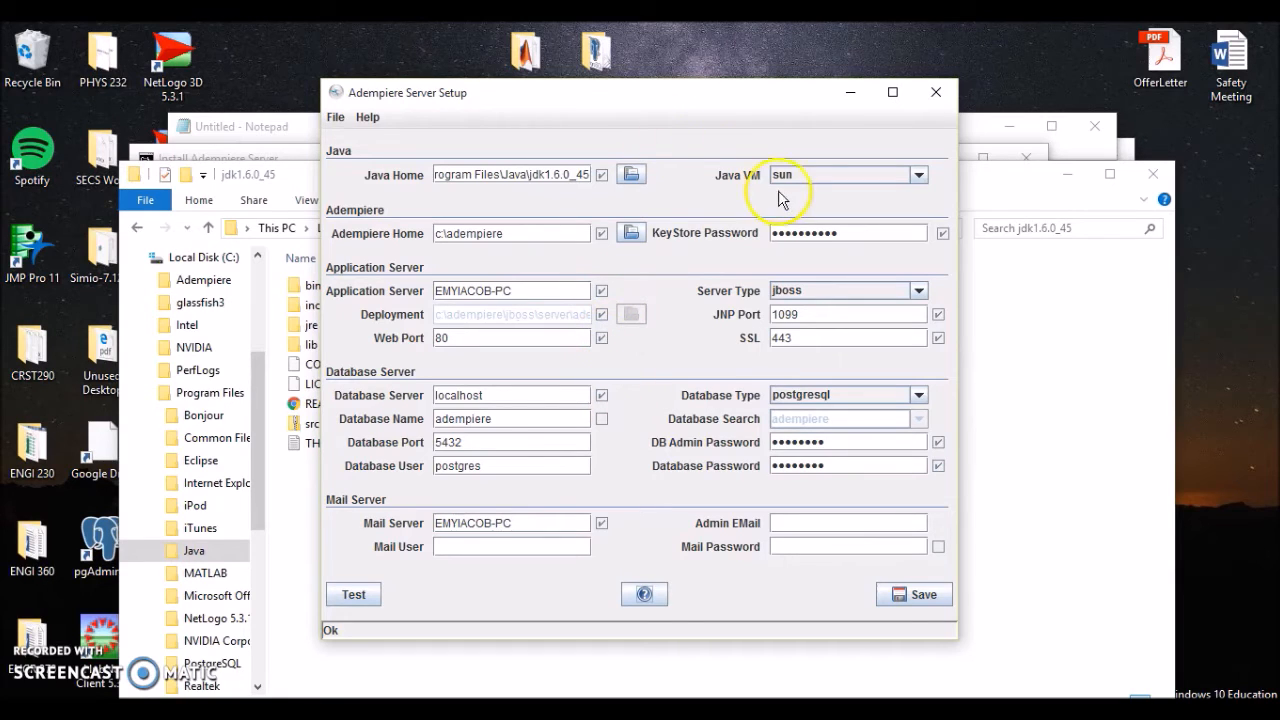
pyautogui.moveTo(944, 498)
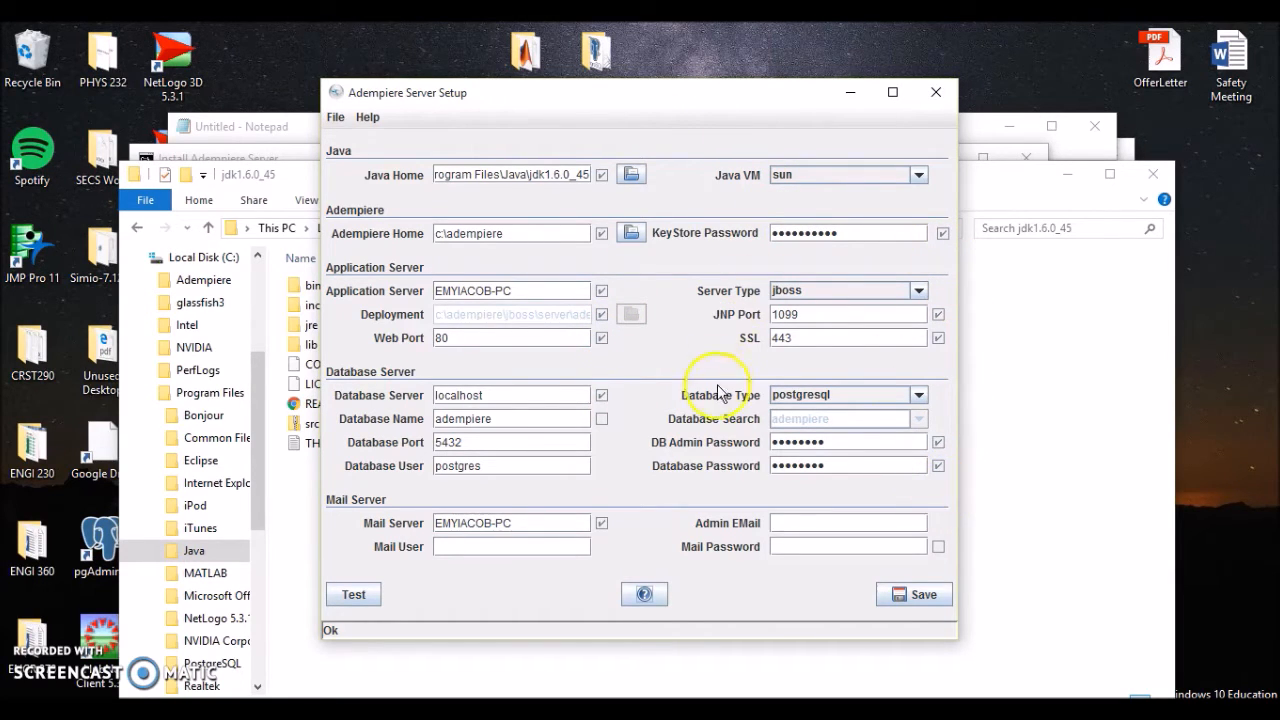
pyautogui.moveTo(618, 430)
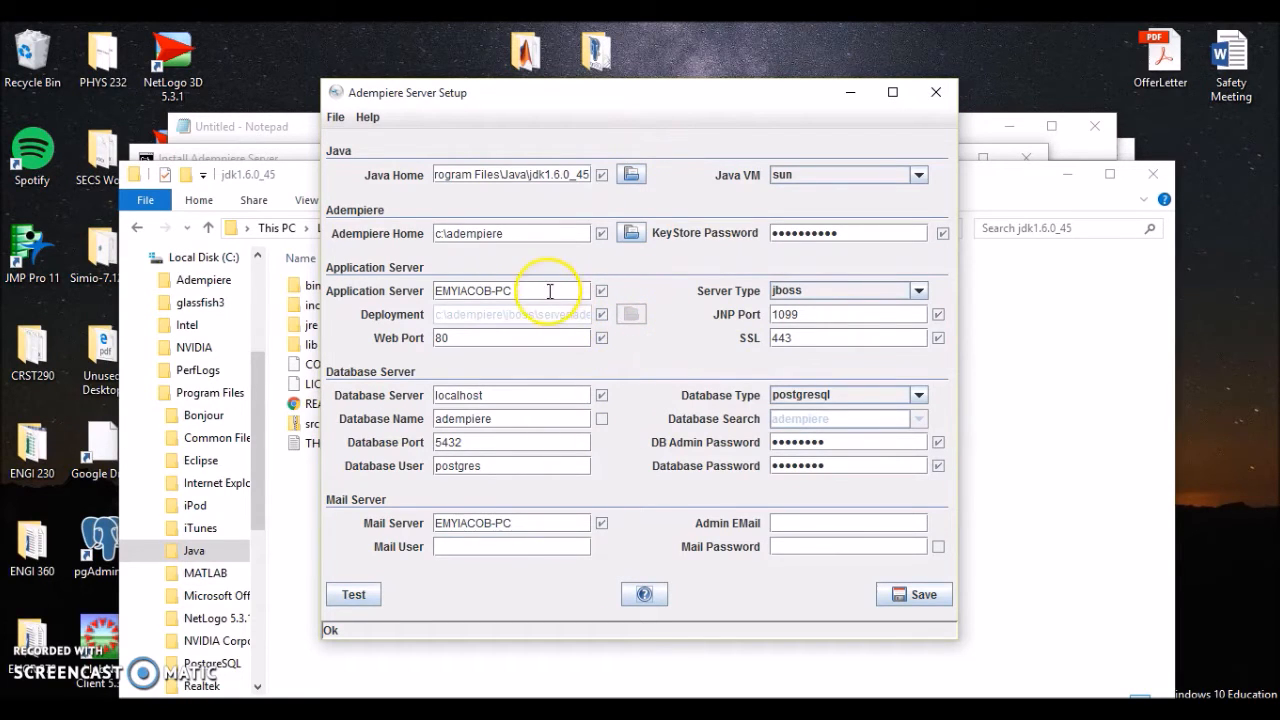
pyautogui.moveTo(536, 288)
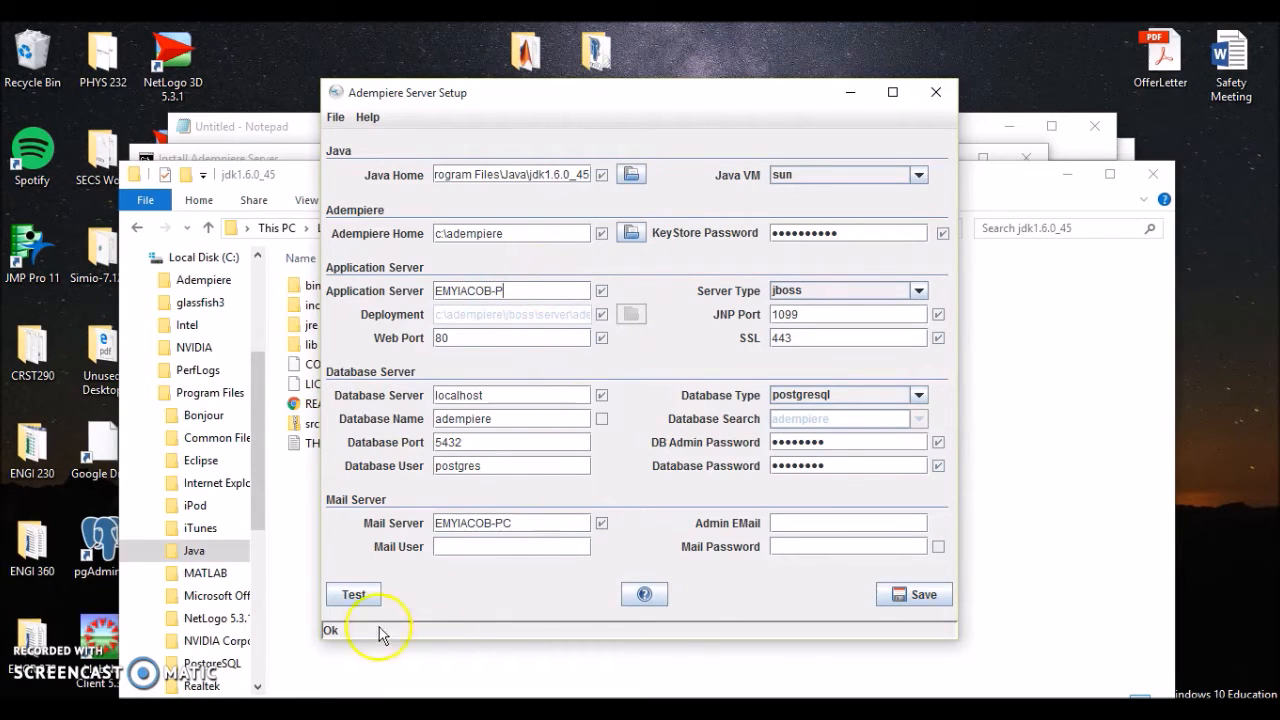
# - Test the shortened Application Server name and acknowledge the rejection error
pyautogui.click(352, 594)
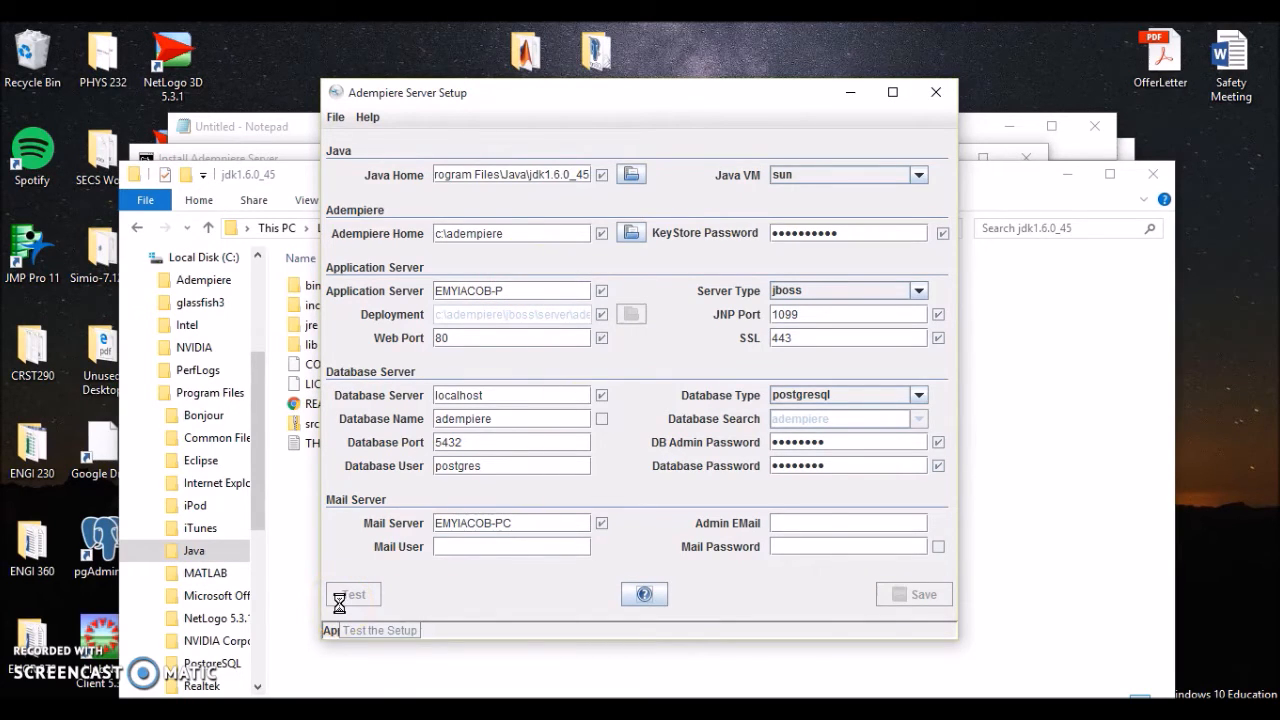
pyautogui.click(352, 594)
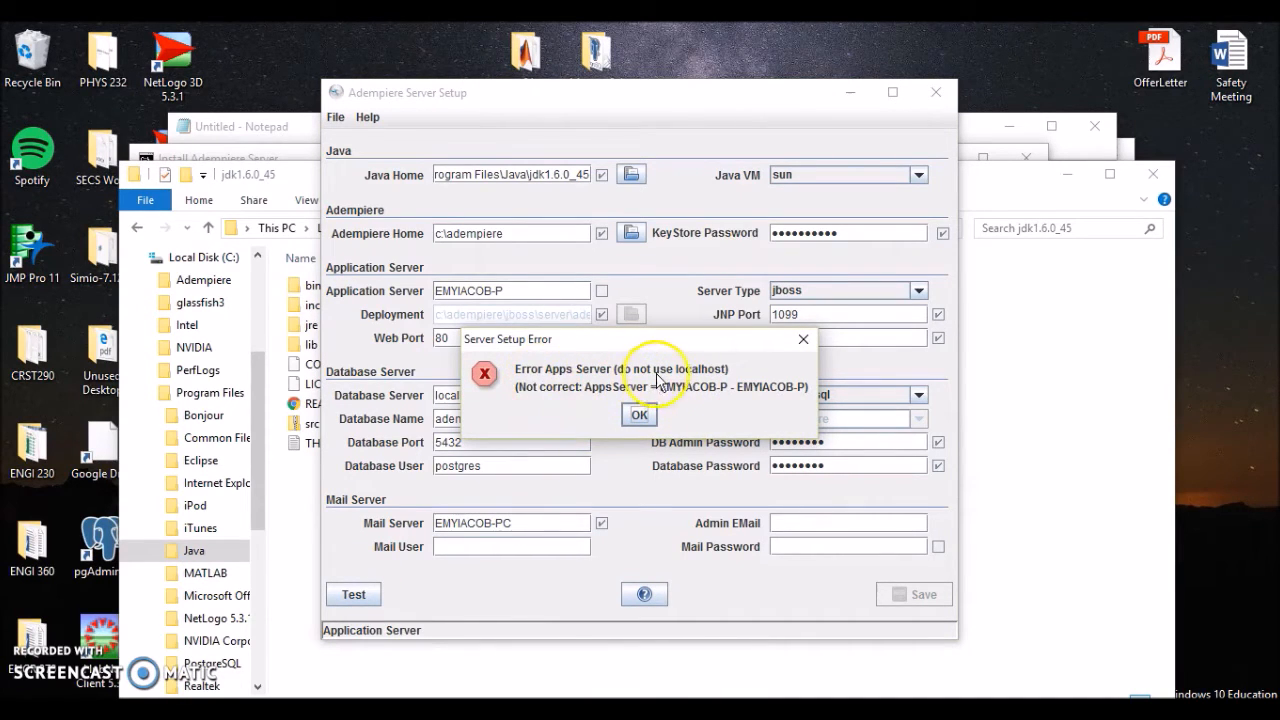
pyautogui.click(640, 414)
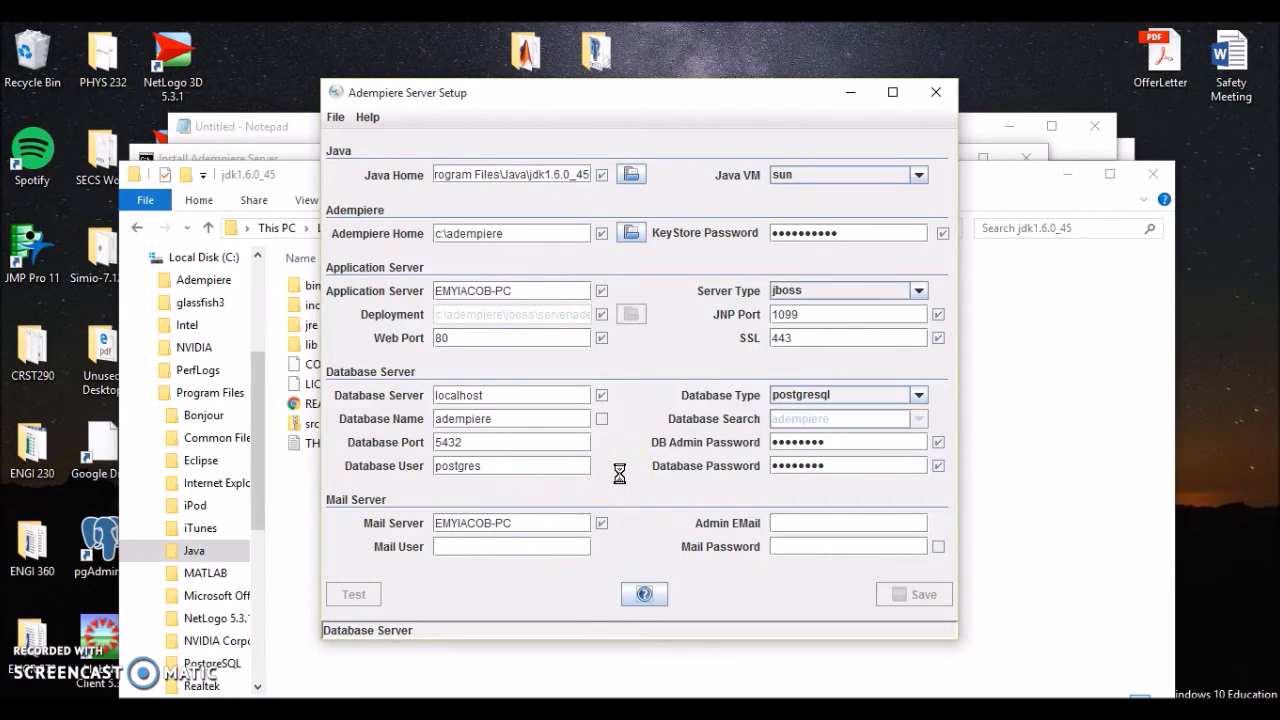
# - Save the environment file and confirm, letting deployment build to BUILD SUCCESSFUL
pyautogui.click(912, 594)
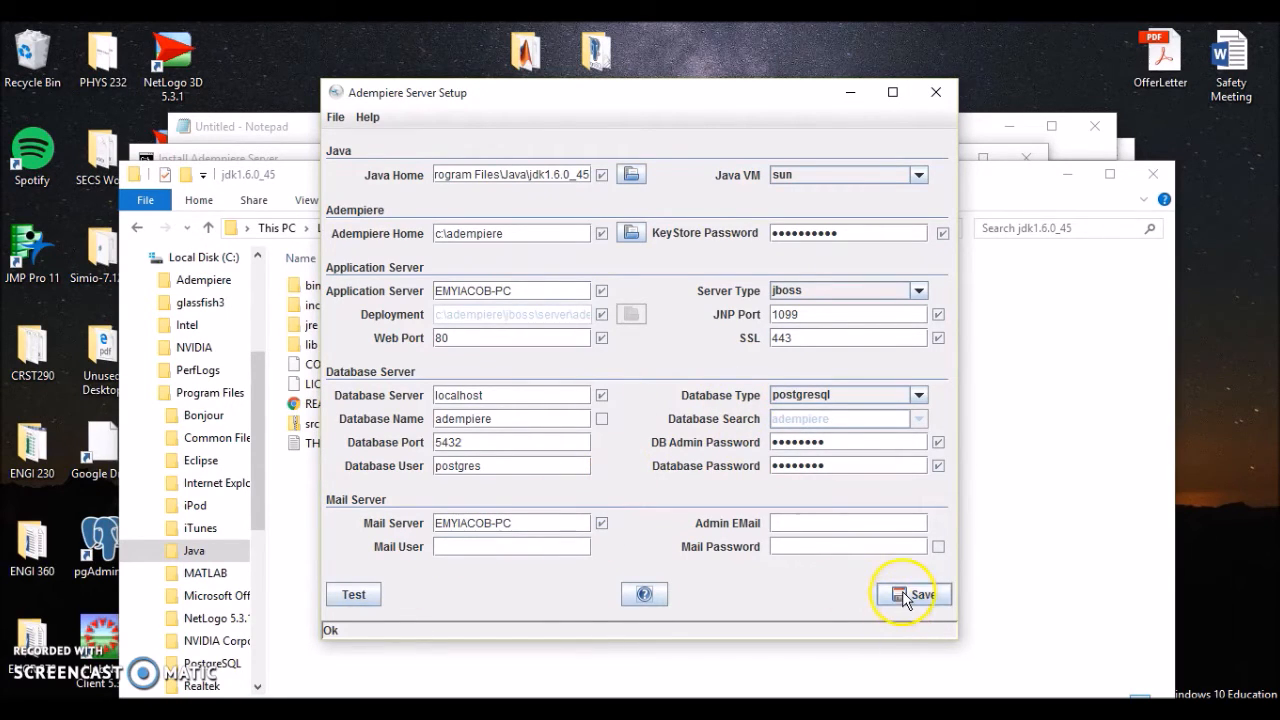
pyautogui.click(914, 594)
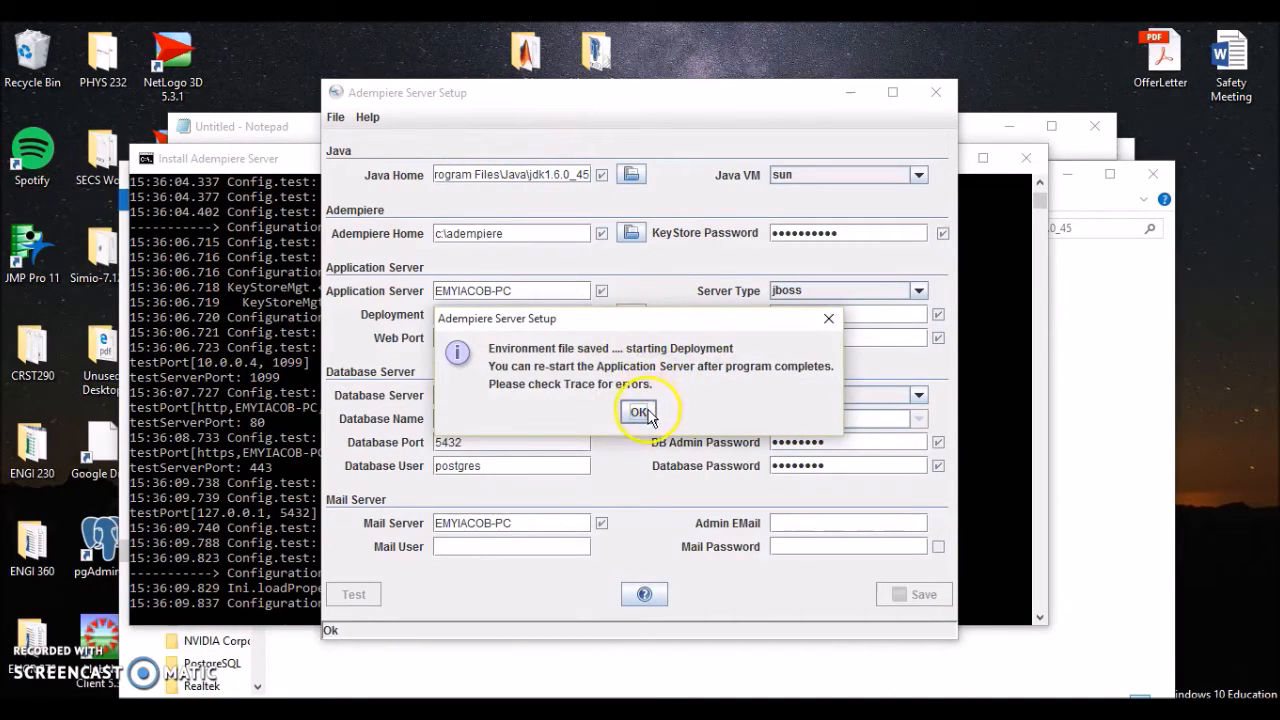
pyautogui.click(642, 412)
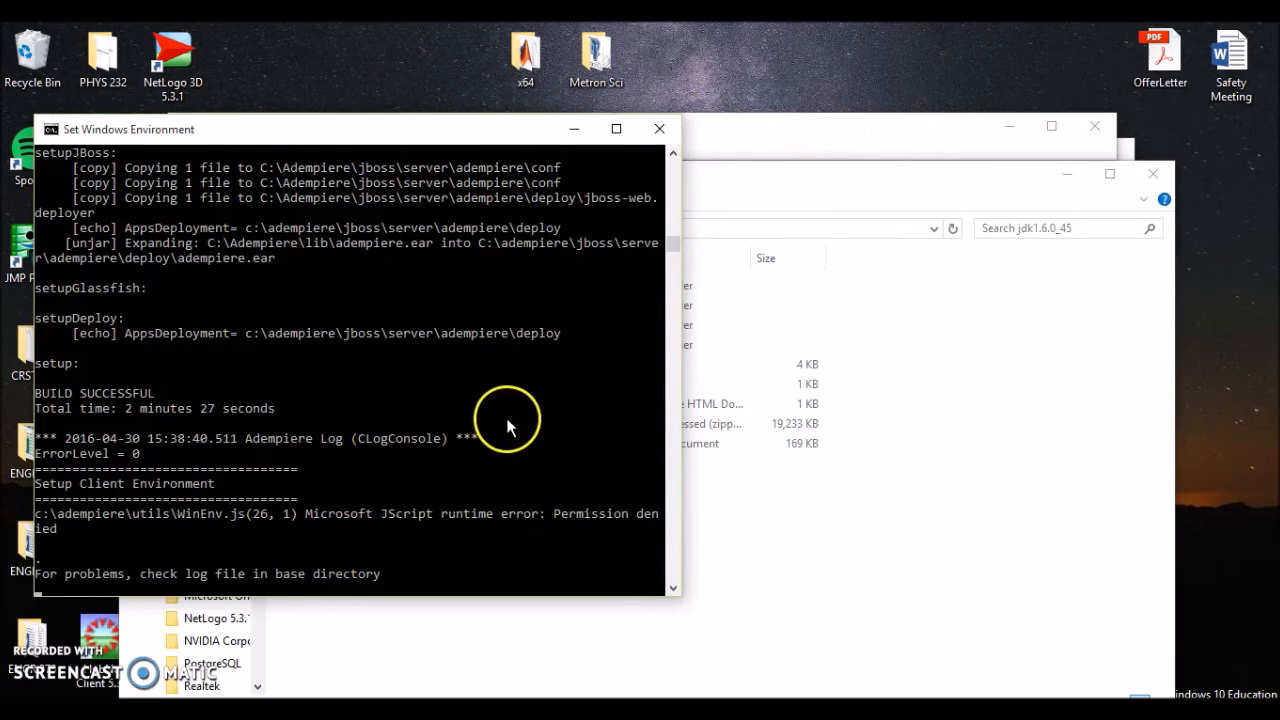
pyautogui.moveTo(30, 380)
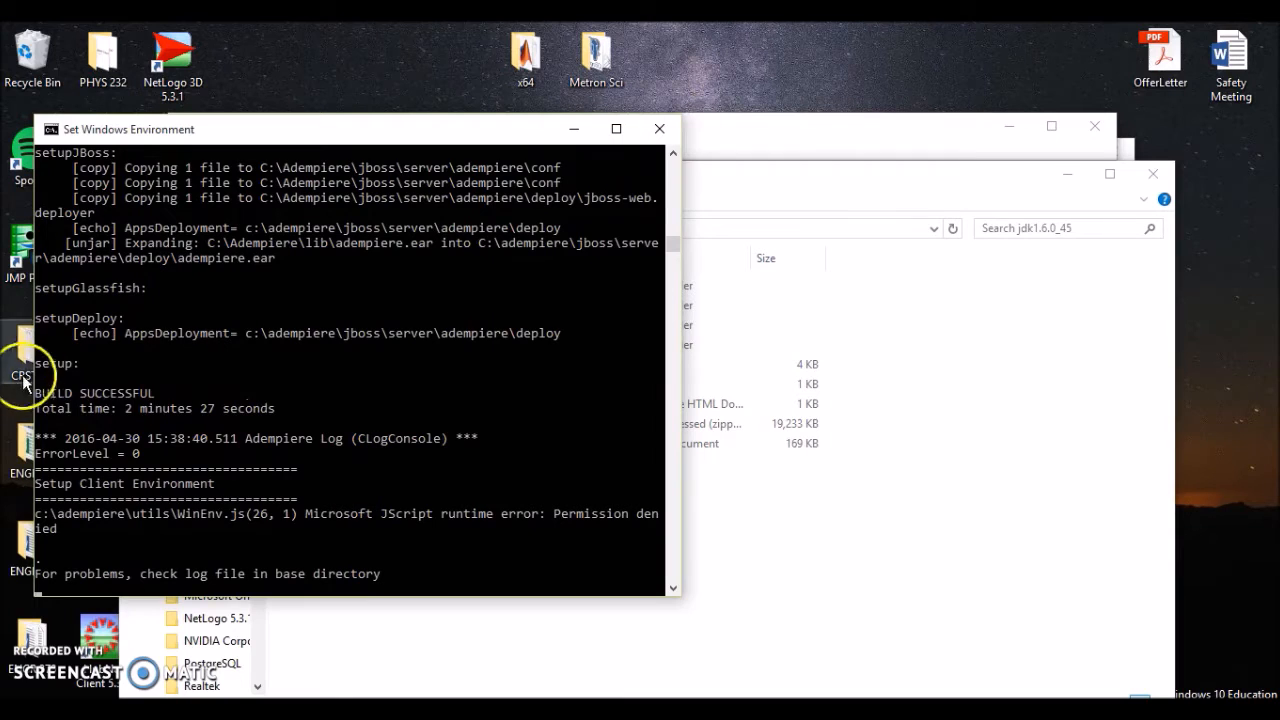
pyautogui.moveTo(144, 462)
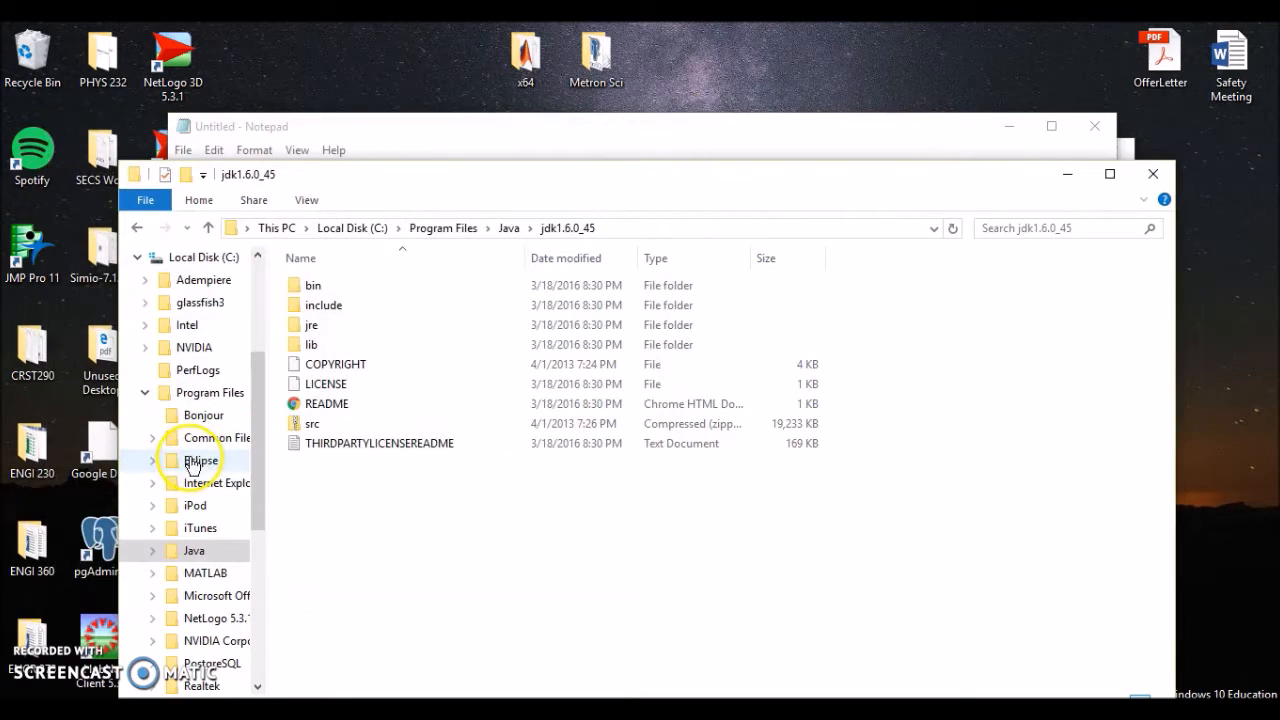
pyautogui.moveTo(330, 324)
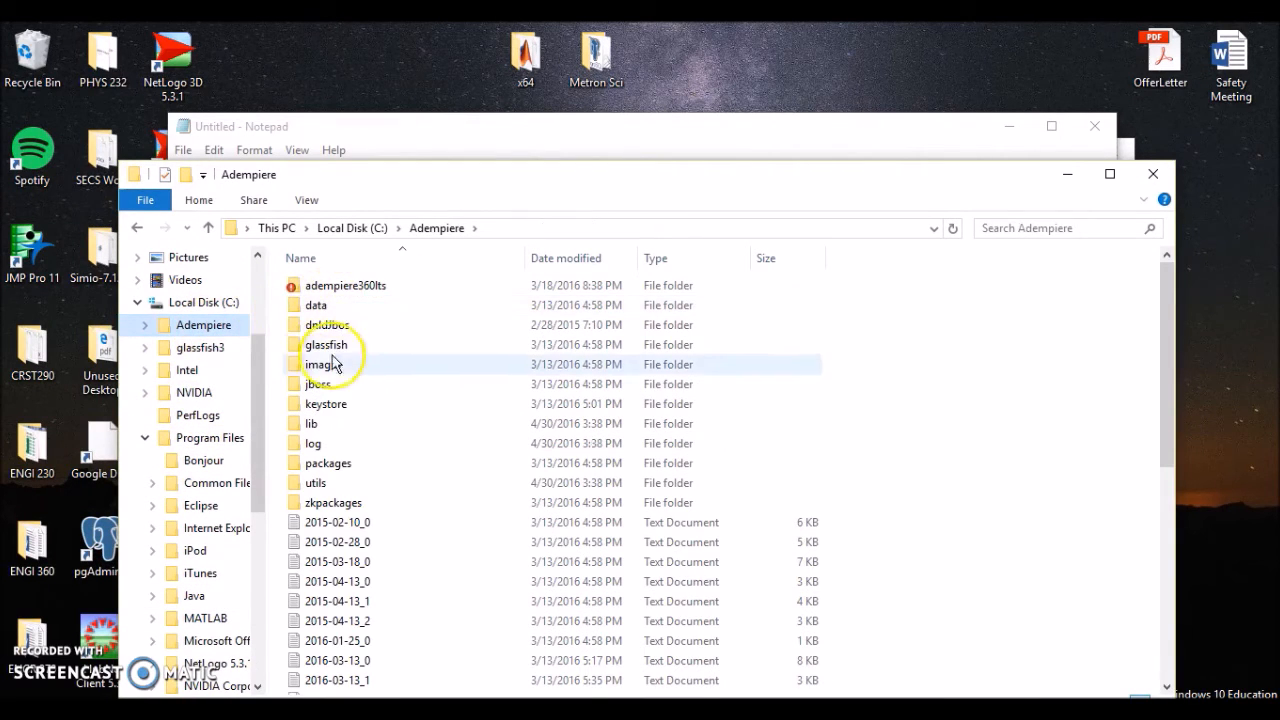
# - Launch RUN_ImportAdempiere from the Adempiere\utils folder to import Adempiere.dmp
pyautogui.scroll(-3)
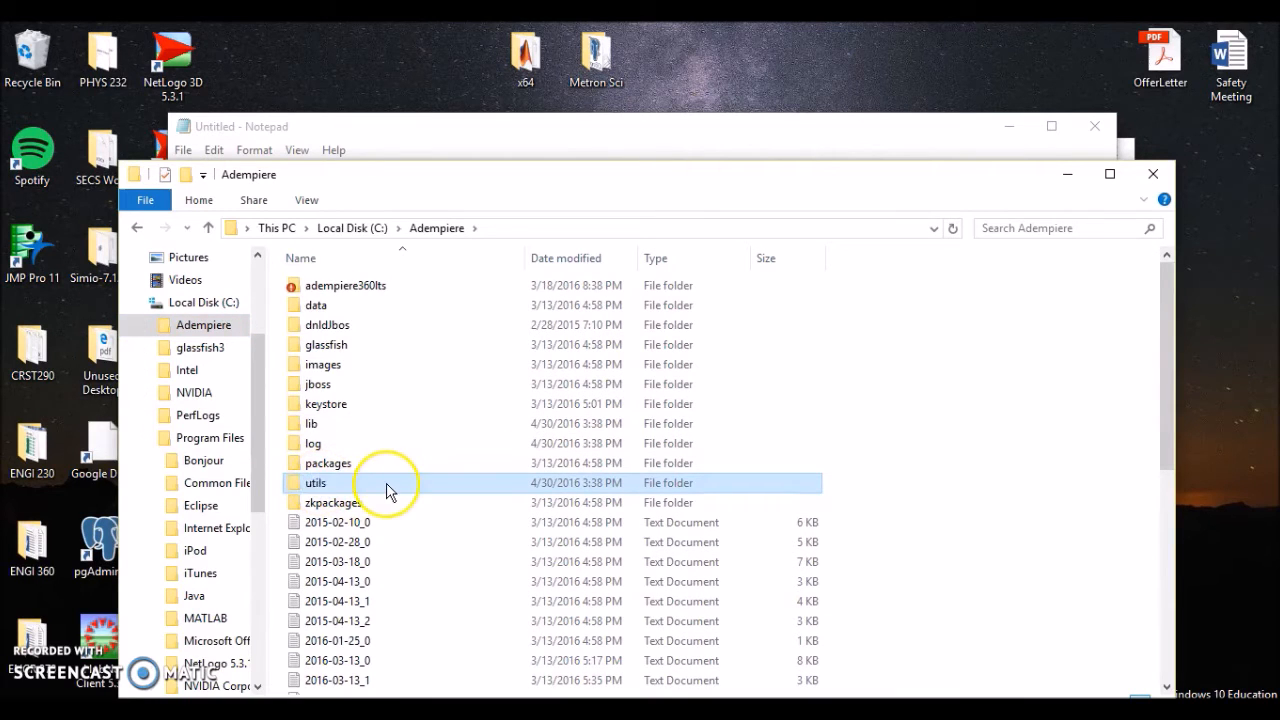
pyautogui.doubleClick(316, 482)
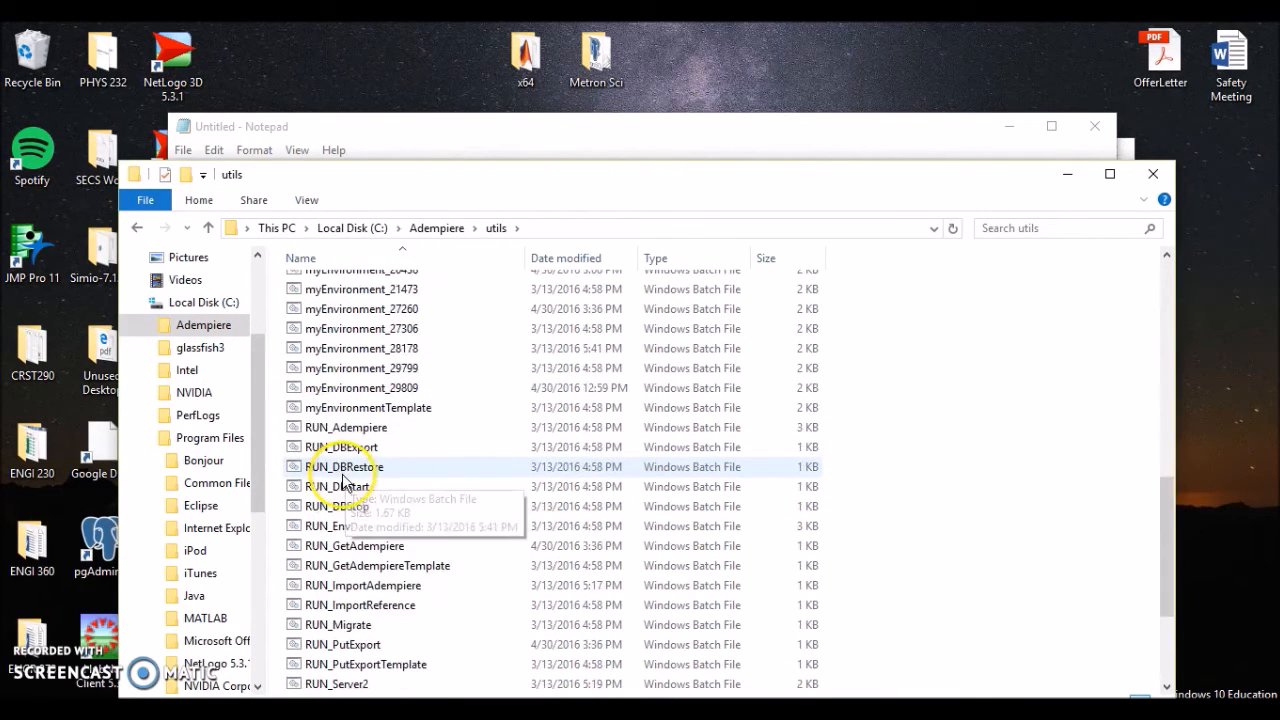
pyautogui.scroll(-3)
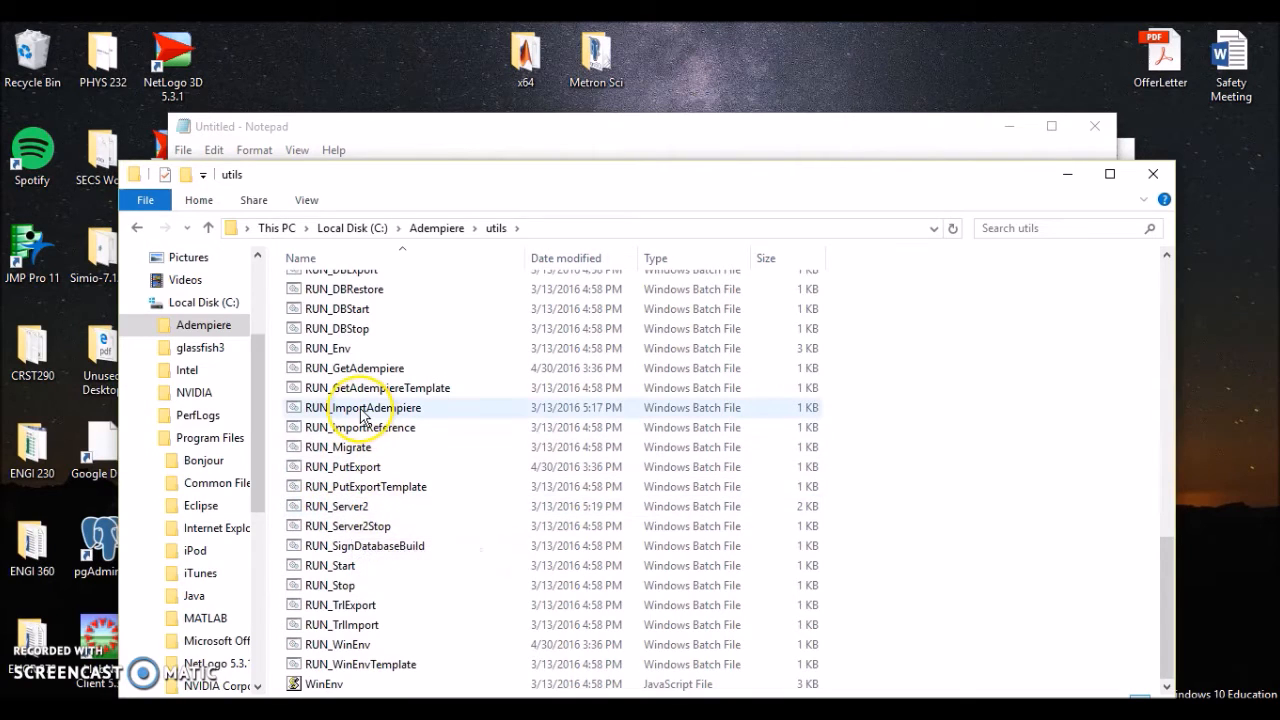
pyautogui.doubleClick(364, 408)
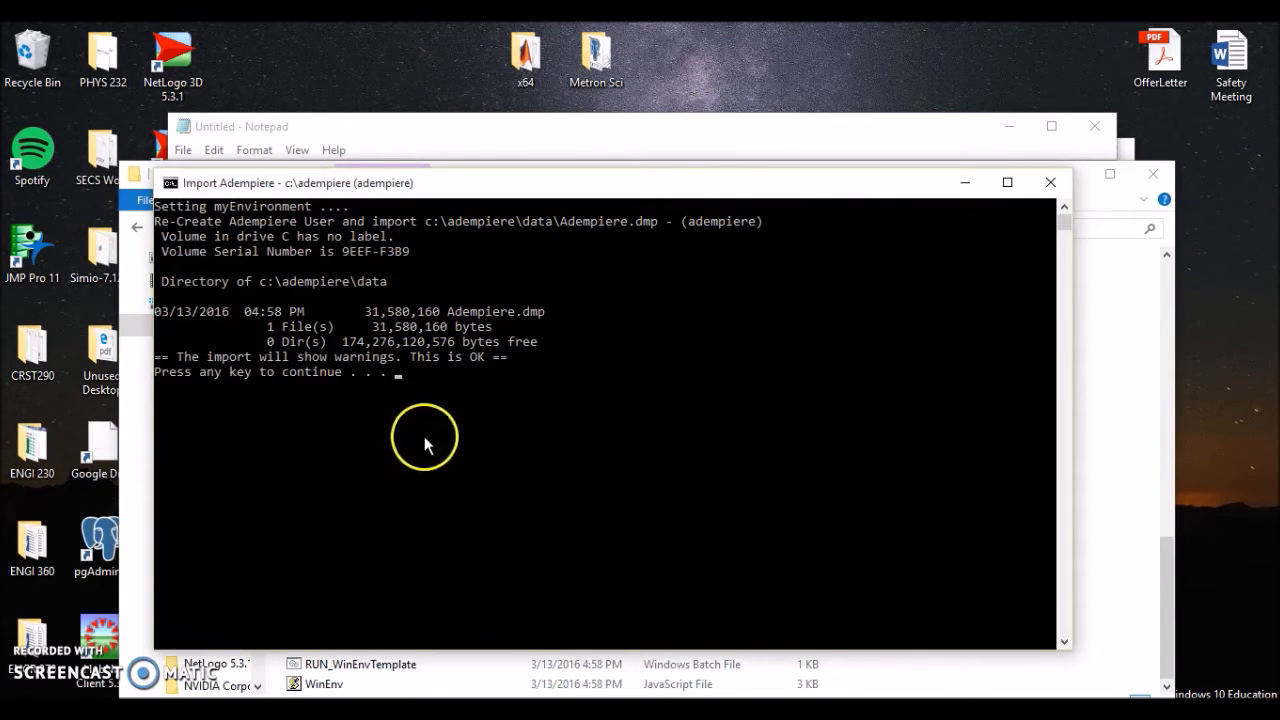
pyautogui.moveTo(472, 382)
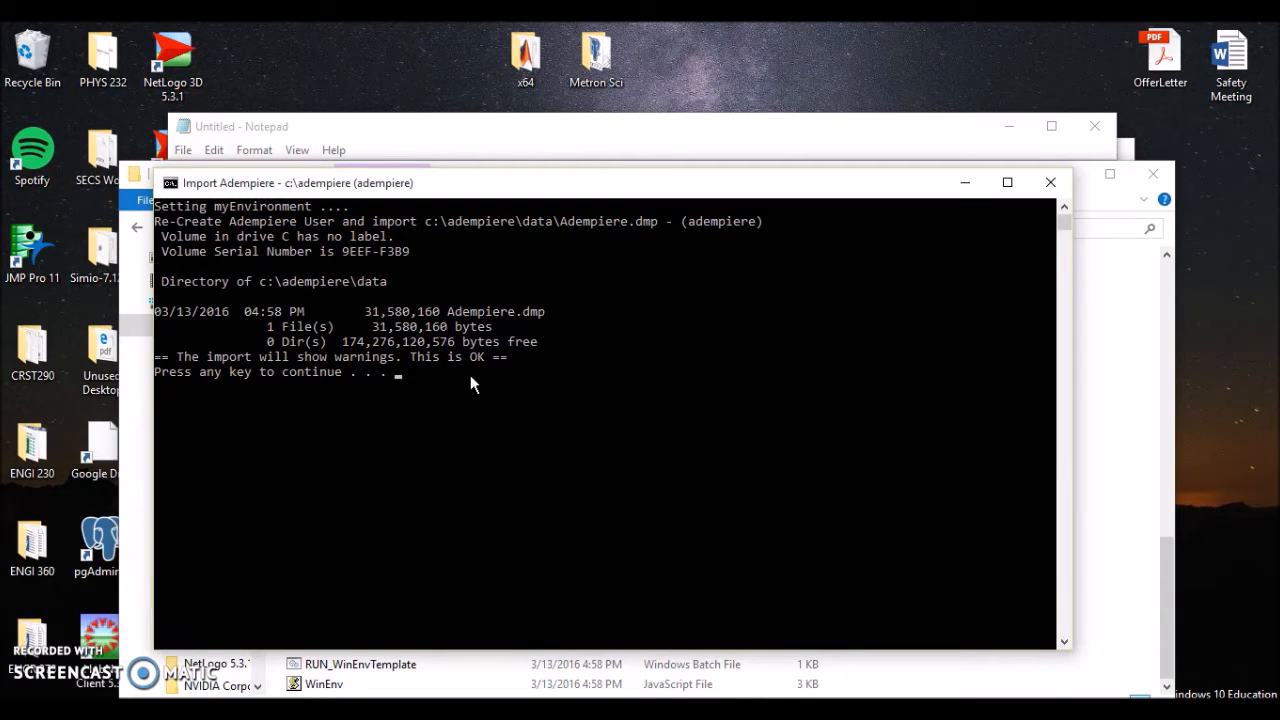
# - Confirm the prompt so the database import proceeds re-creating the user and database
pyautogui.press('enter')
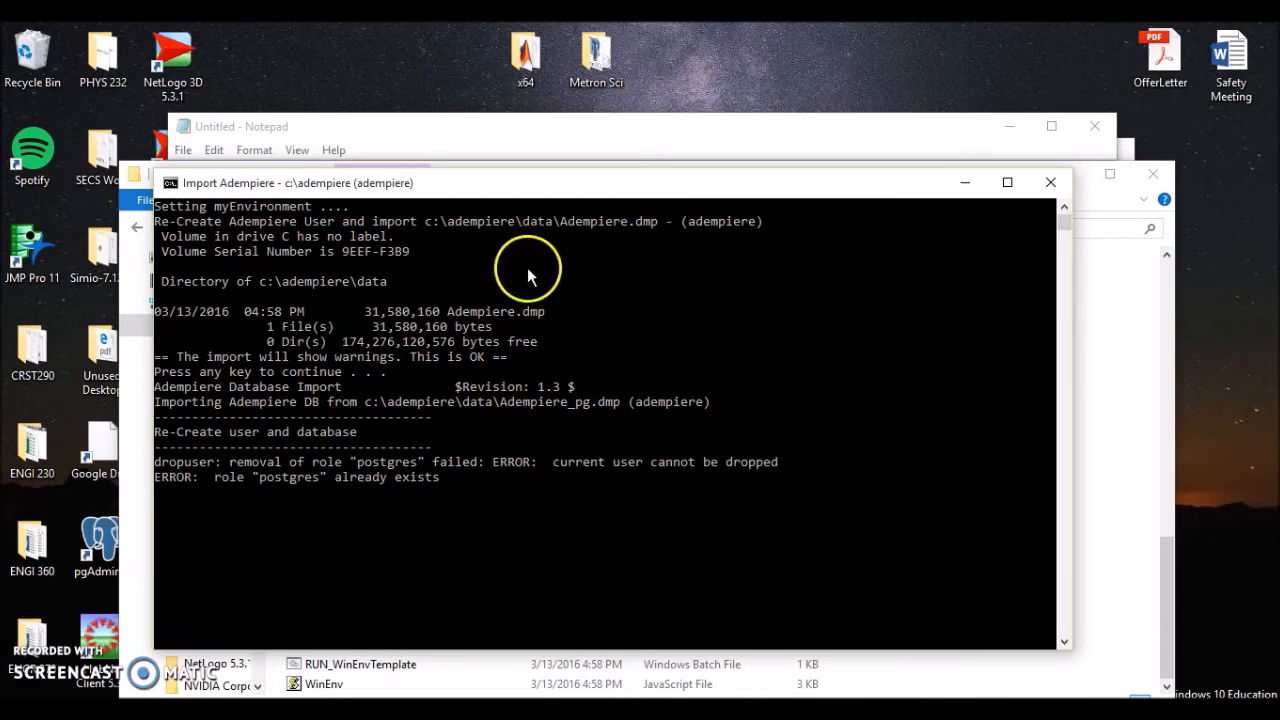
pyautogui.moveTo(504, 488)
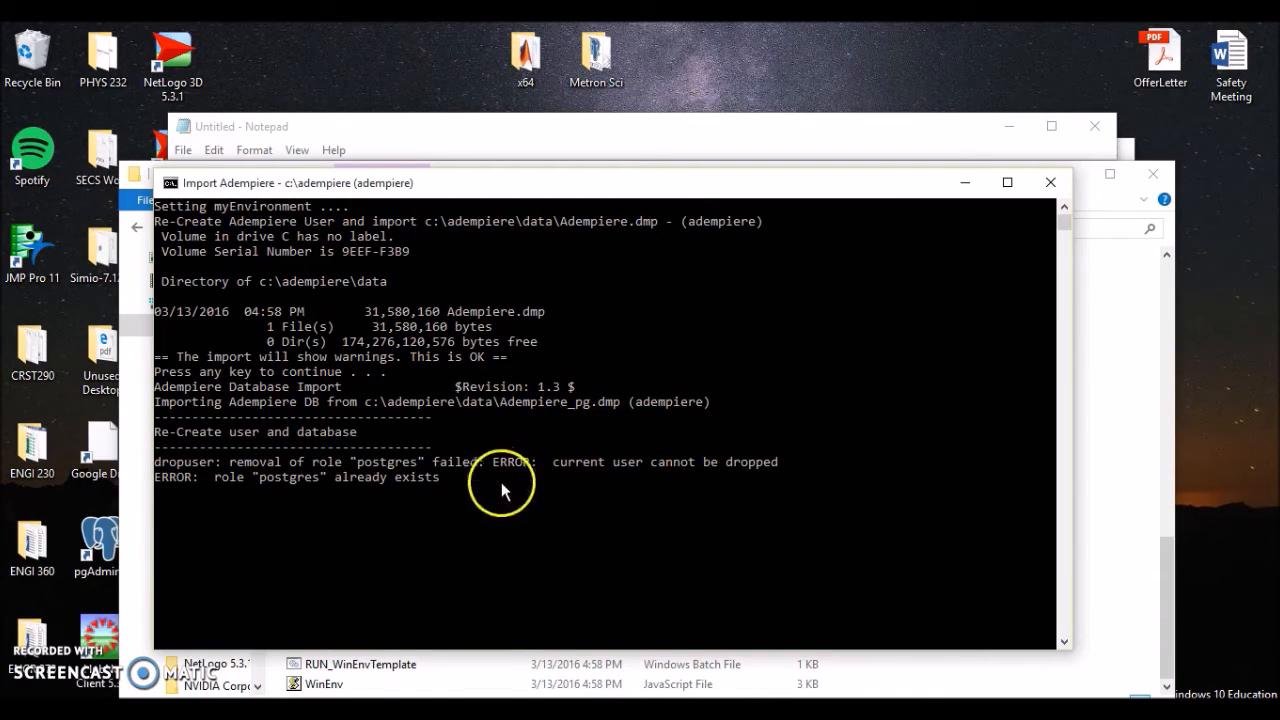
pyautogui.moveTo(590, 192)
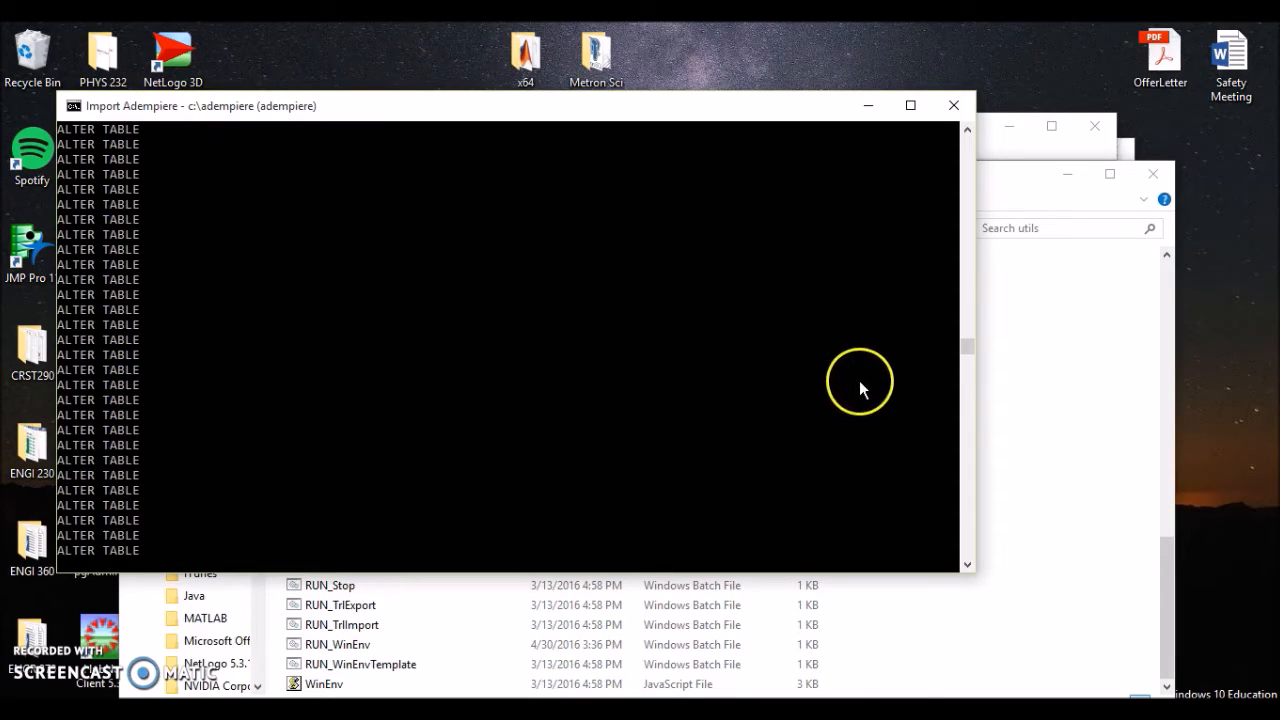
pyautogui.moveTo(864, 390)
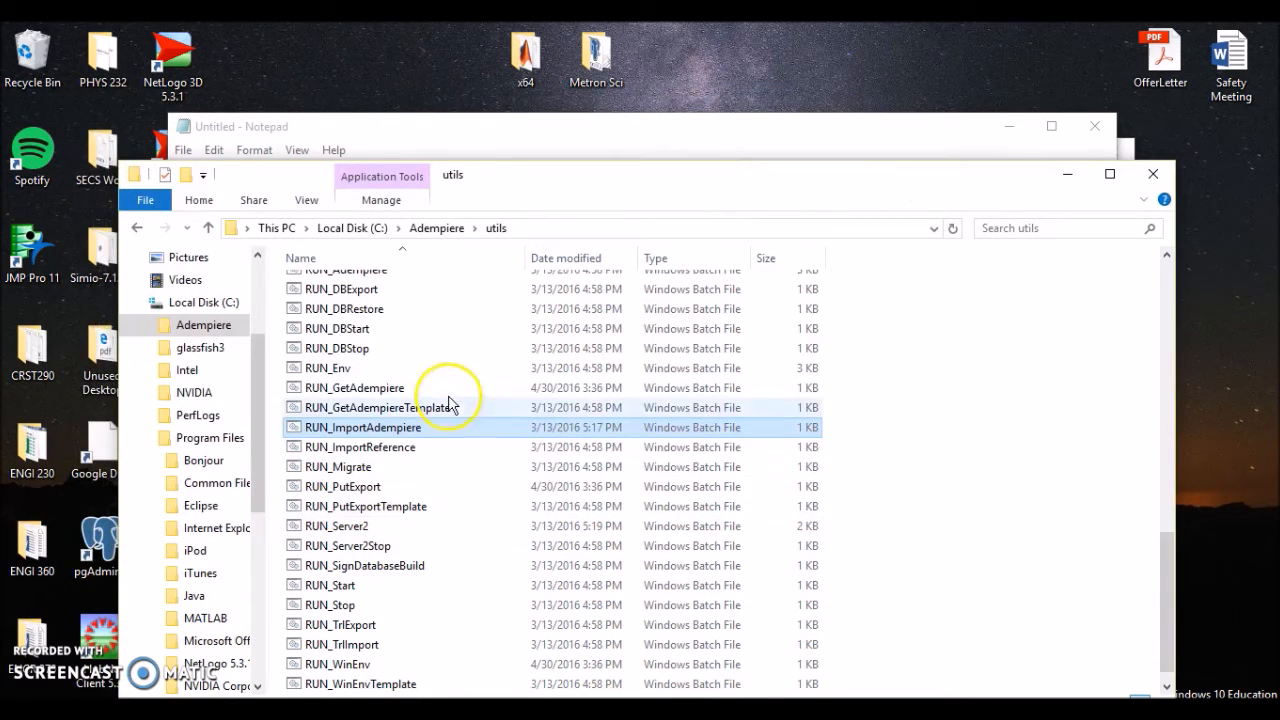
# - Start pgAdmin III from the PostgreSQL 9.5 group in the Start menu
pyautogui.click(30, 716)
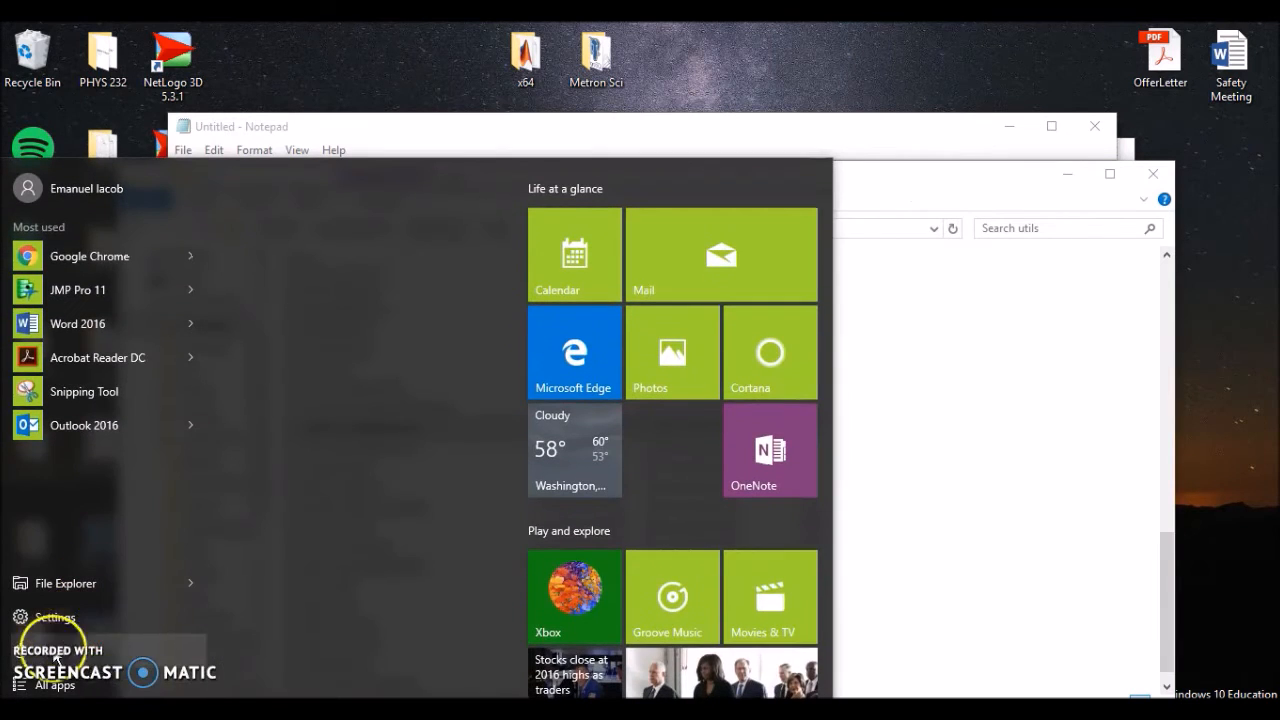
pyautogui.scroll(-3)
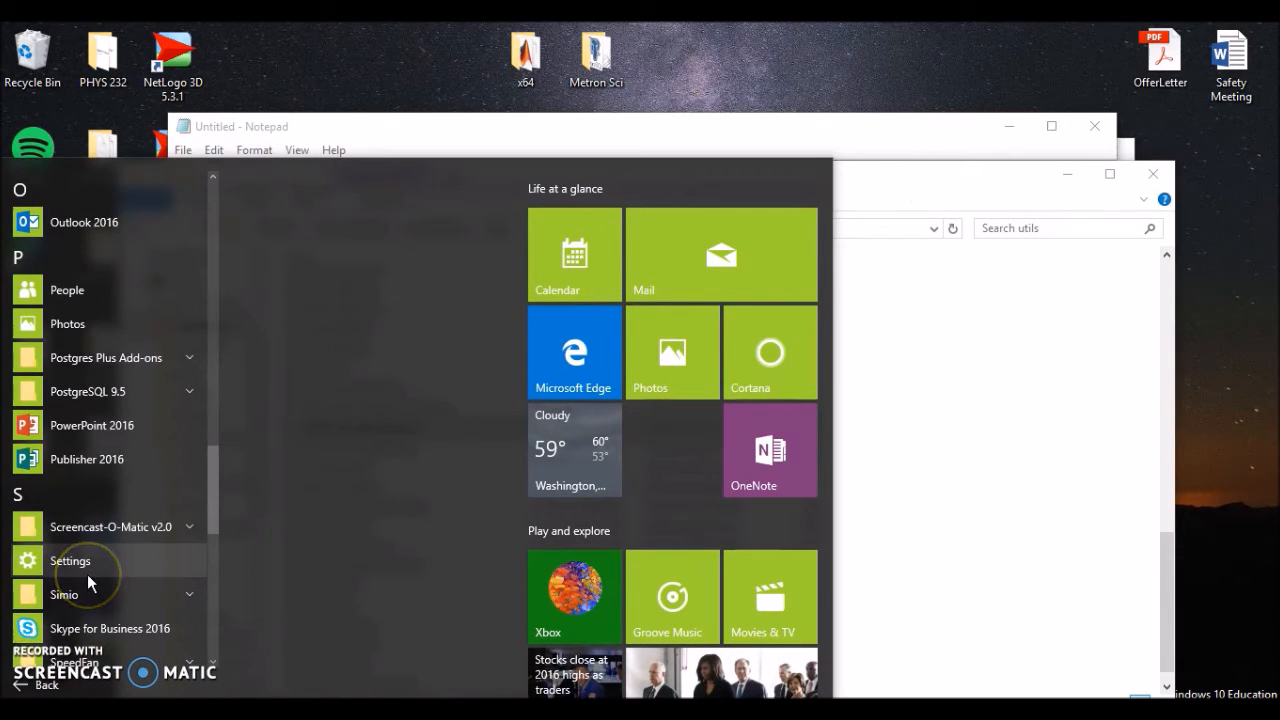
pyautogui.click(88, 390)
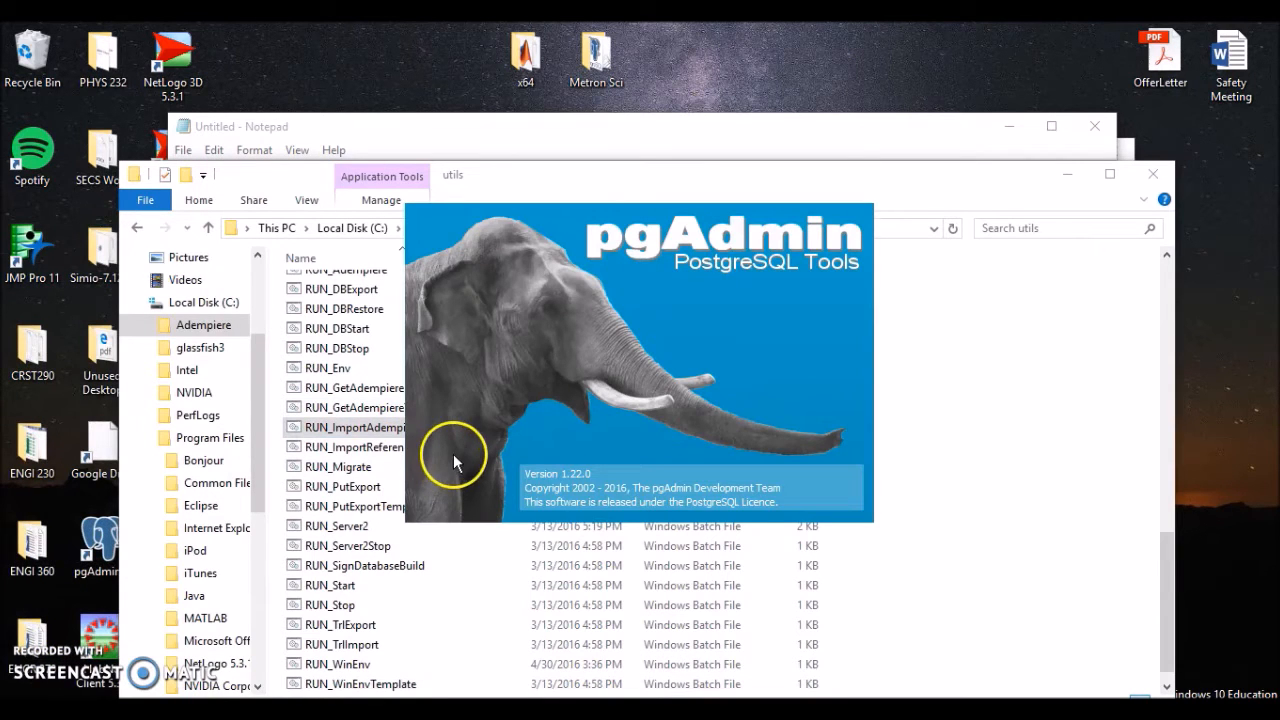
pyautogui.moveTo(480, 376)
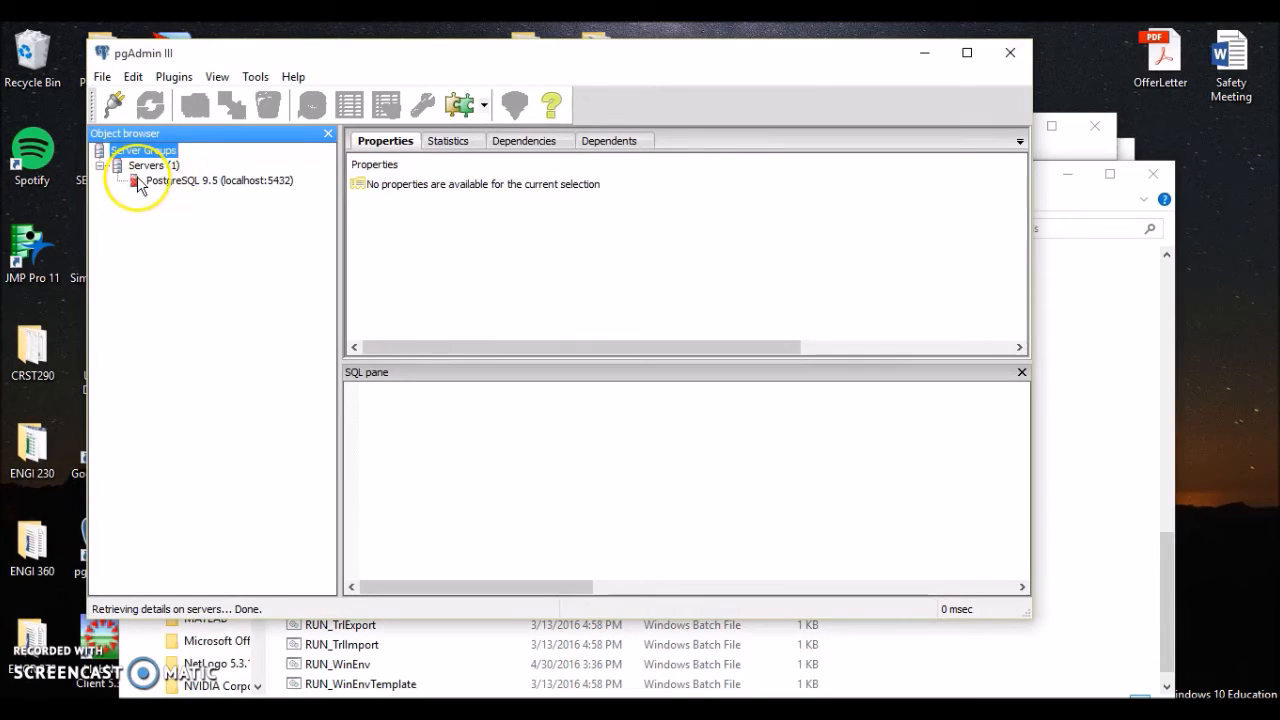
# - Connect to PostgreSQL 9.5, verify the adempiere schema's 723 tables, then close pgAdmin
pyautogui.doubleClick(200, 180)
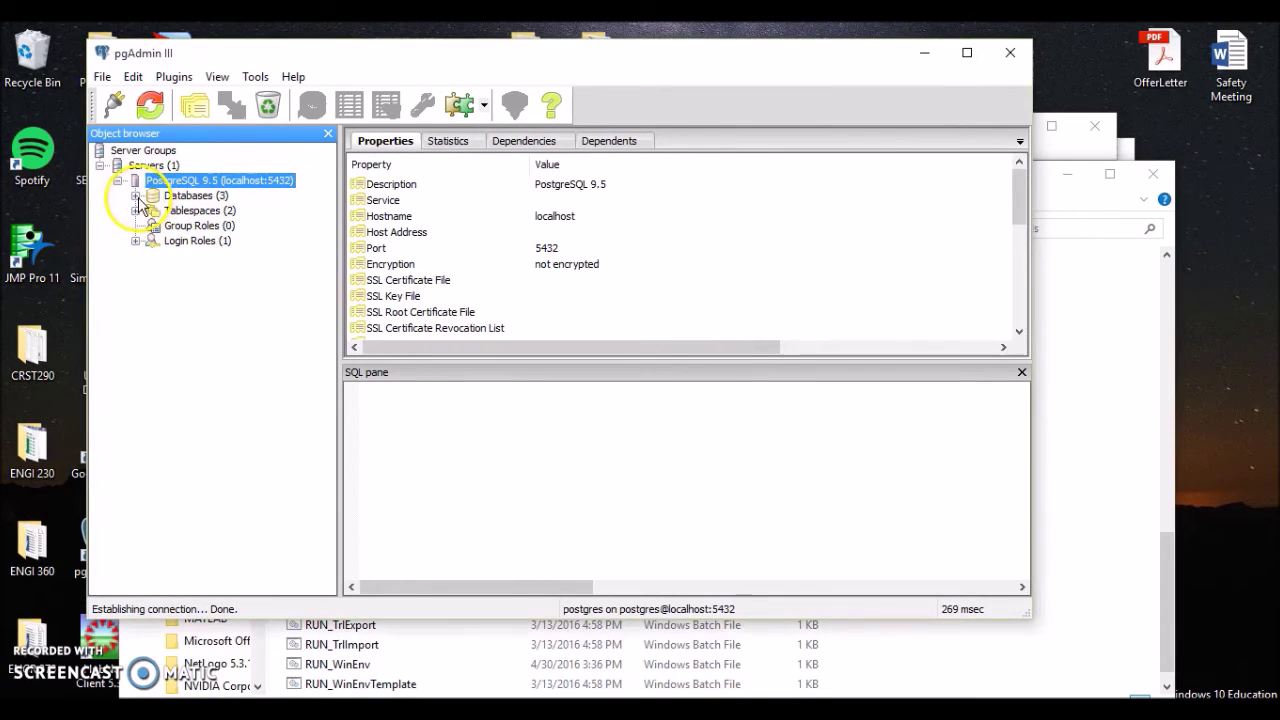
pyautogui.click(136, 196)
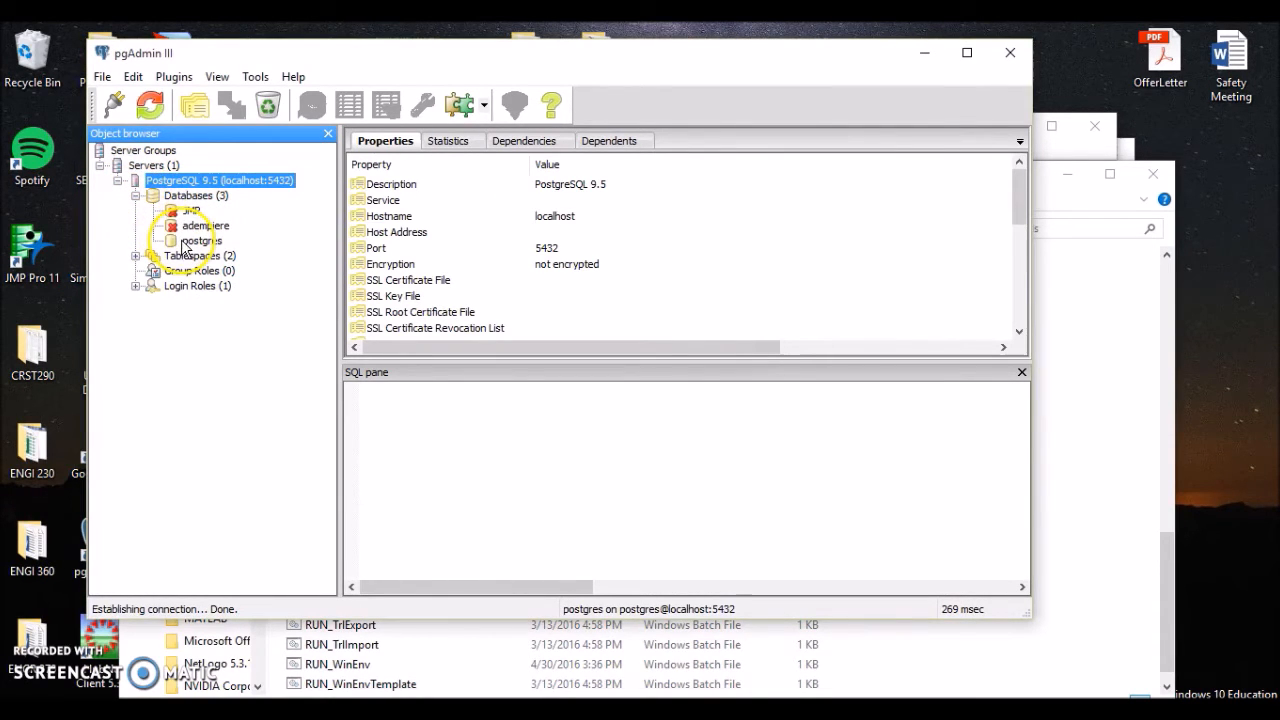
pyautogui.click(204, 224)
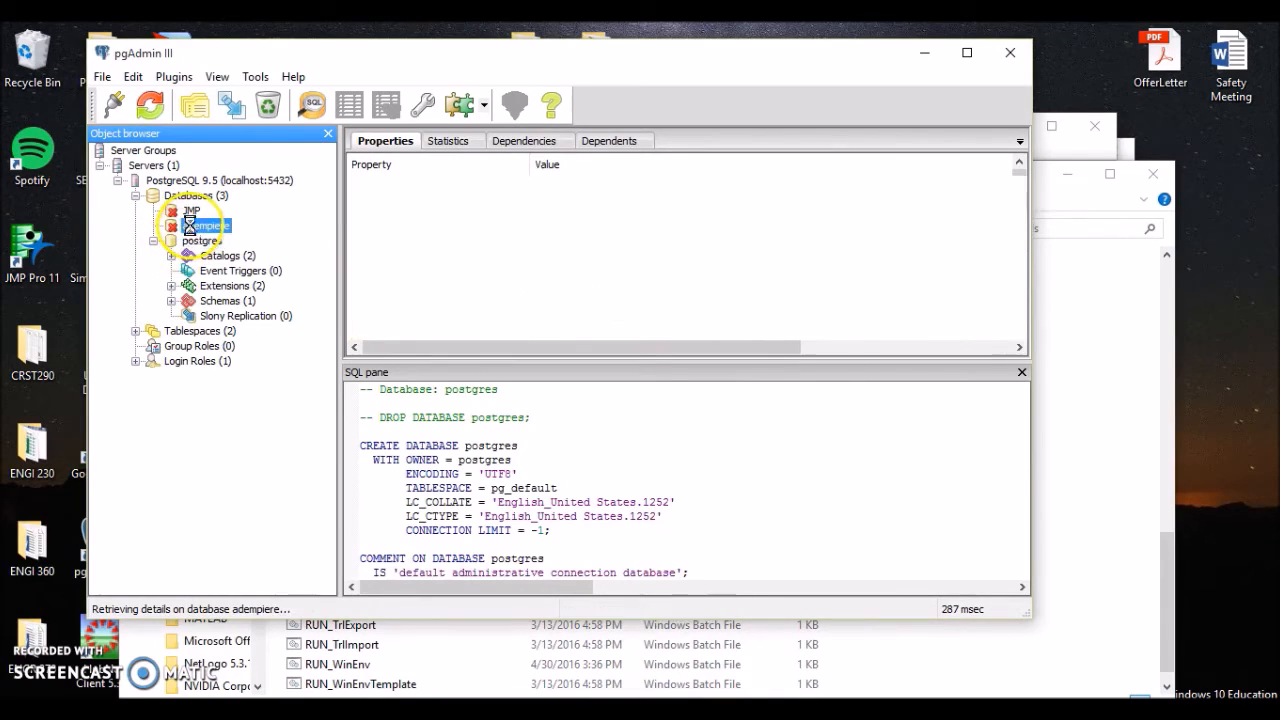
pyautogui.click(208, 224)
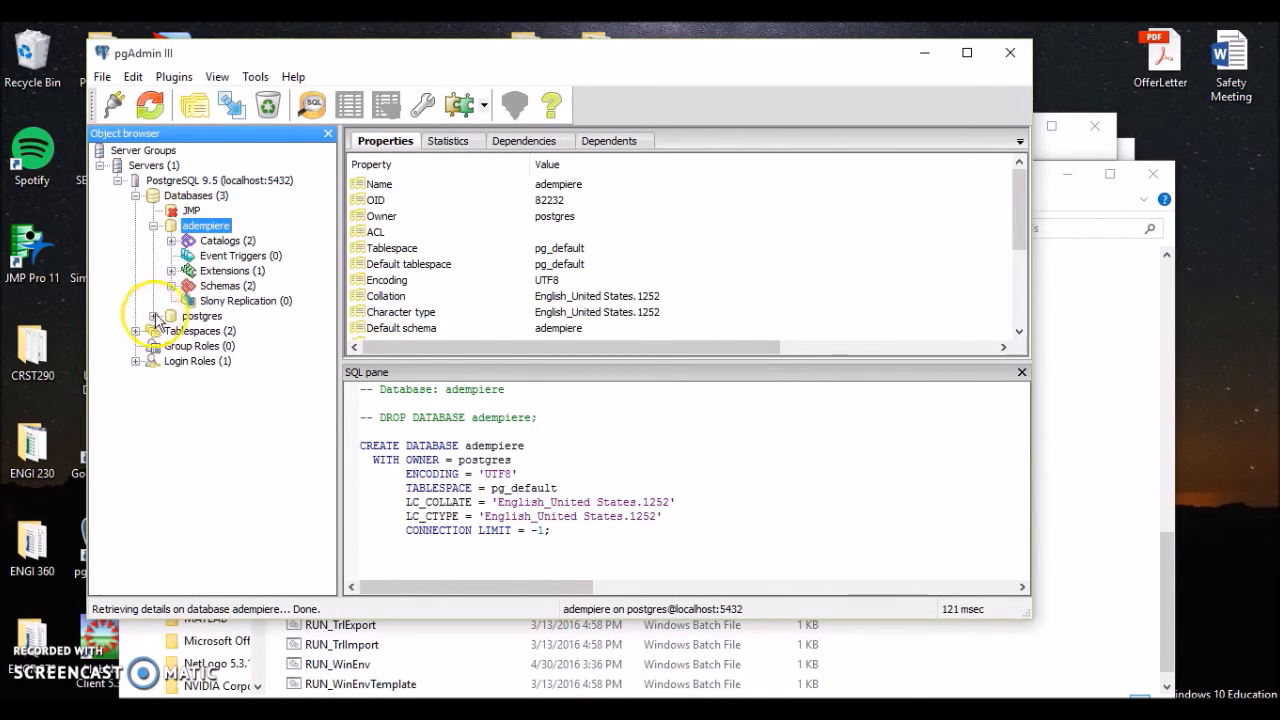
pyautogui.click(172, 284)
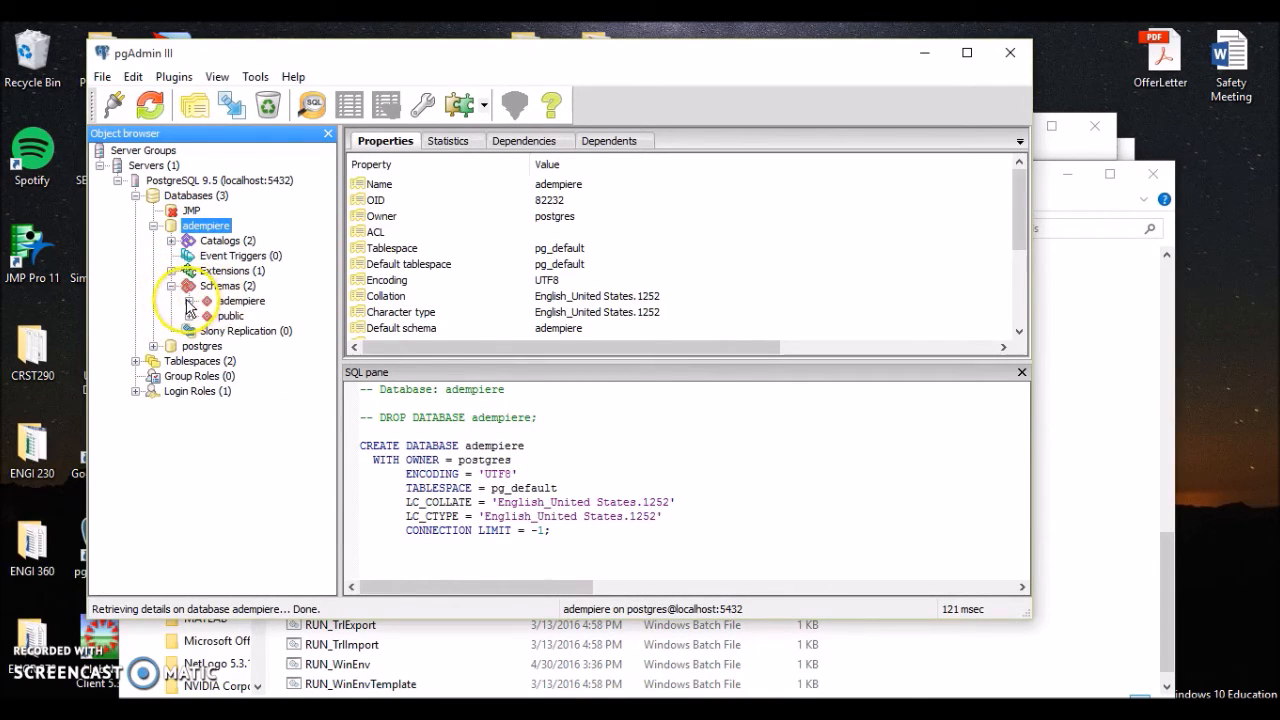
pyautogui.click(172, 300)
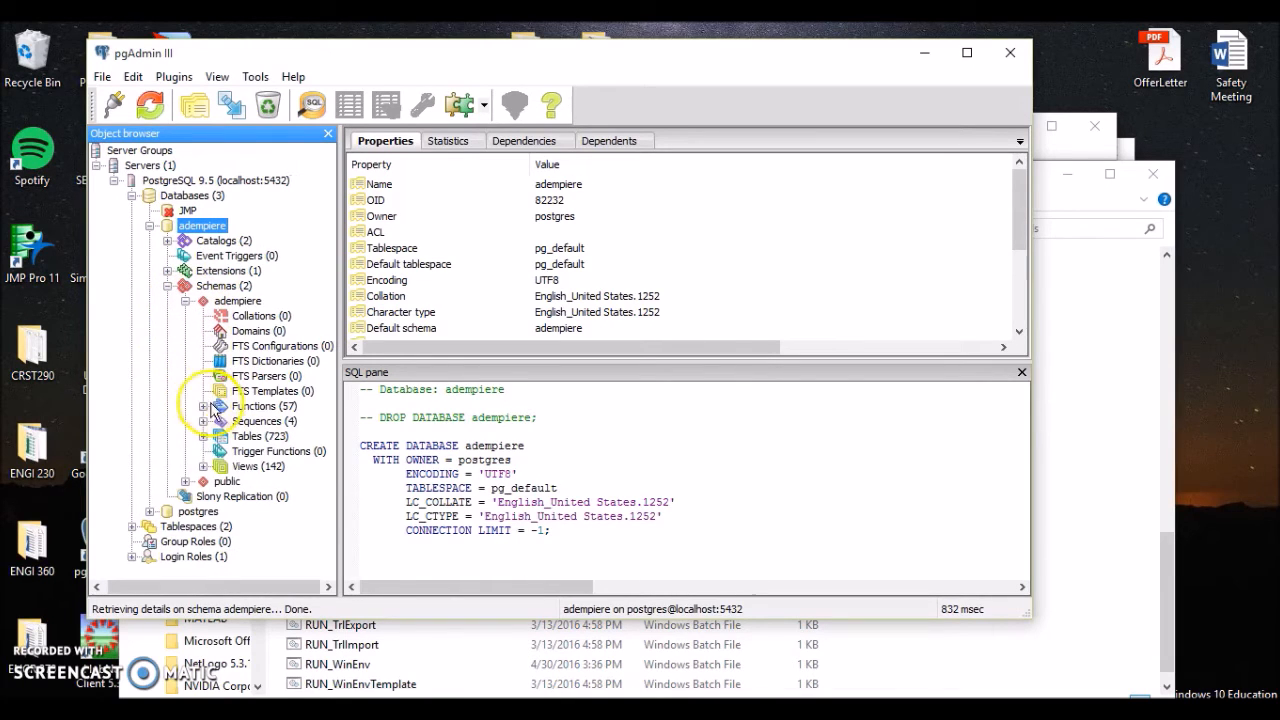
pyautogui.click(248, 436)
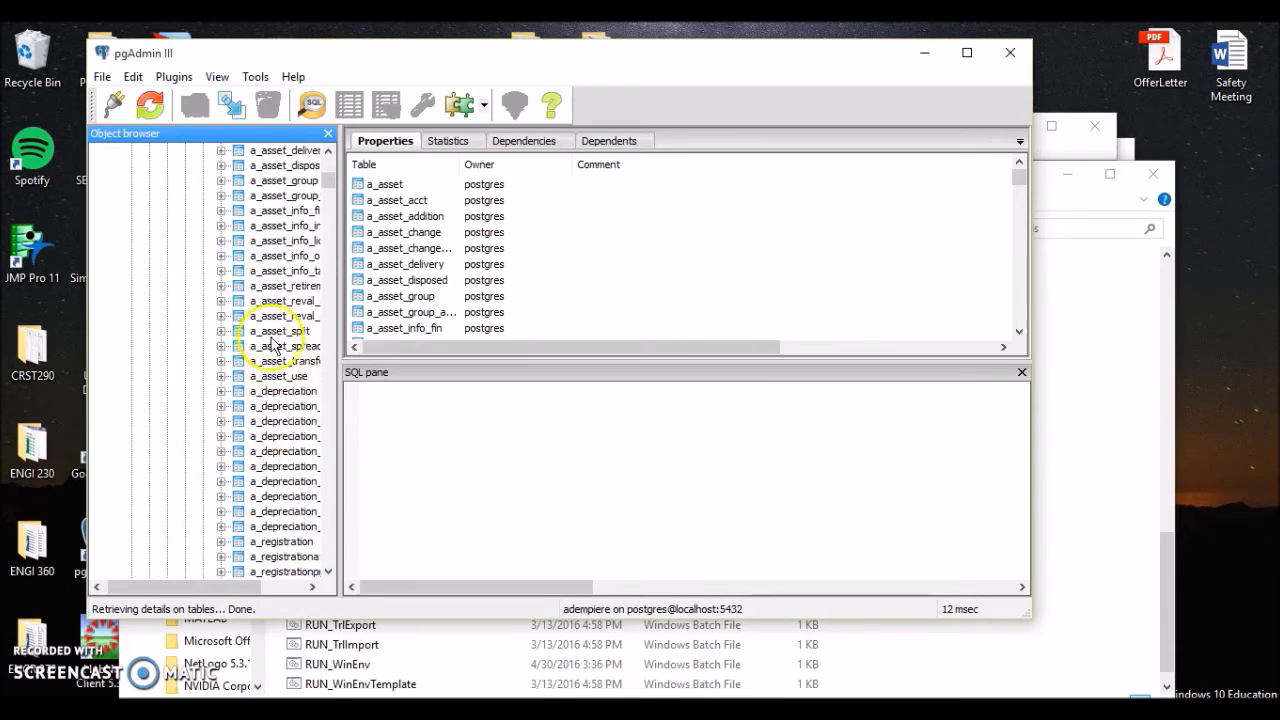
pyautogui.scroll(-3)
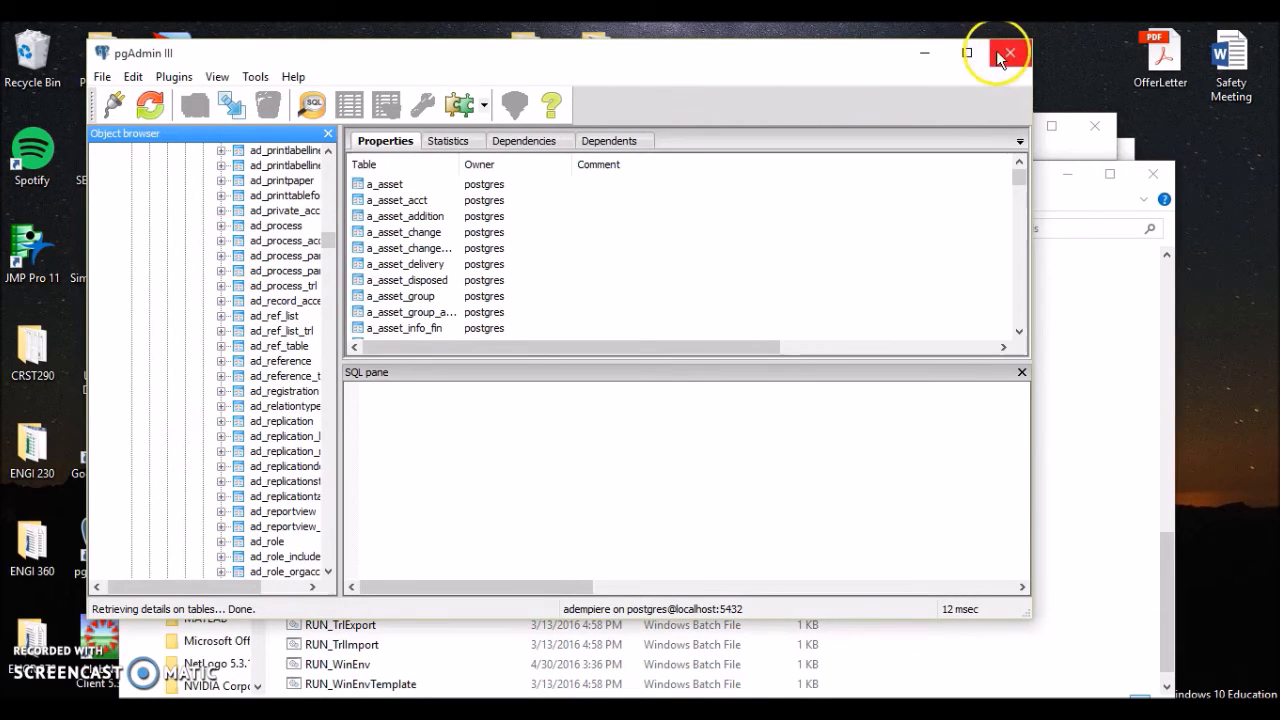
pyautogui.click(1008, 52)
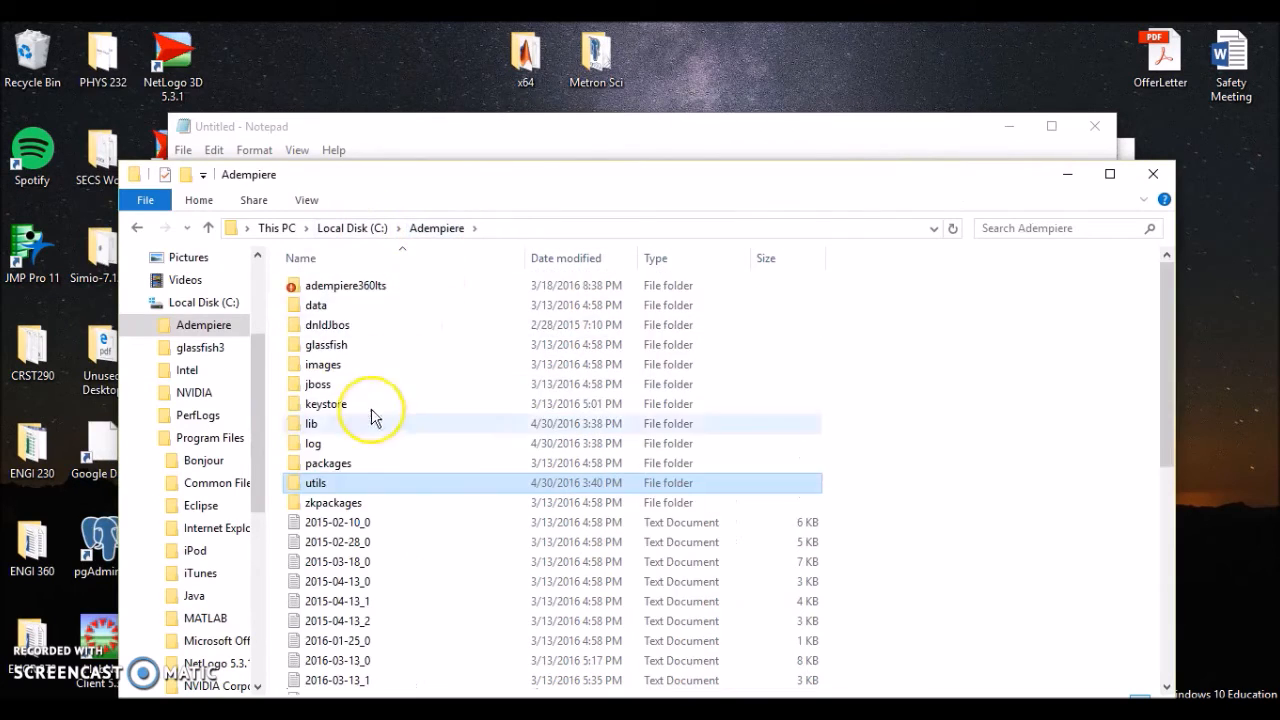
# - Launch RUN_Adempiere from the C:\Adempiere folder to bring up the ADempiere login
pyautogui.scroll(-3)
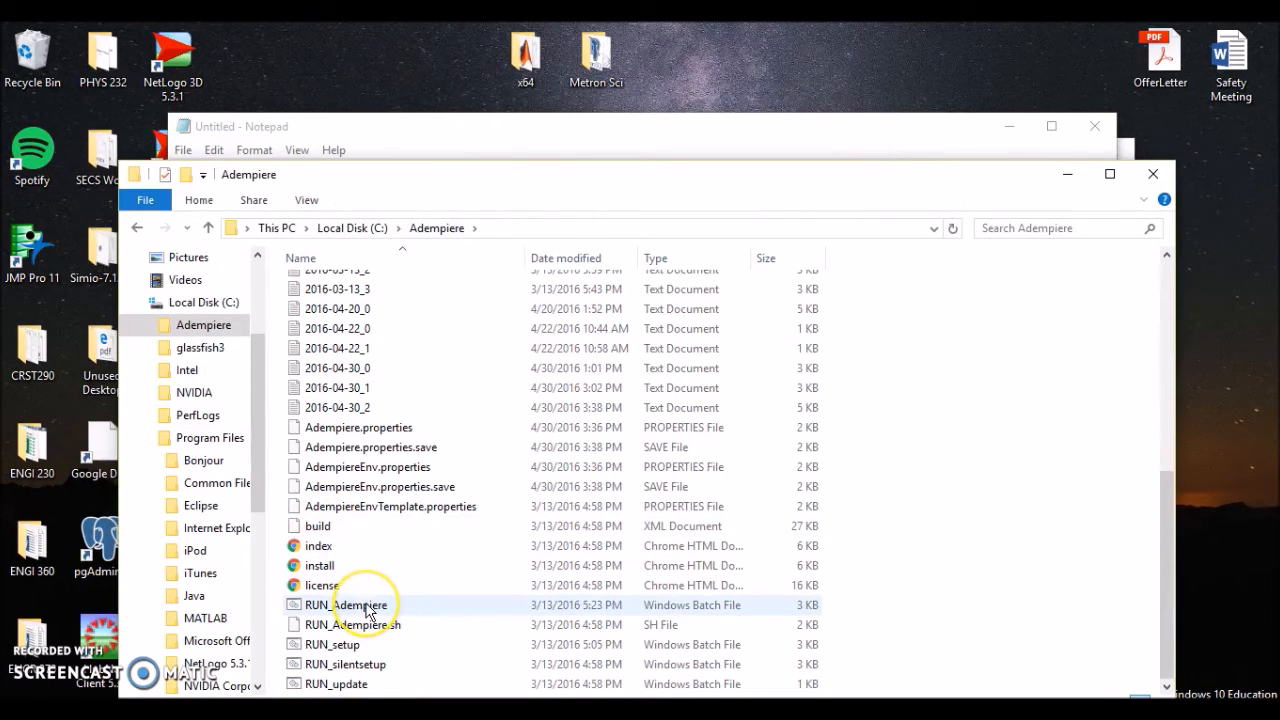
pyautogui.doubleClick(346, 604)
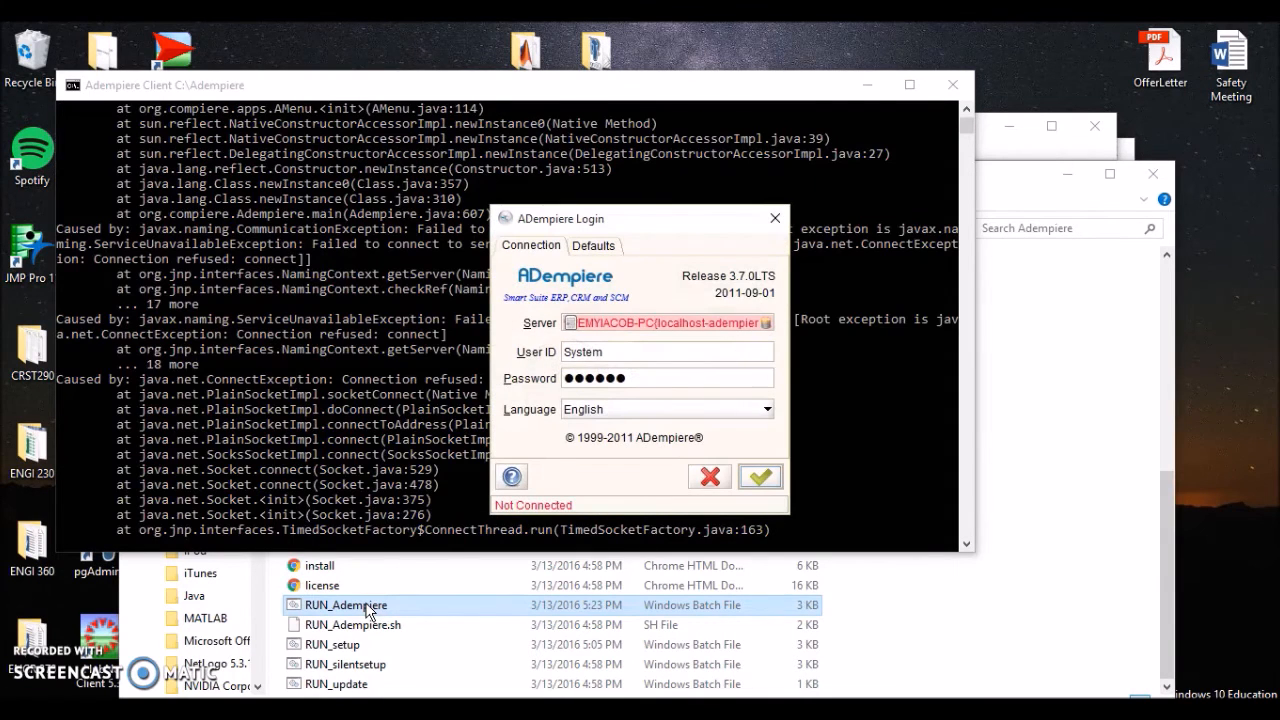
pyautogui.moveTo(644, 330)
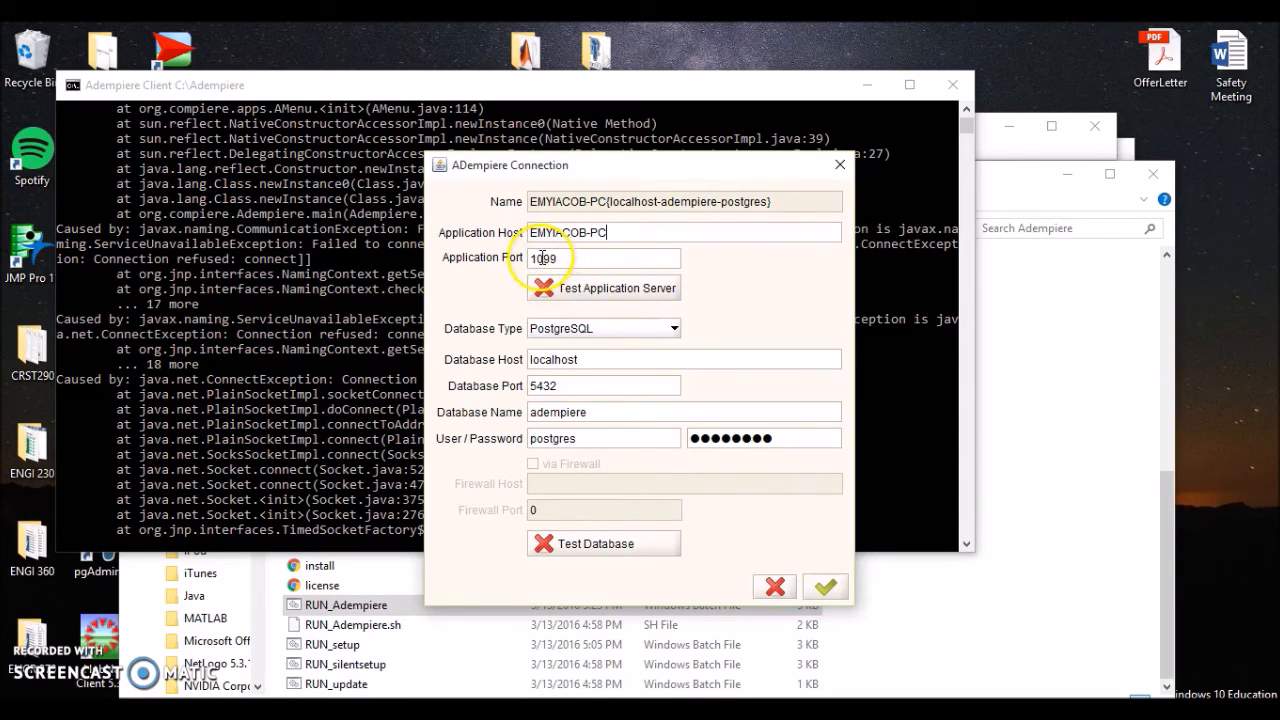
pyautogui.moveTo(572, 338)
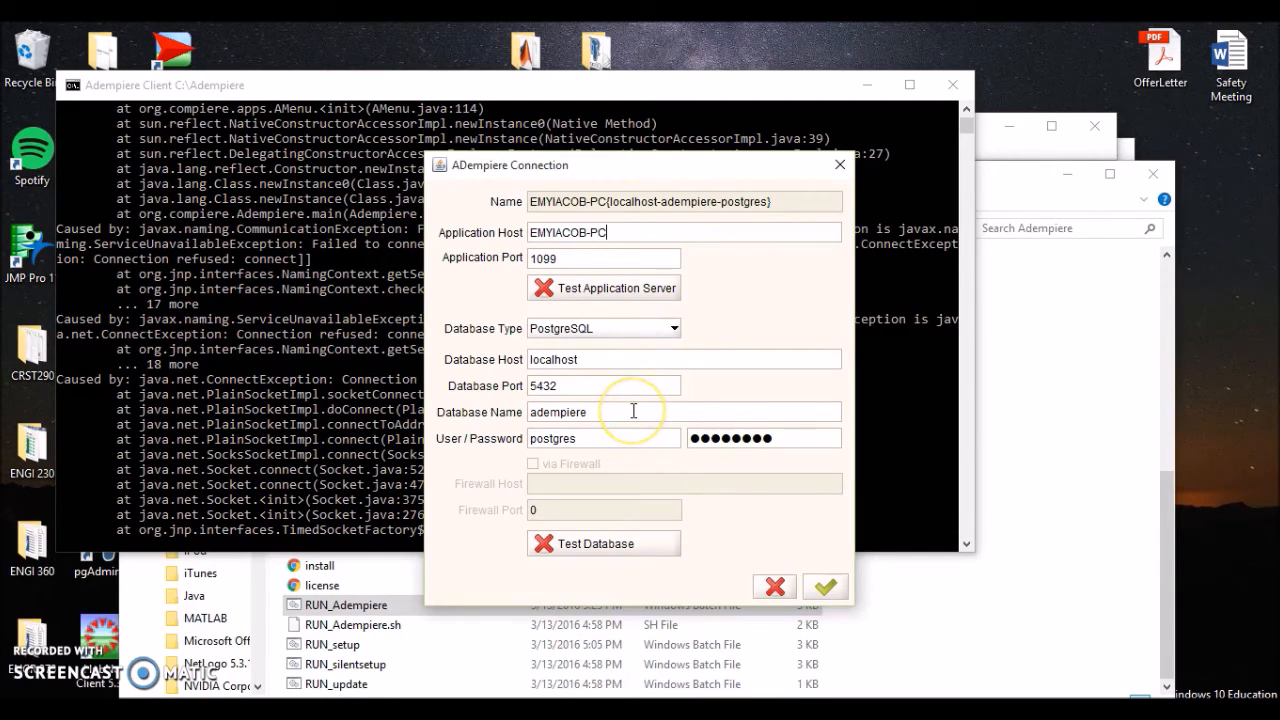
pyautogui.moveTo(600, 438)
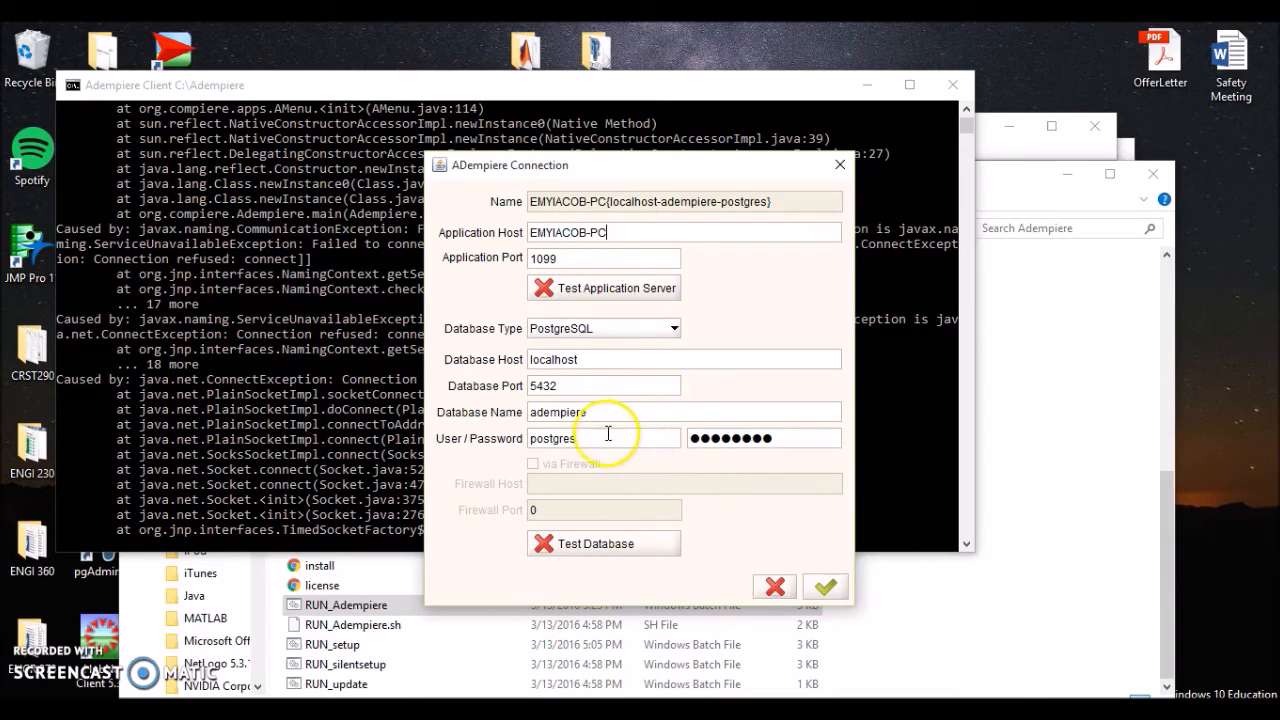
pyautogui.moveTo(644, 502)
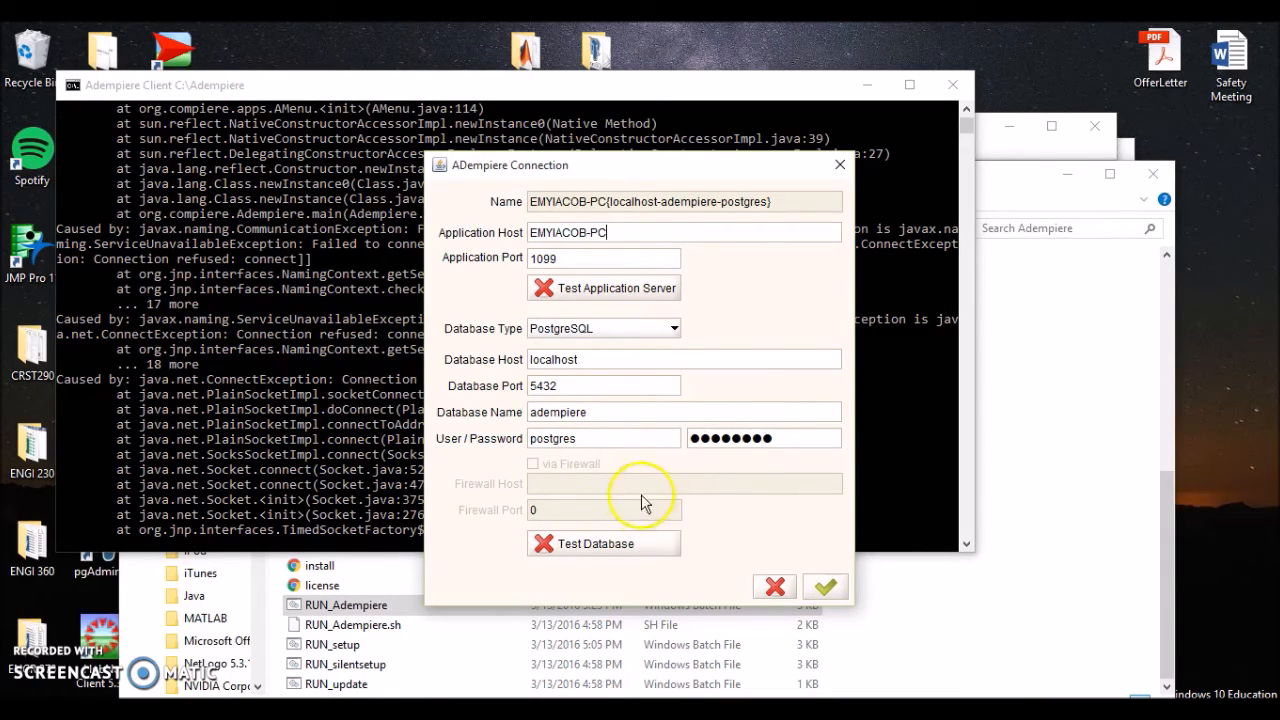
# - Test the local adempiere PostgreSQL connection and accept the settings to reach the Defaults tab
pyautogui.click(604, 544)
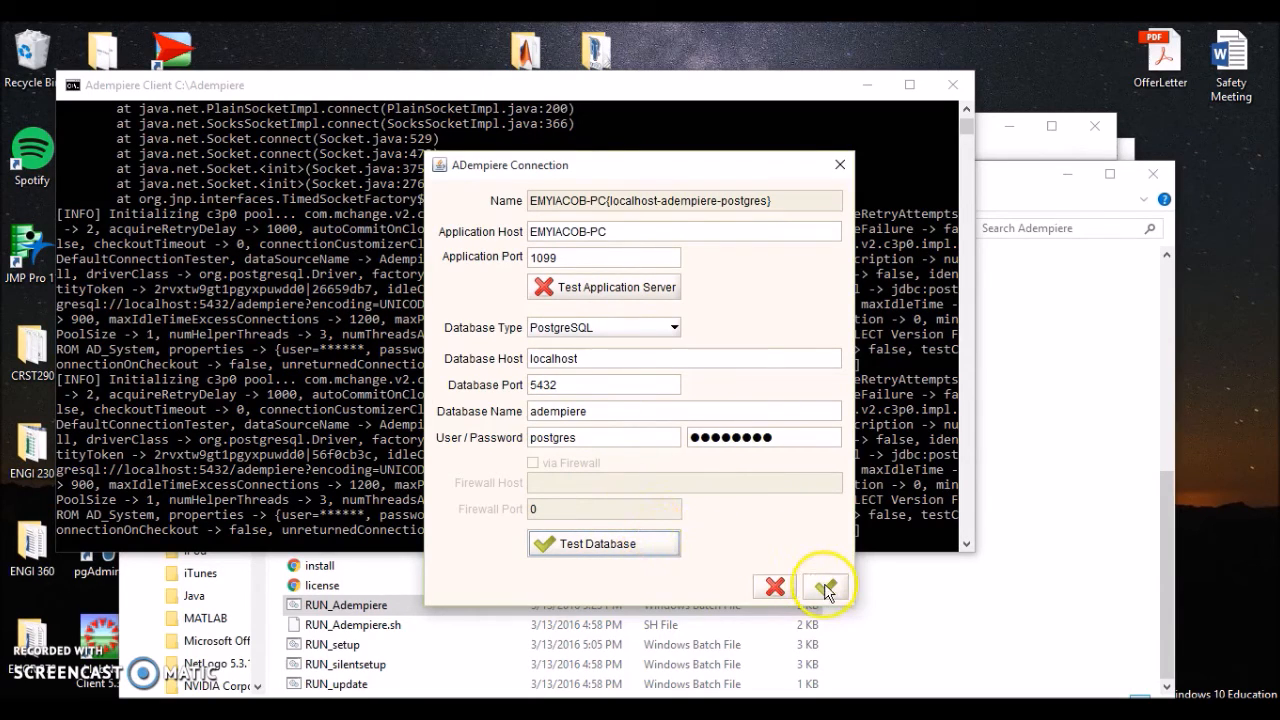
pyautogui.click(826, 584)
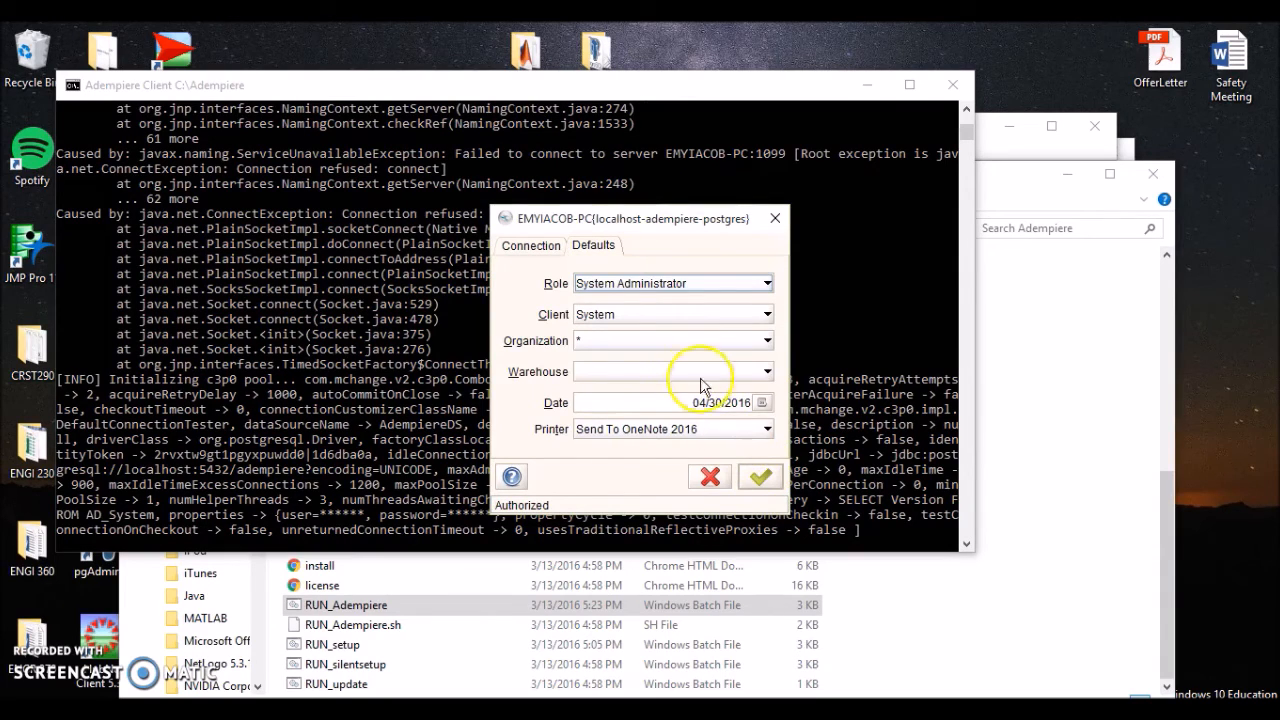
pyautogui.moveTo(736, 290)
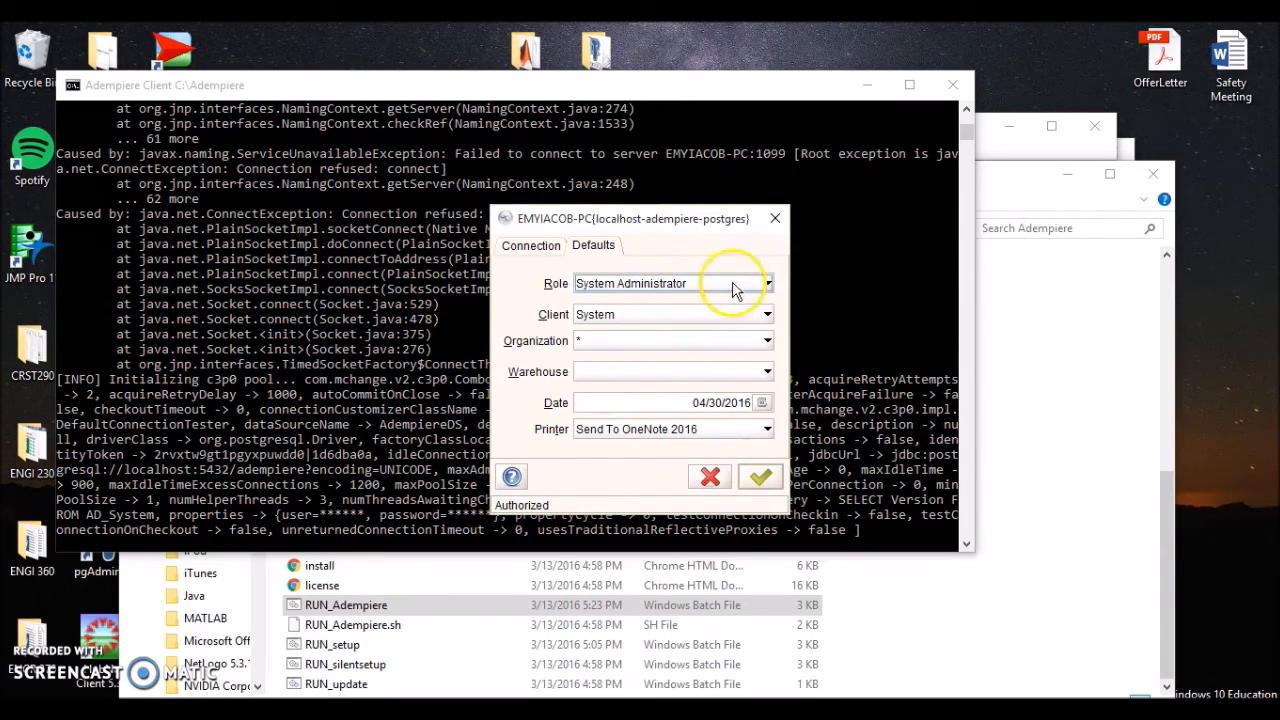
pyautogui.moveTo(764, 296)
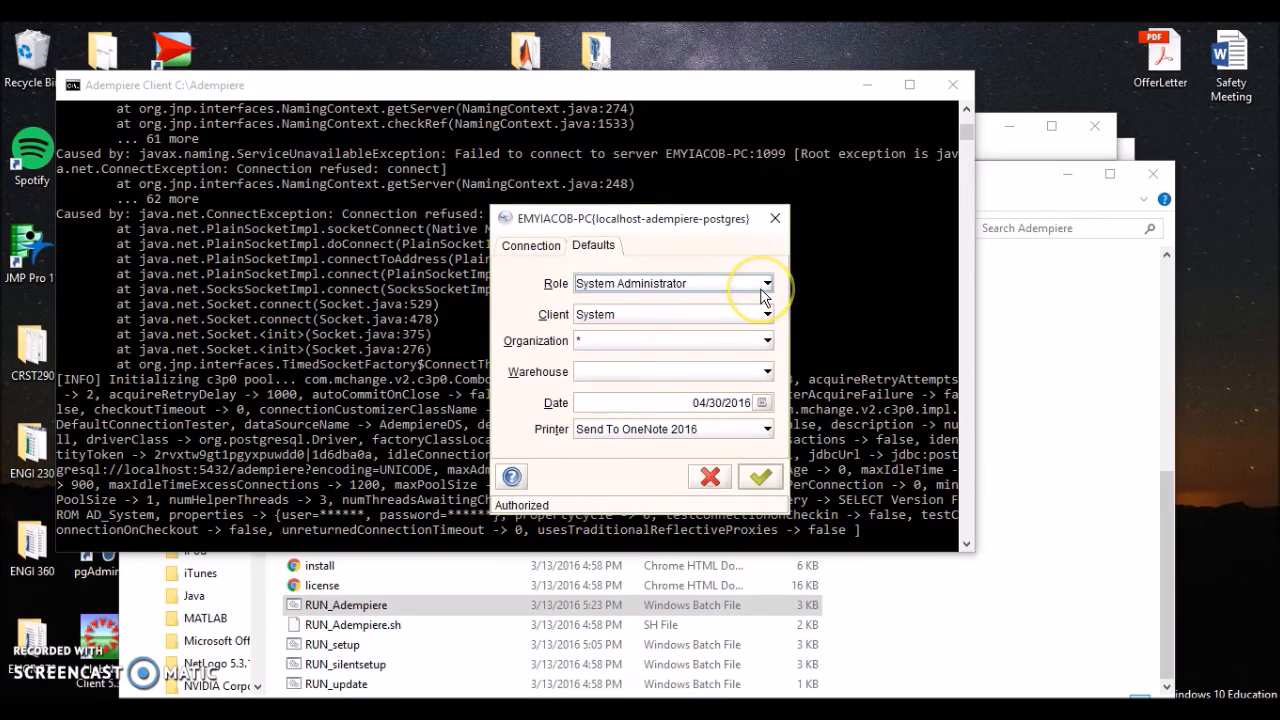
# - Keep the System Administrator role for the System client and confirm the login defaults
pyautogui.click(764, 284)
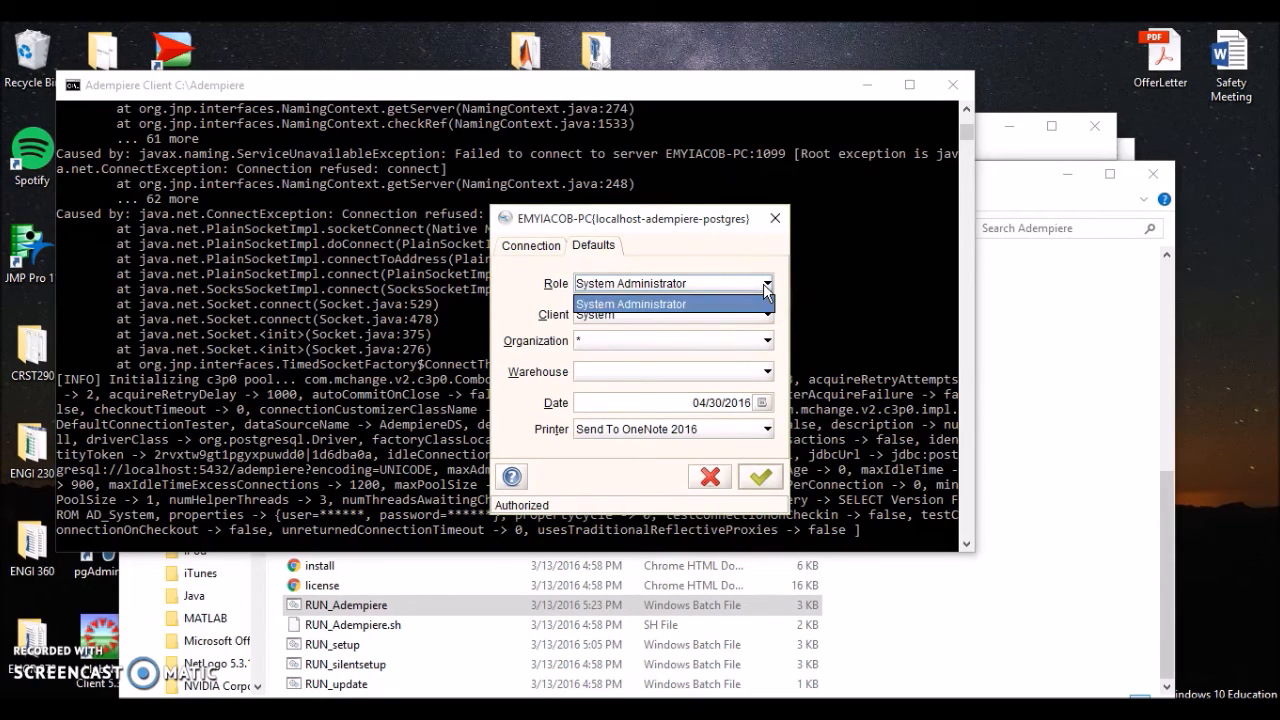
pyautogui.click(760, 476)
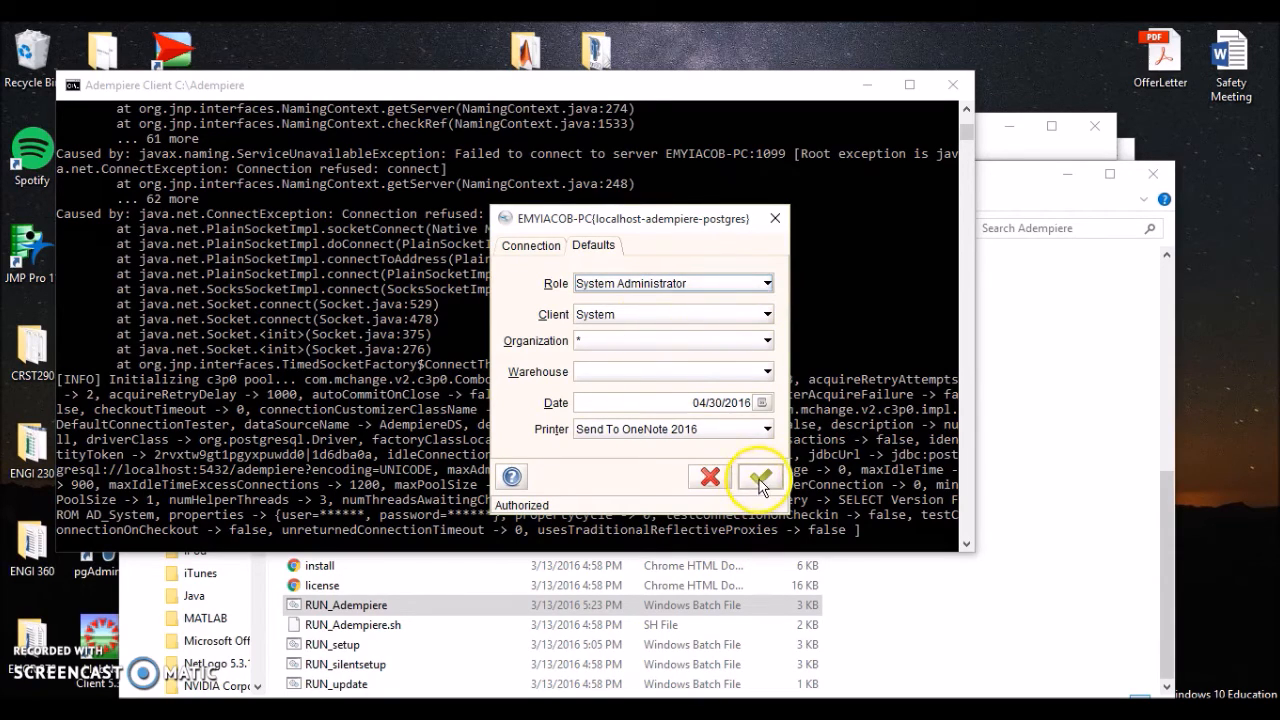
pyautogui.click(760, 476)
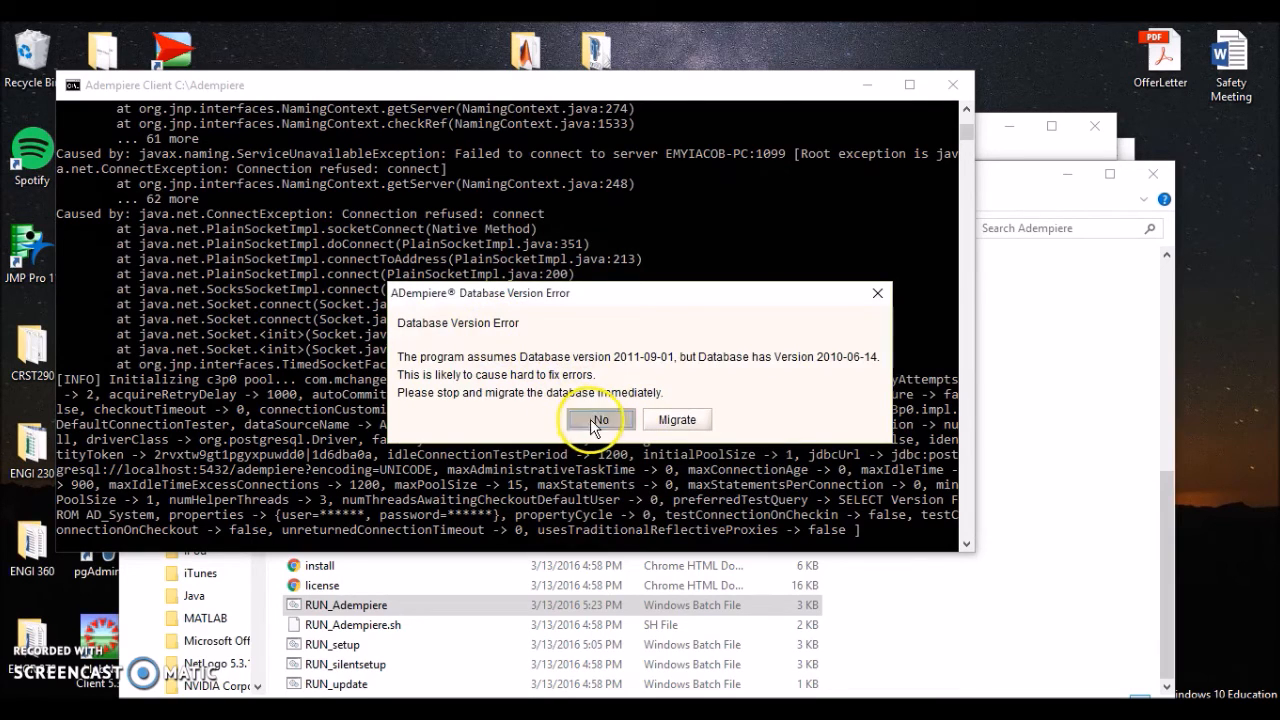
# - Decline the database migration to enter the main menu, then exit the client
pyautogui.click(598, 420)
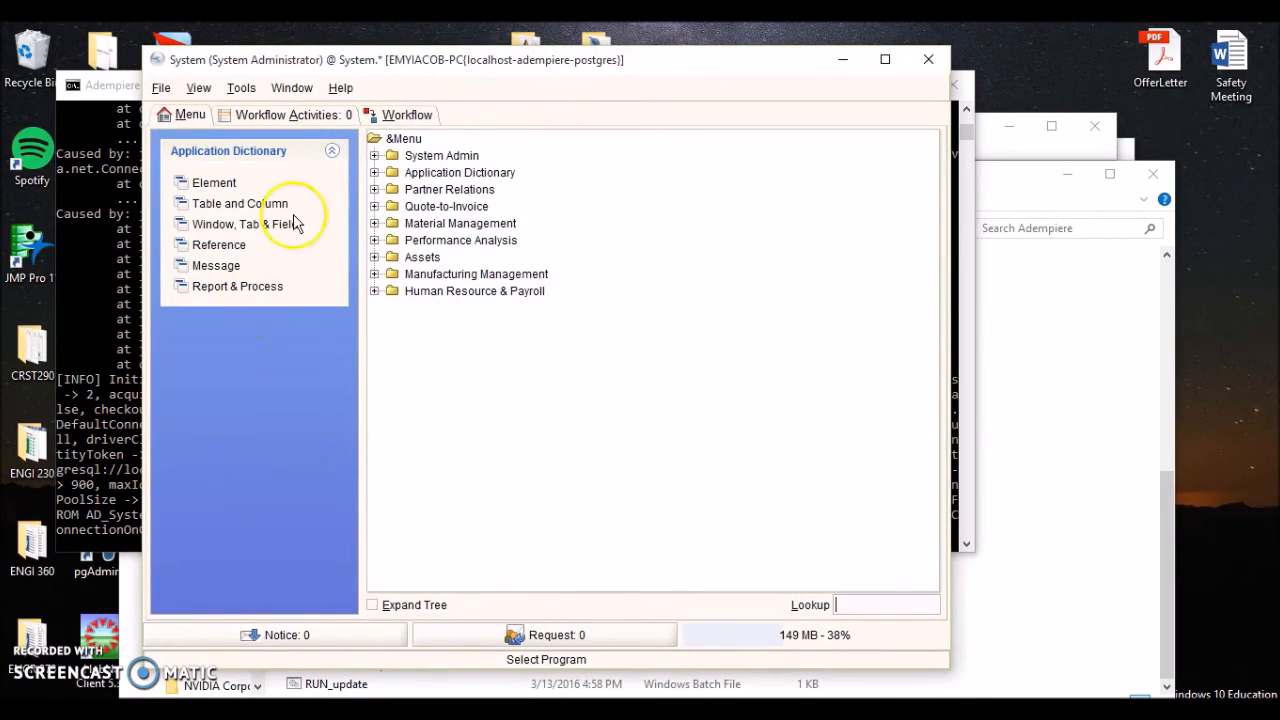
pyautogui.moveTo(558, 328)
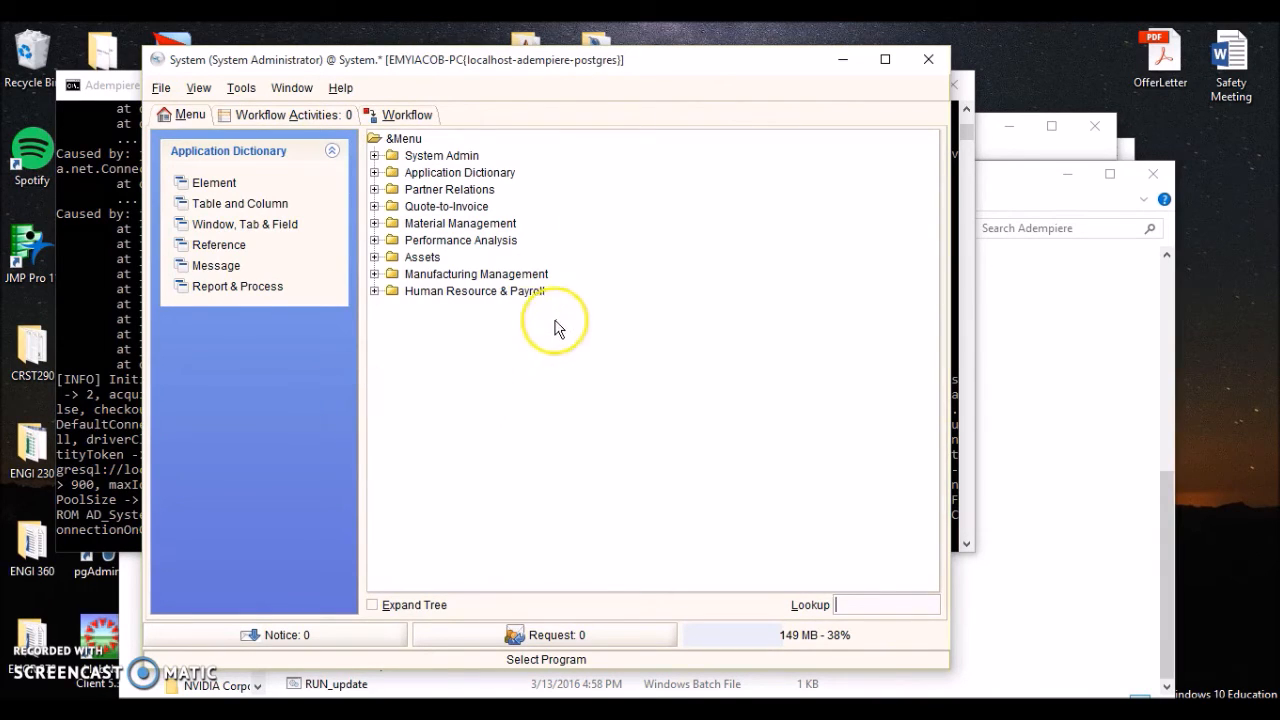
pyautogui.moveTo(998, 68)
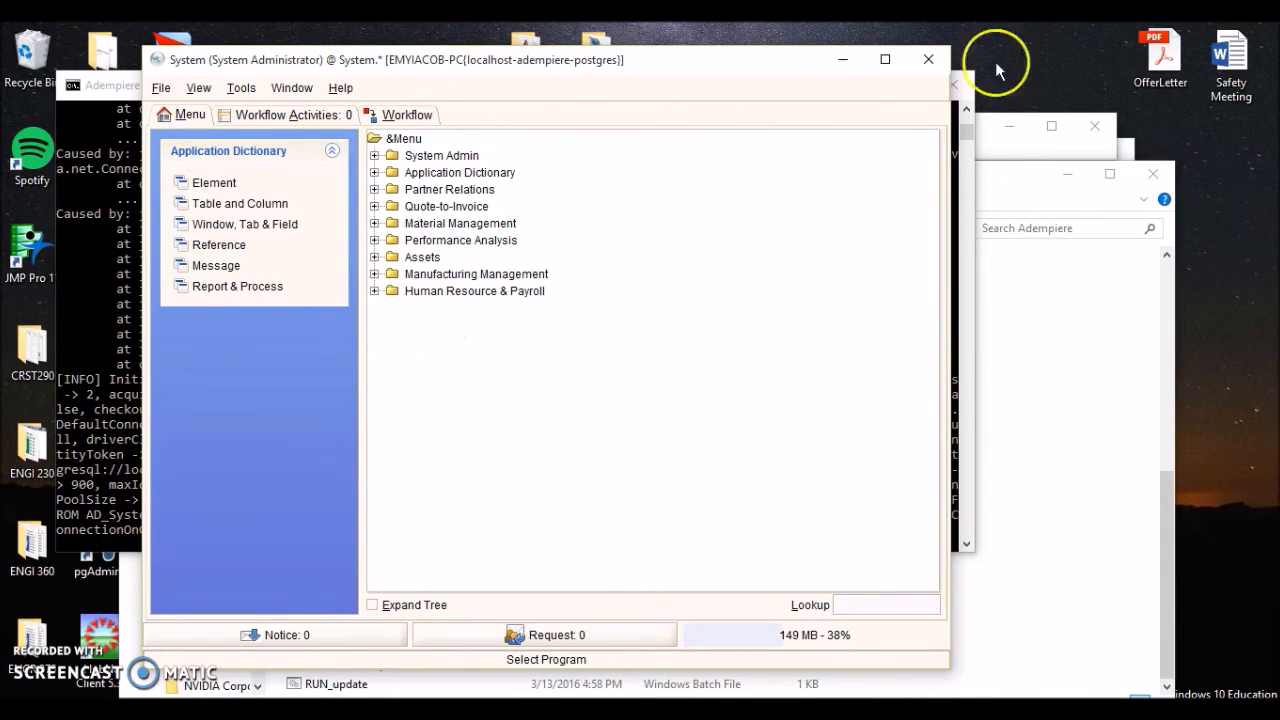
pyautogui.click(928, 60)
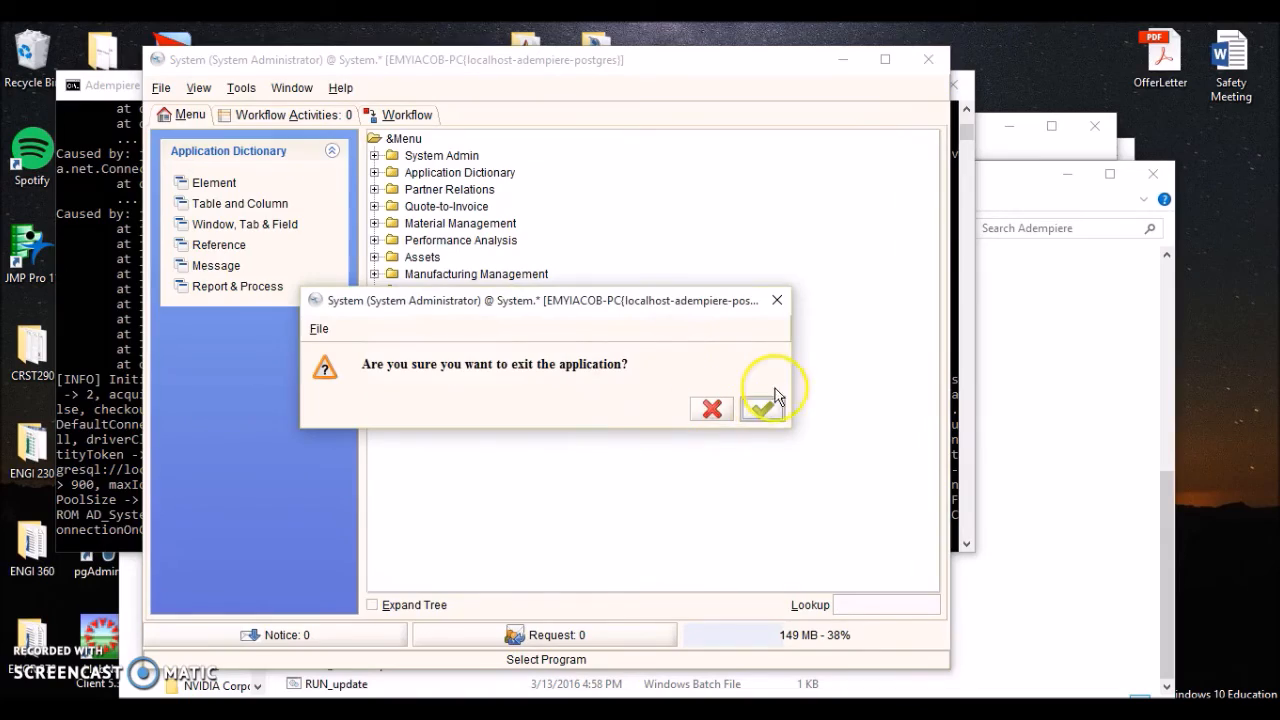
pyautogui.click(764, 408)
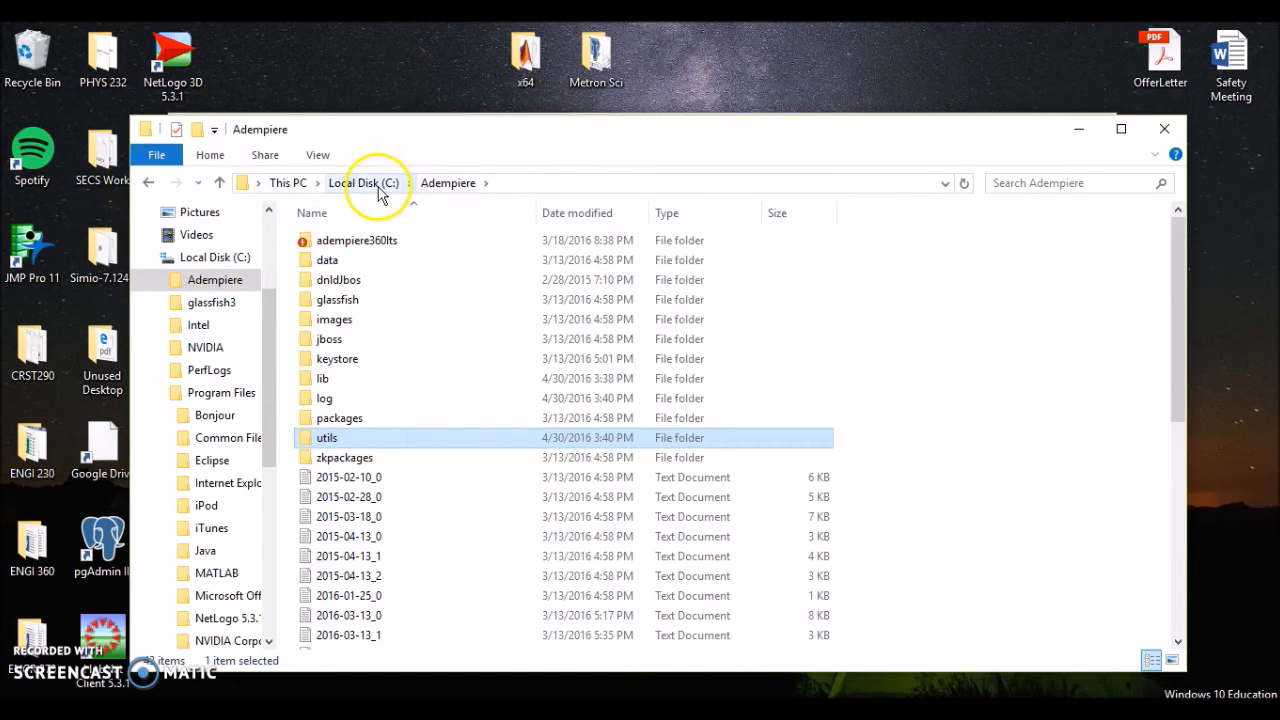
pyautogui.moveTo(416, 270)
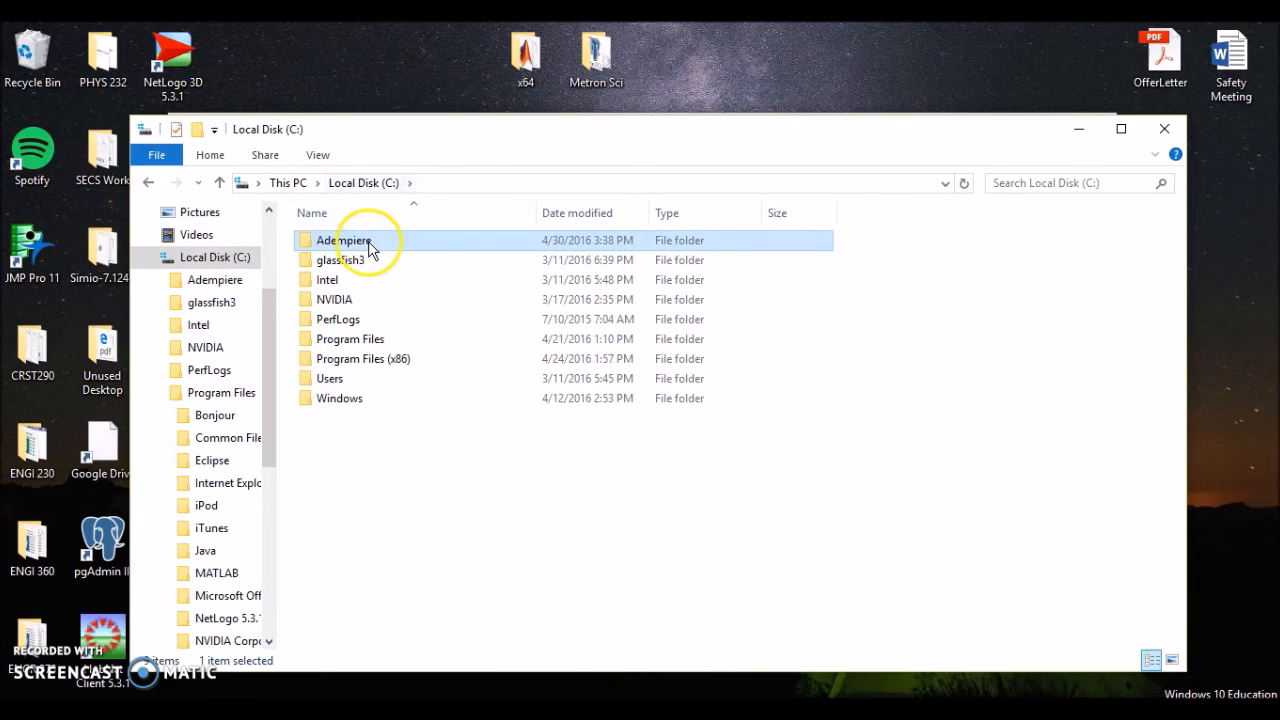
# - Create a new folder named AdempiereLTS at the root of Local Disk (C:)
pyautogui.doubleClick(342, 240)
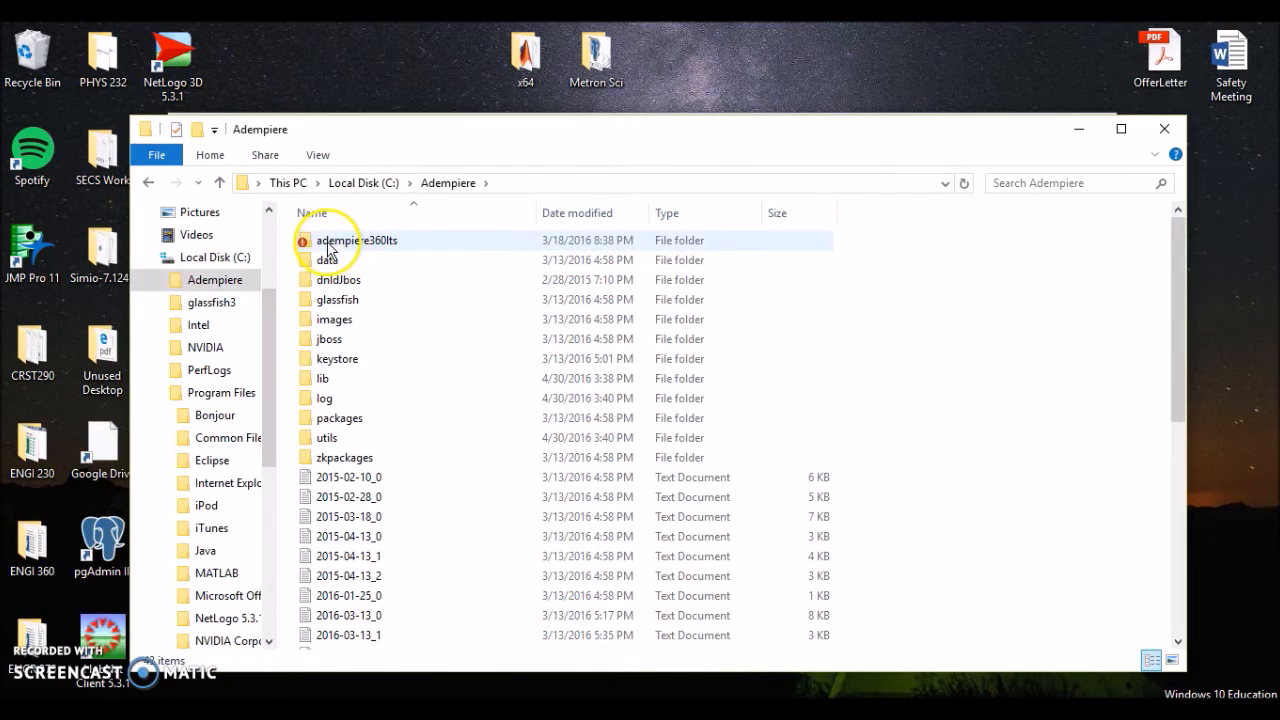
pyautogui.moveTo(384, 256)
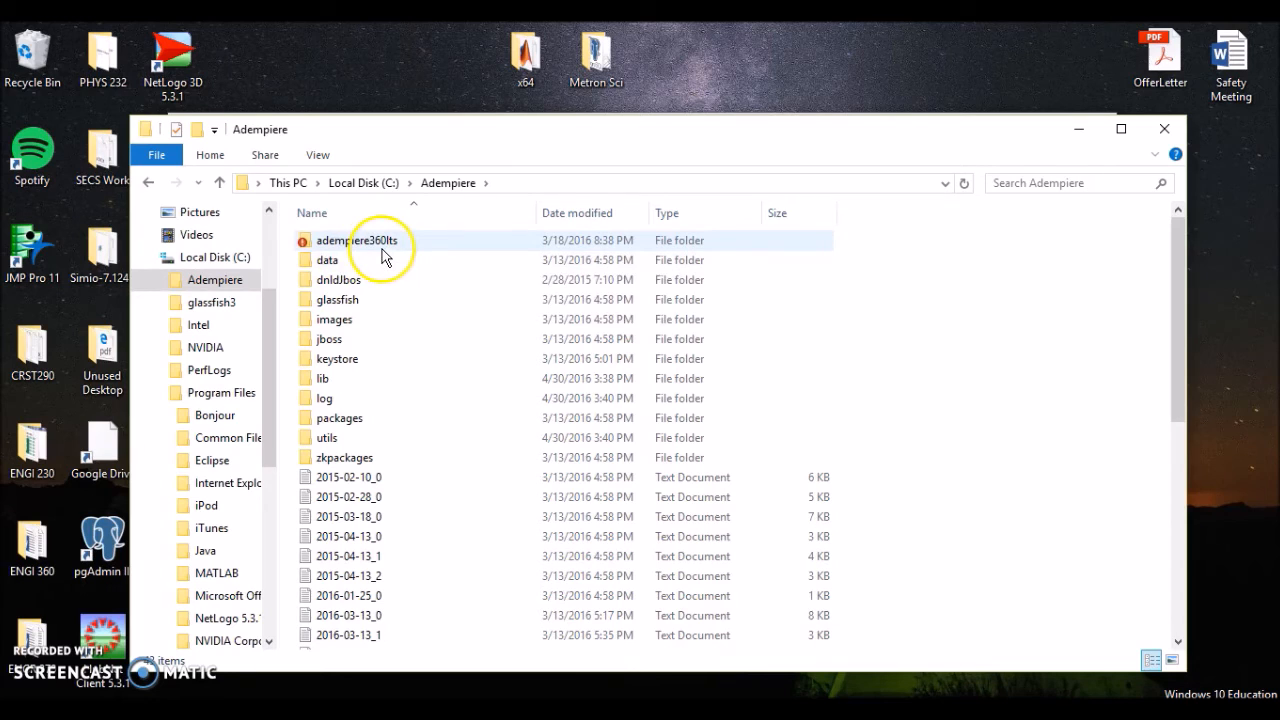
pyautogui.moveTo(378, 256)
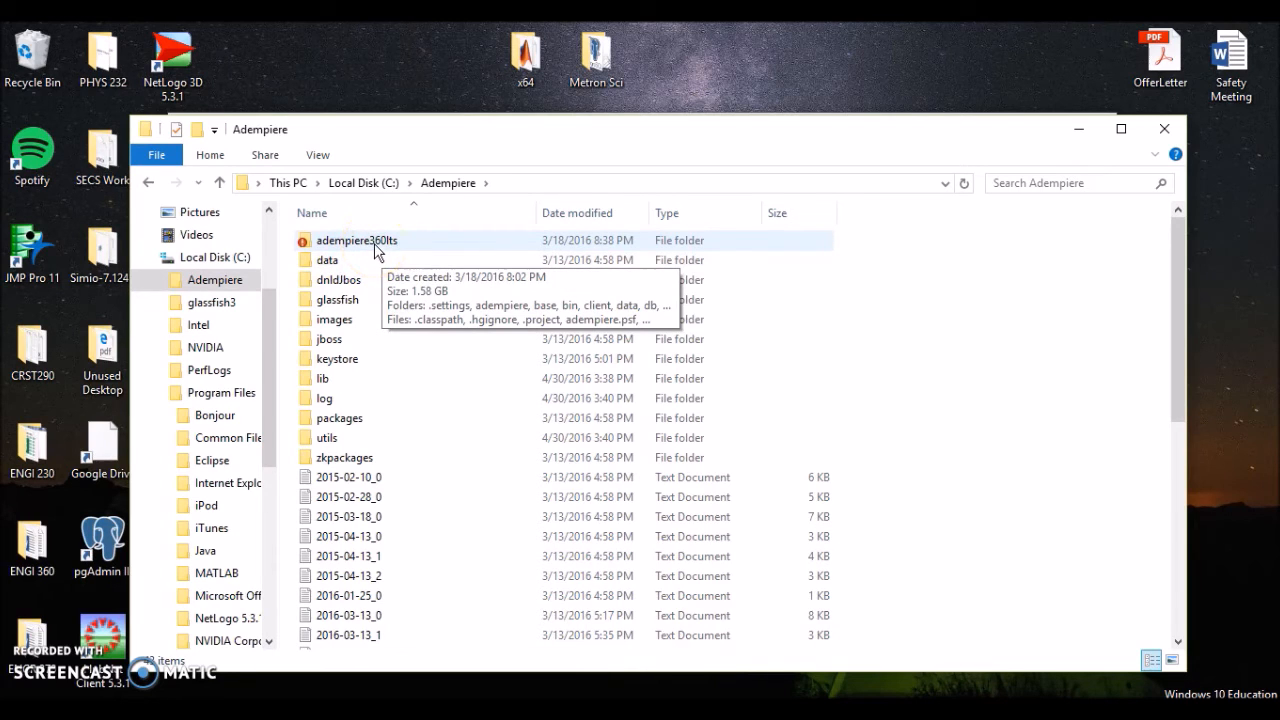
pyautogui.rightClick(356, 240)
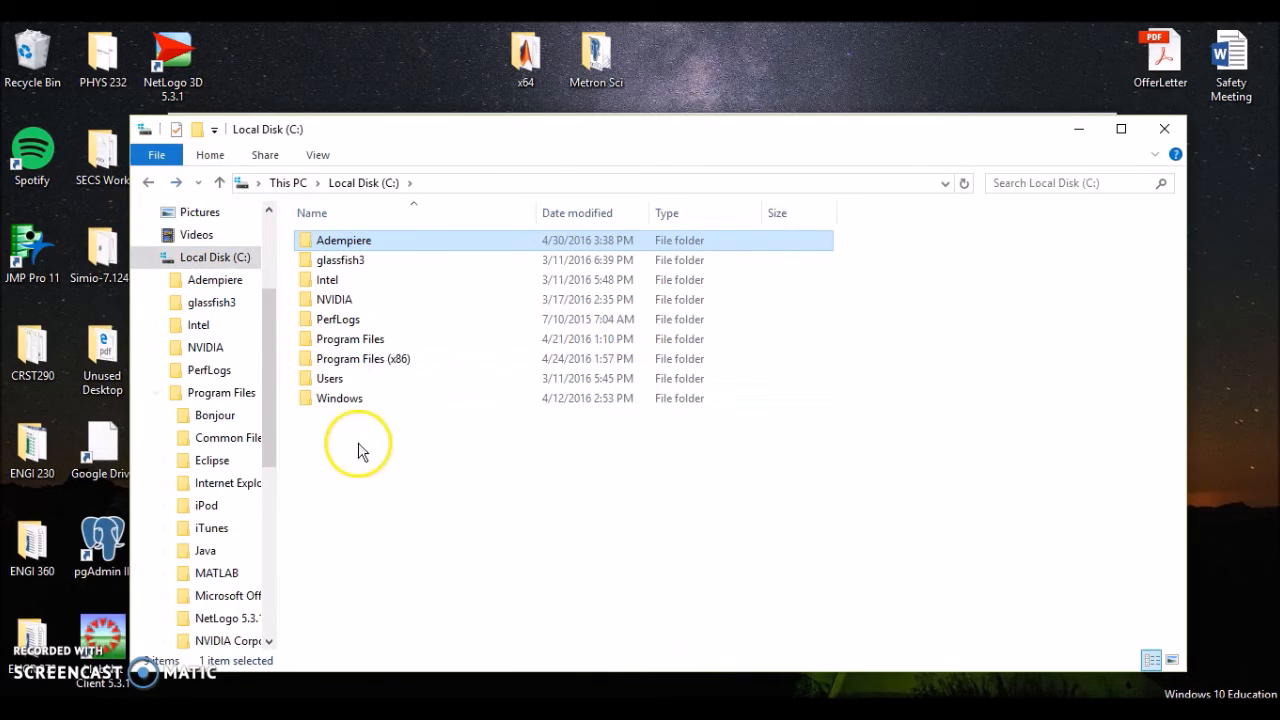
pyautogui.rightClick(358, 446)
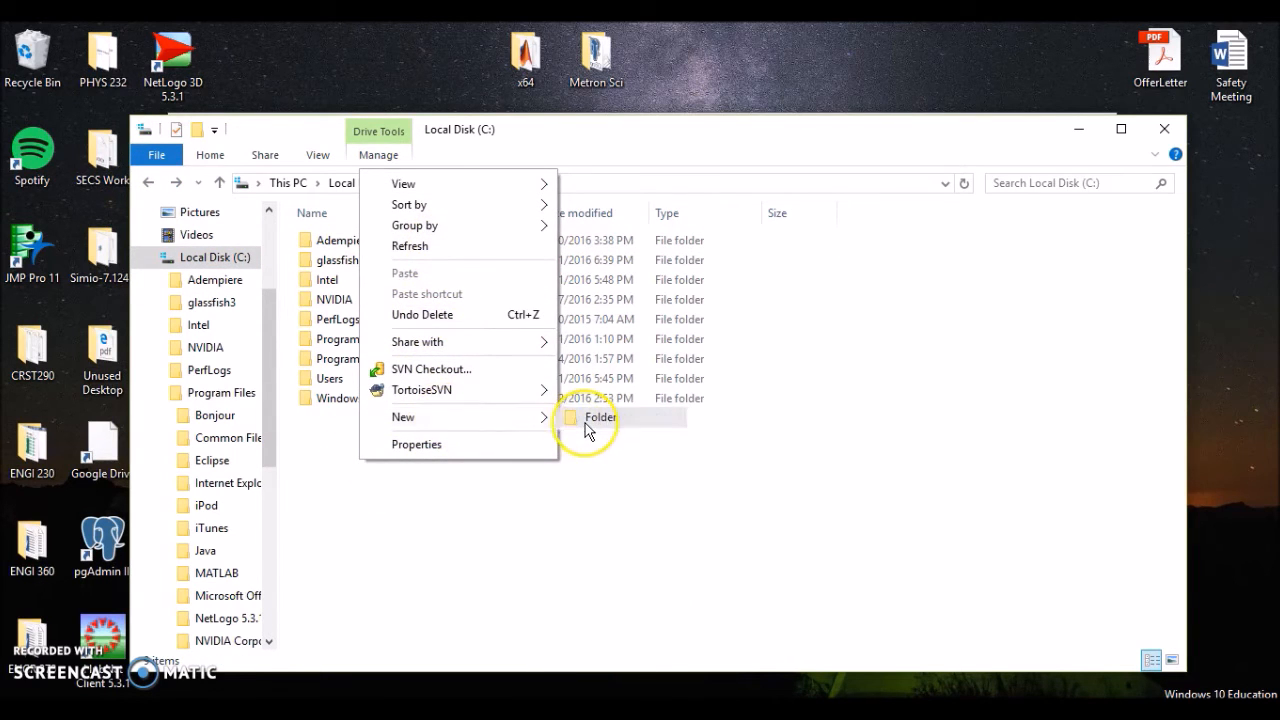
pyautogui.click(598, 418)
pyautogui.write('AdempiereLTS')
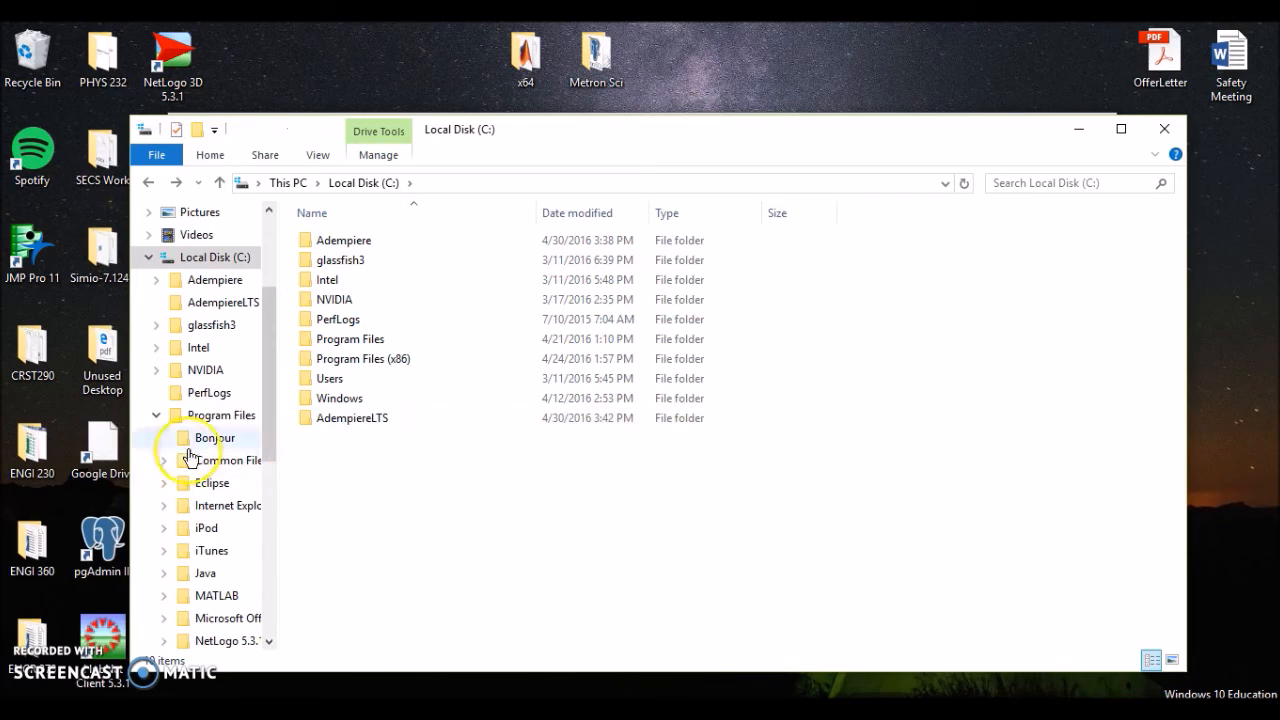
# - Create a TortoiseSVN repository inside the AdempiereLTS folder
pyautogui.rightClick(352, 418)
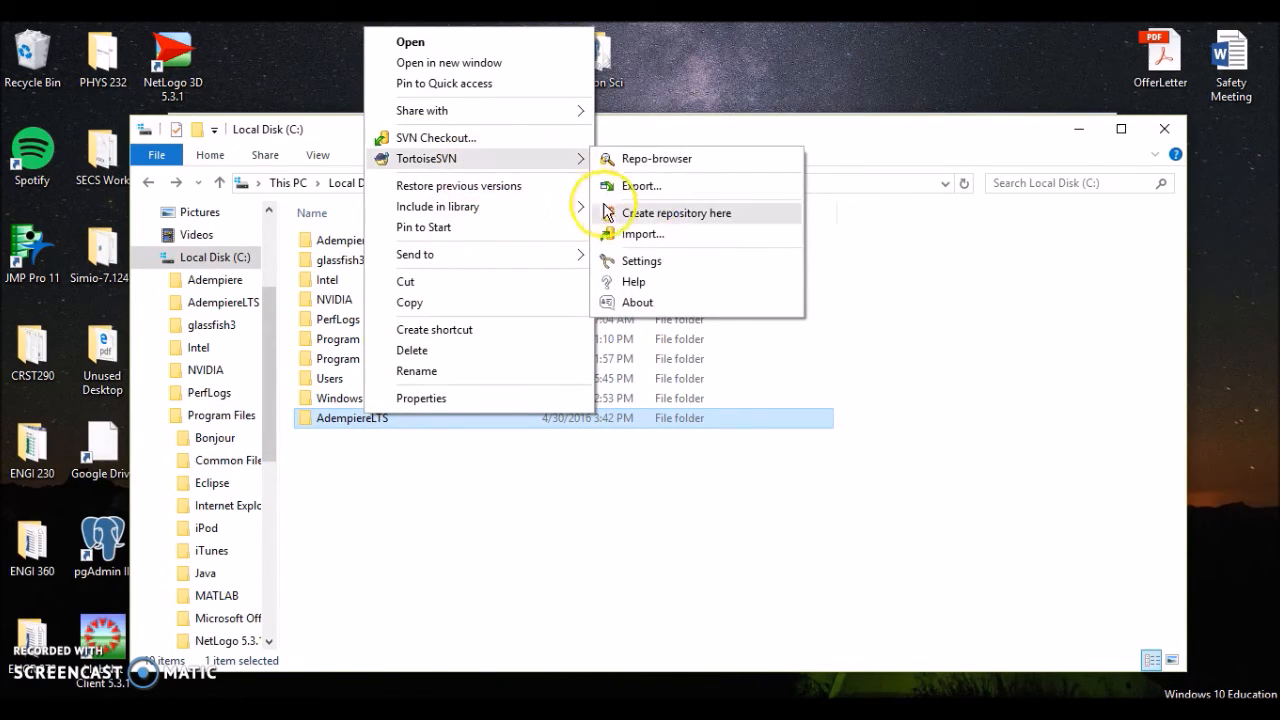
pyautogui.click(678, 212)
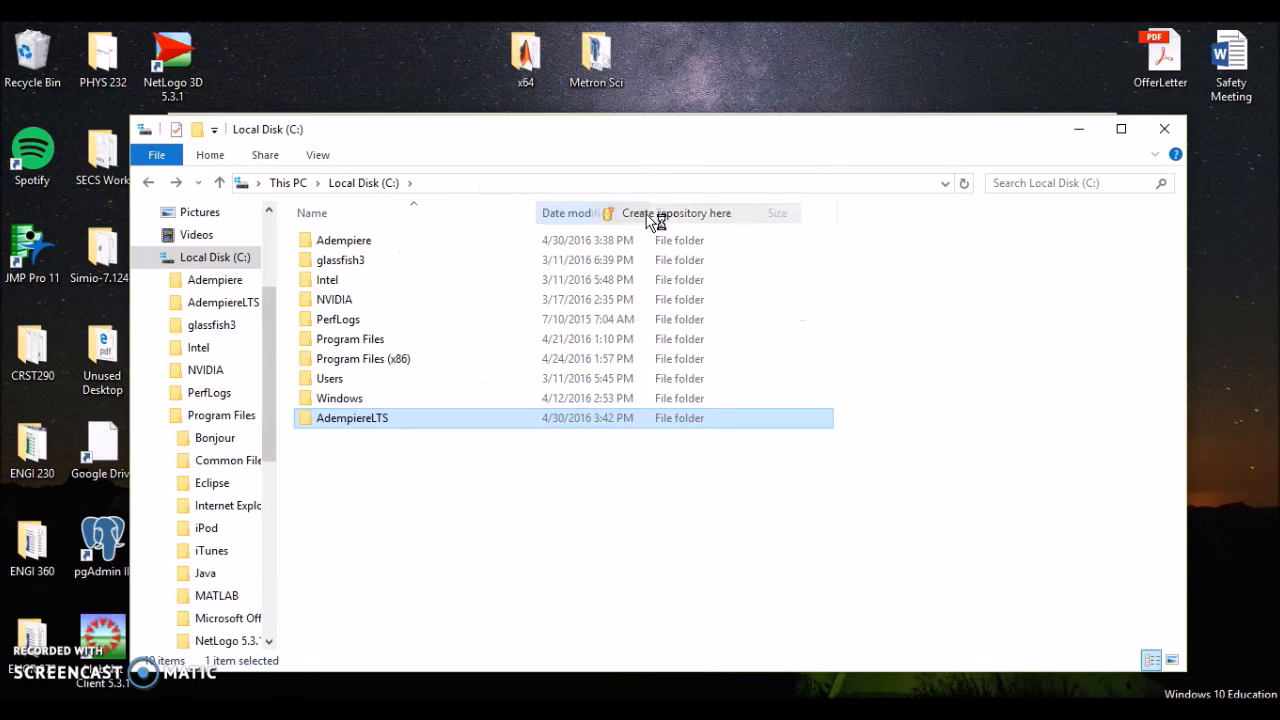
pyautogui.click(676, 212)
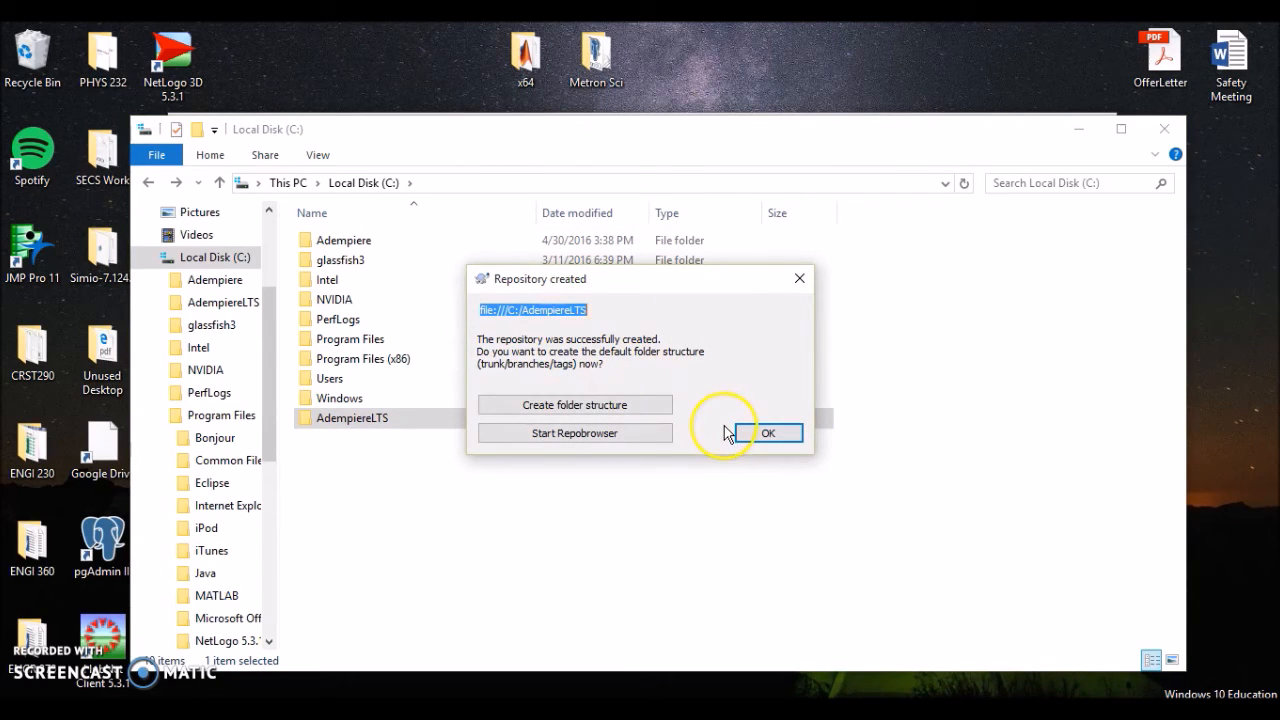
pyautogui.click(772, 432)
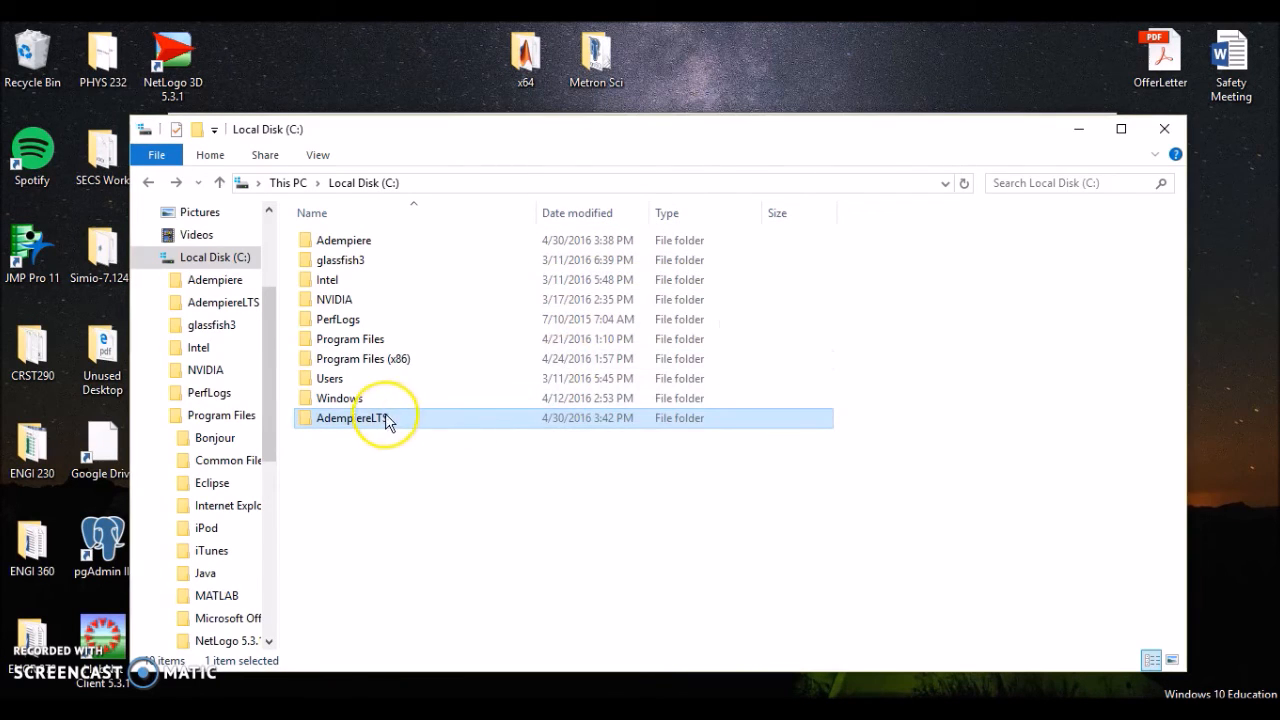
# - Bring up the TortoiseSVN import settings for AdempiereLTS
pyautogui.rightClick(376, 418)
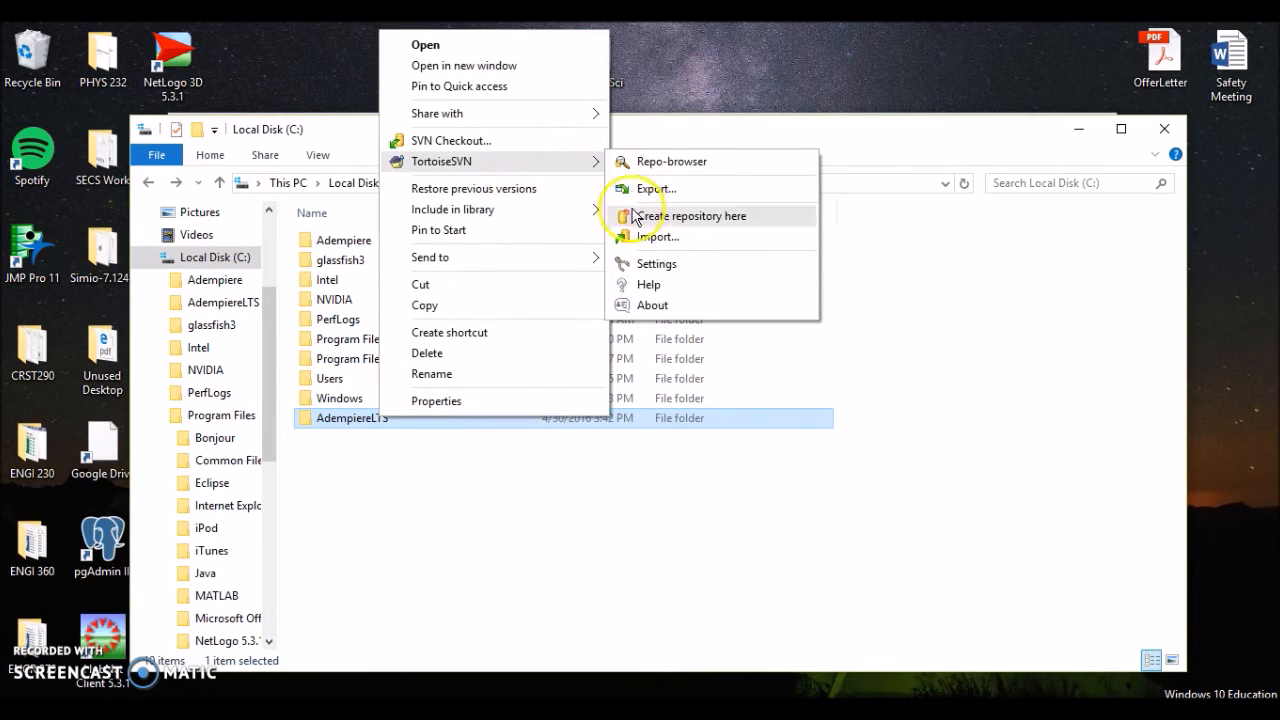
pyautogui.click(656, 236)
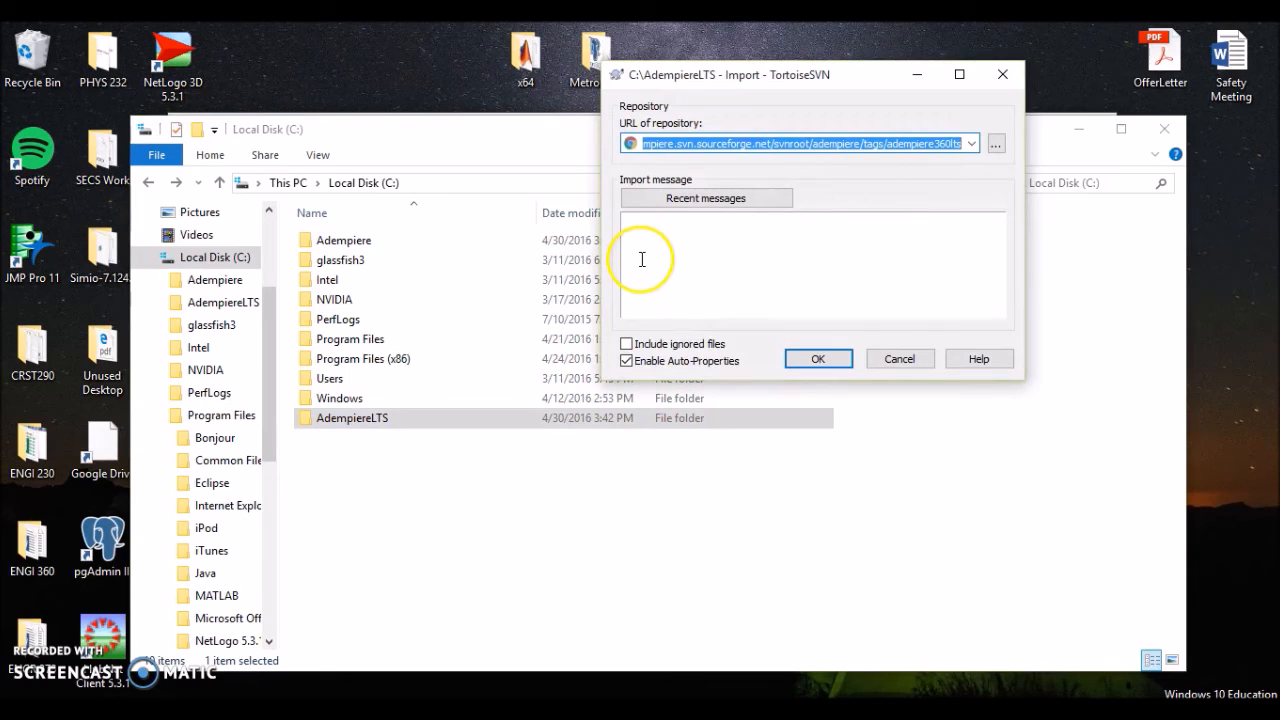
pyautogui.moveTo(908, 168)
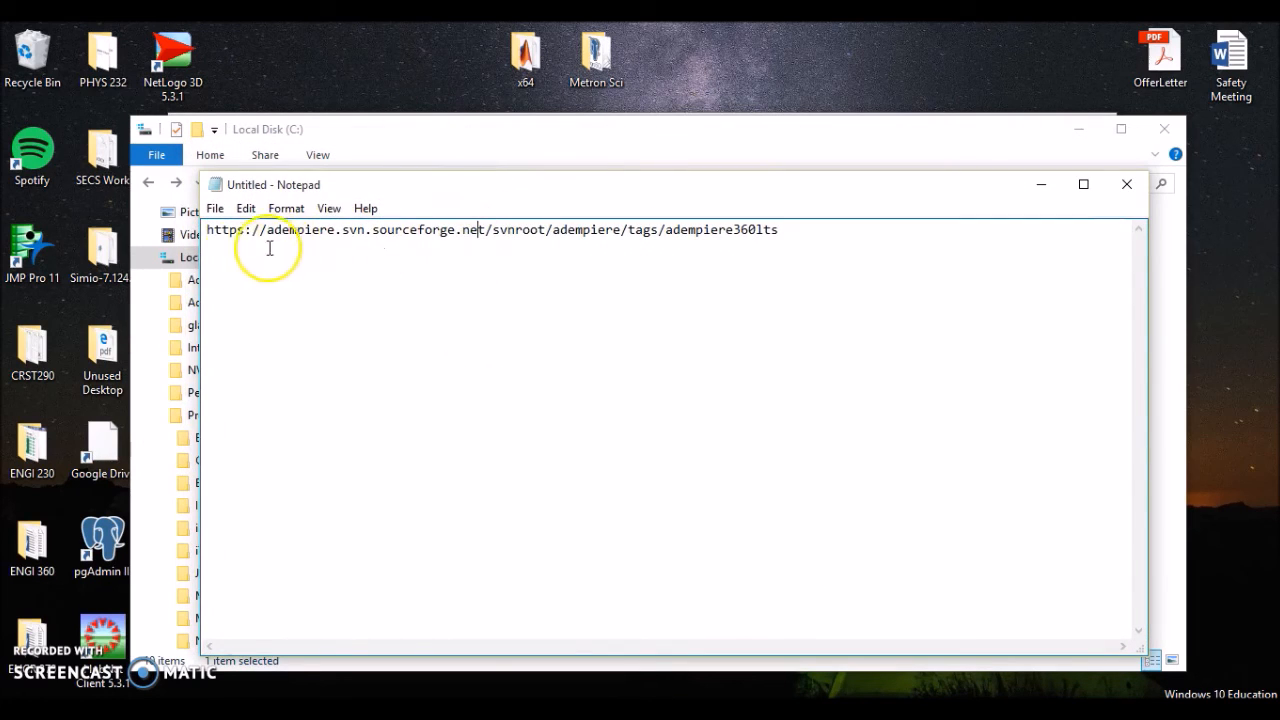
pyautogui.moveTo(796, 256)
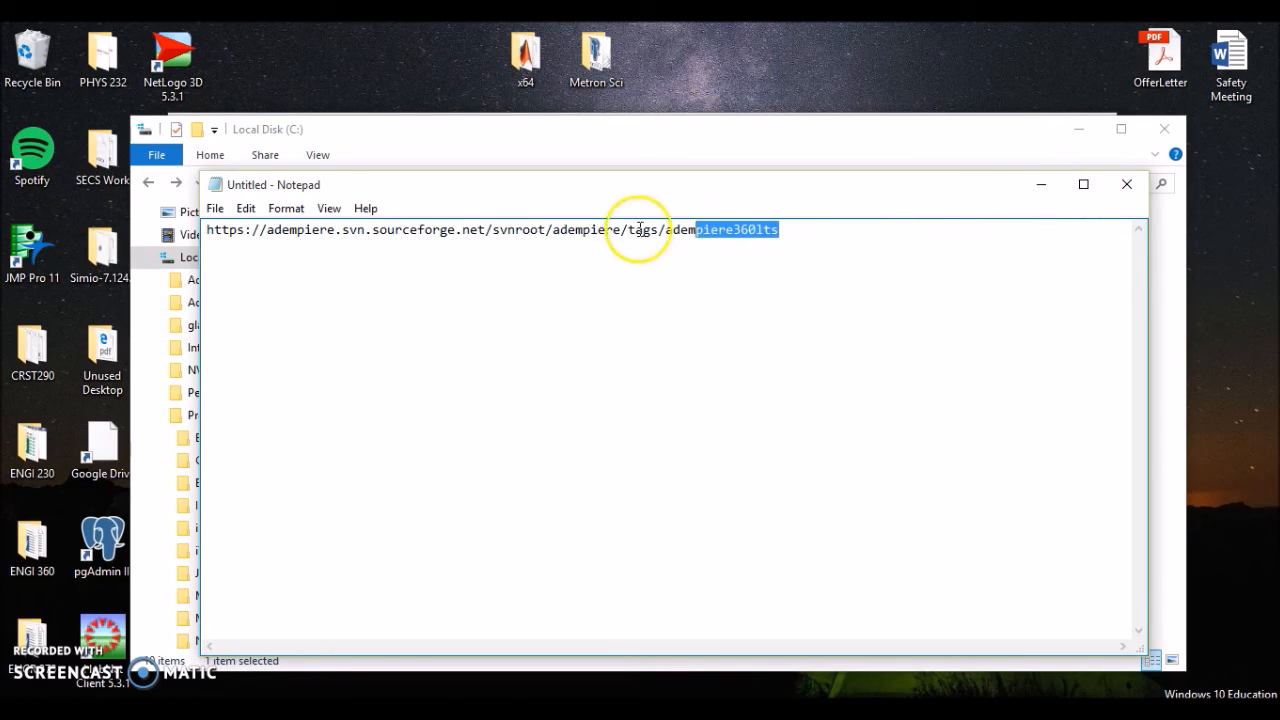
# - Copy the SourceForge adempiere360lts tag URL from the Notepad note
pyautogui.rightClick(640, 228)
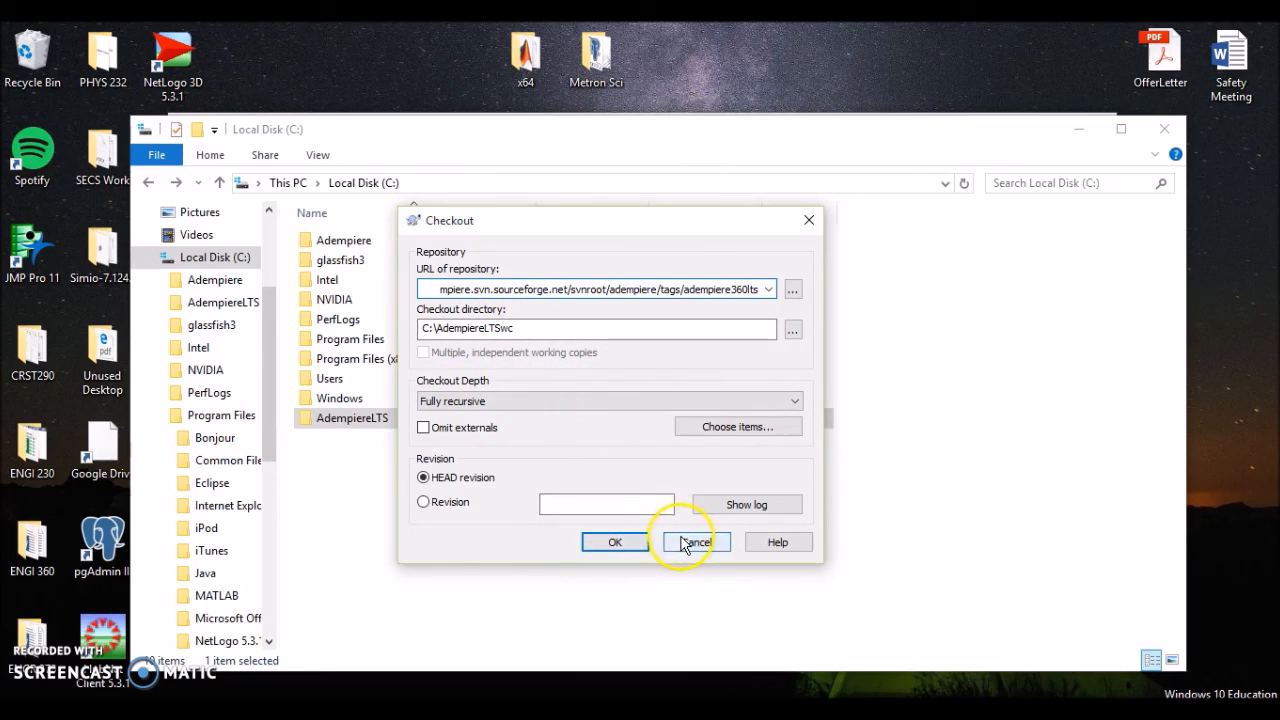
pyautogui.moveTo(640, 550)
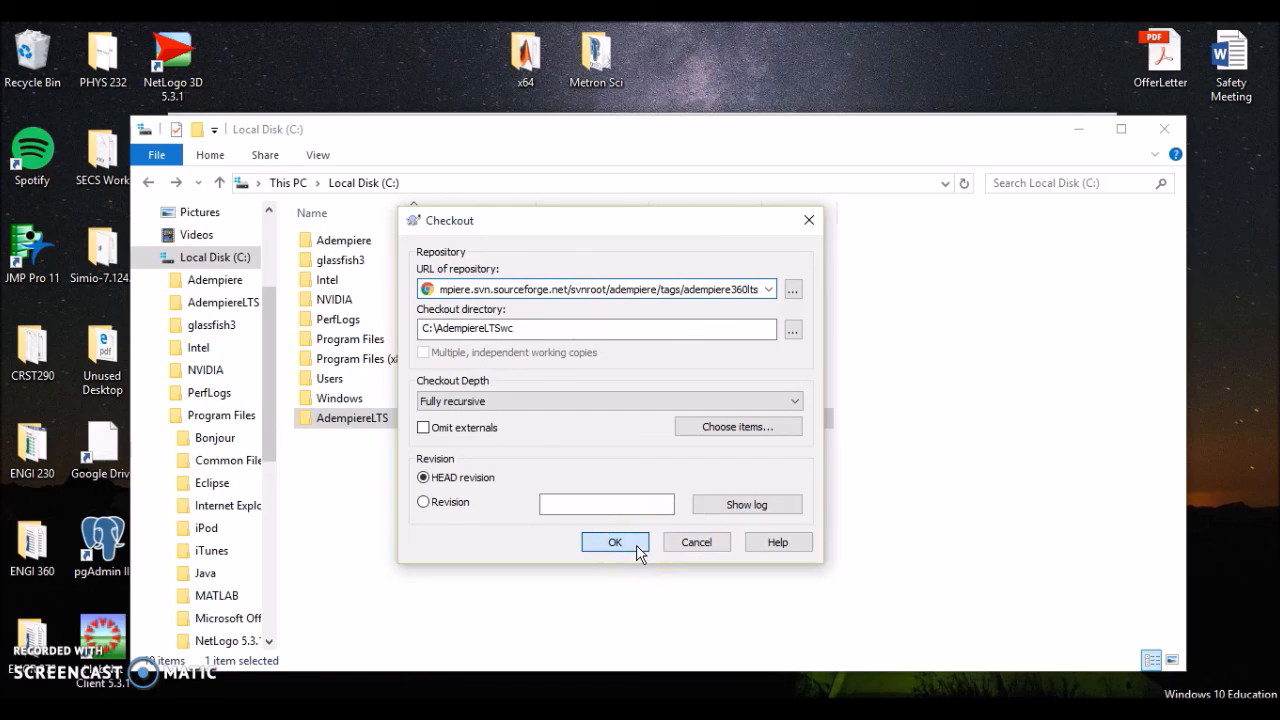
# - Start the HEAD checkout of adempiere360lts into C:\AdempiereLTS\src
pyautogui.click(616, 542)
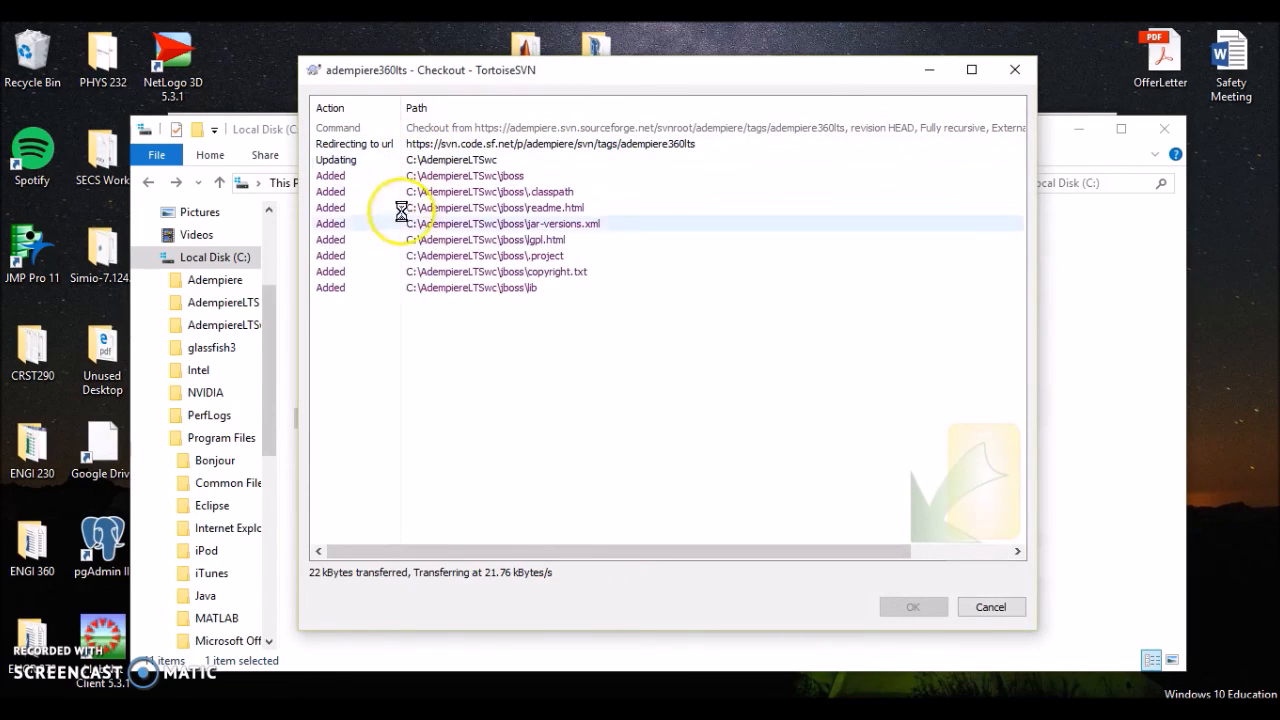